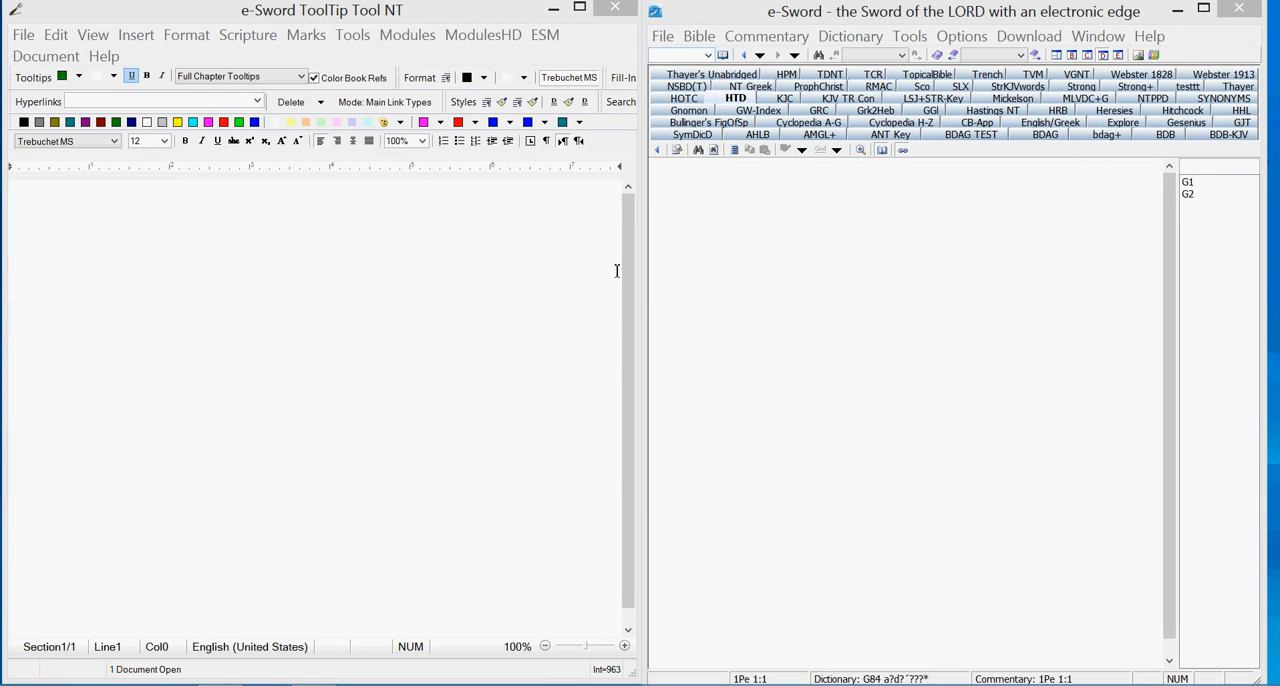
mouse_move(582, 292)
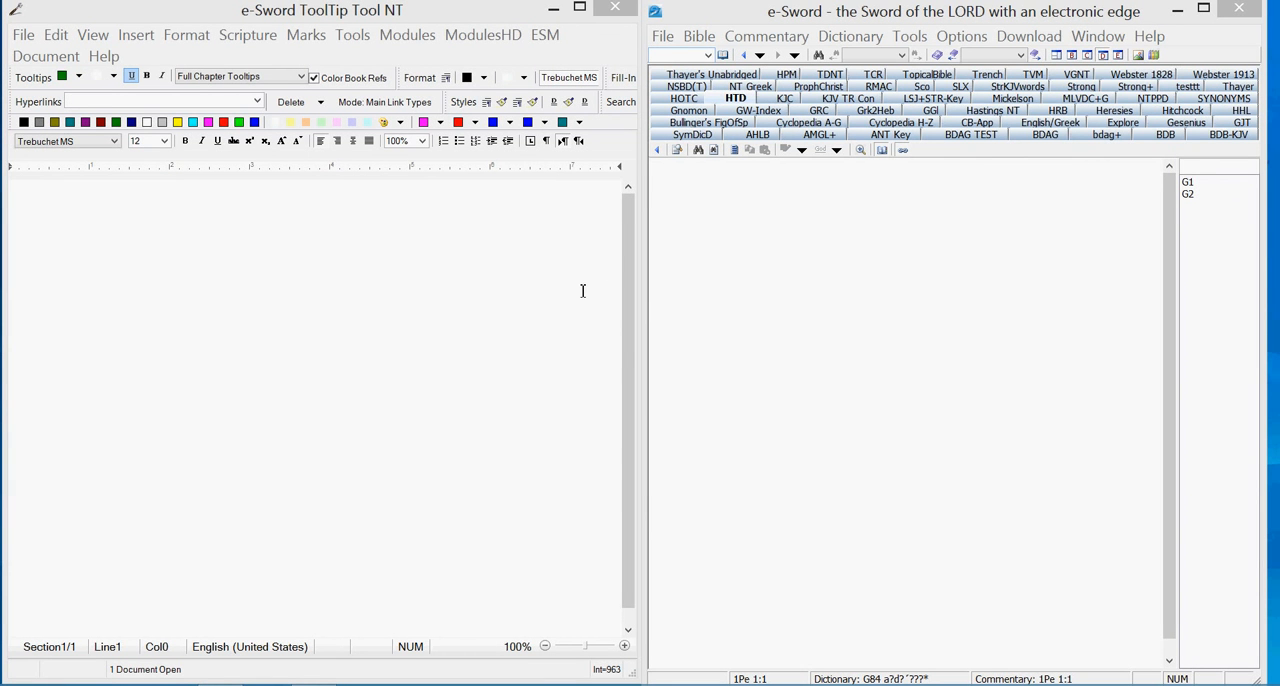
mouse_move(264, 16)
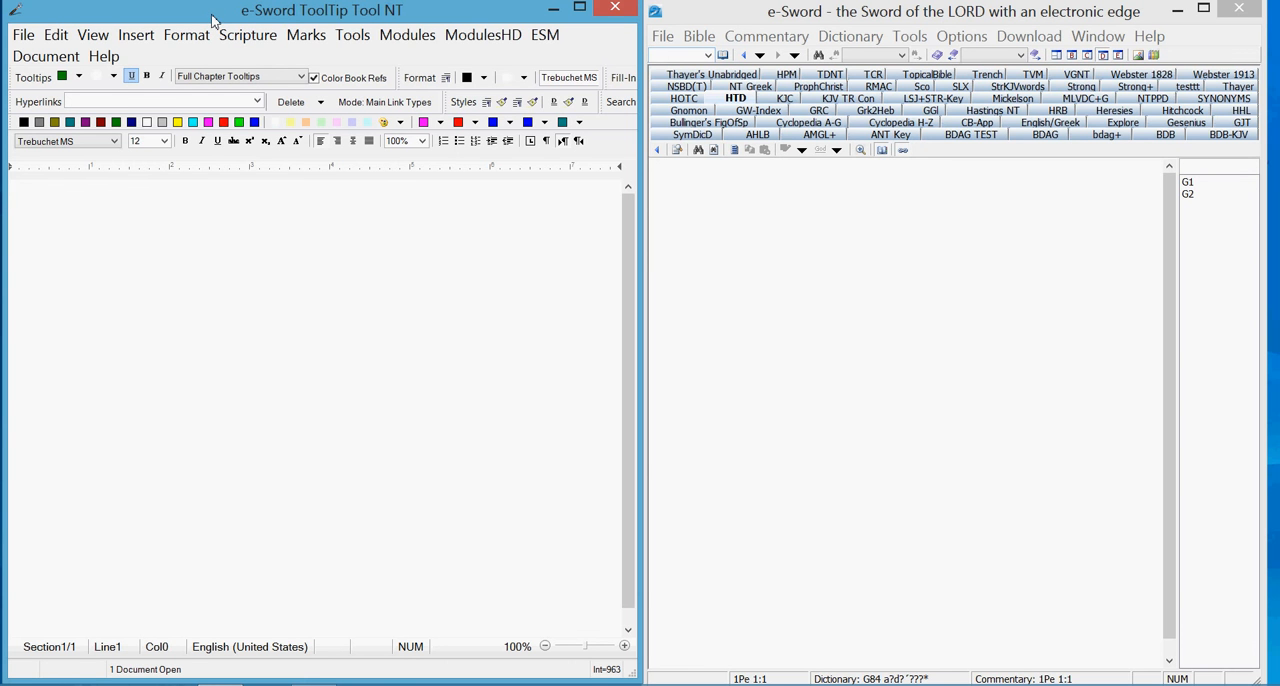
mouse_move(406, 36)
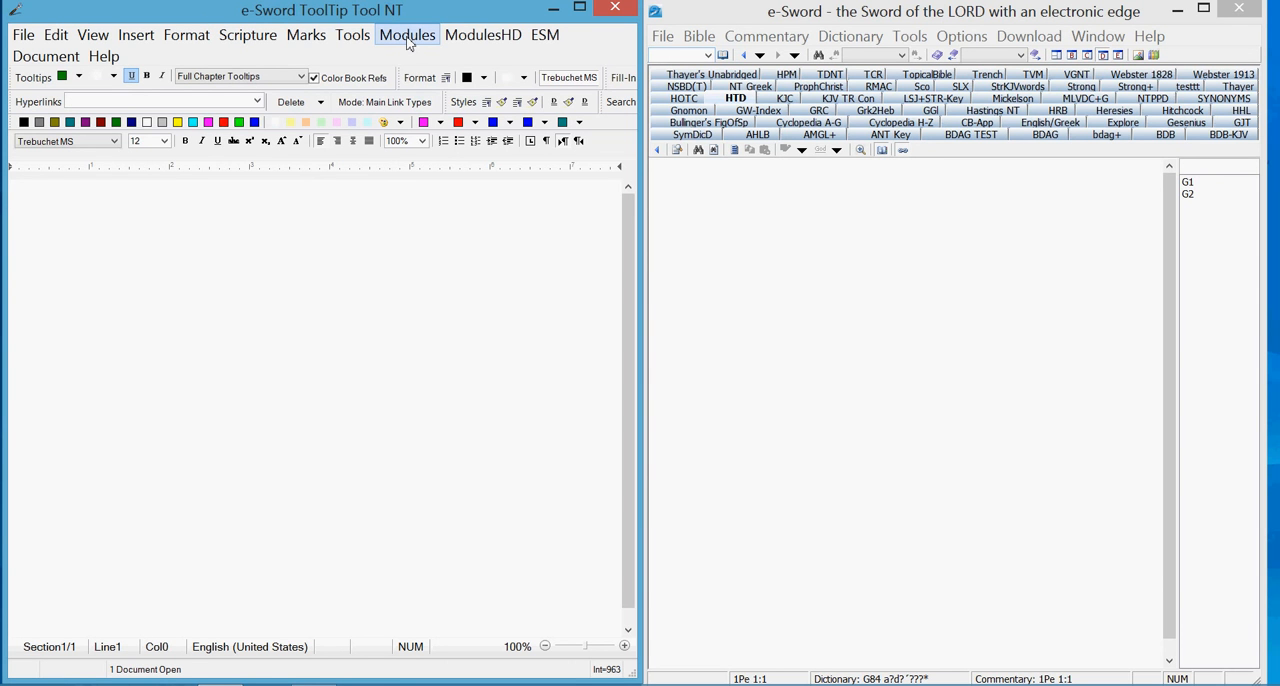
Step: Insert the DCTX dictionary define header from Modules > Module Define Variables
click(408, 34)
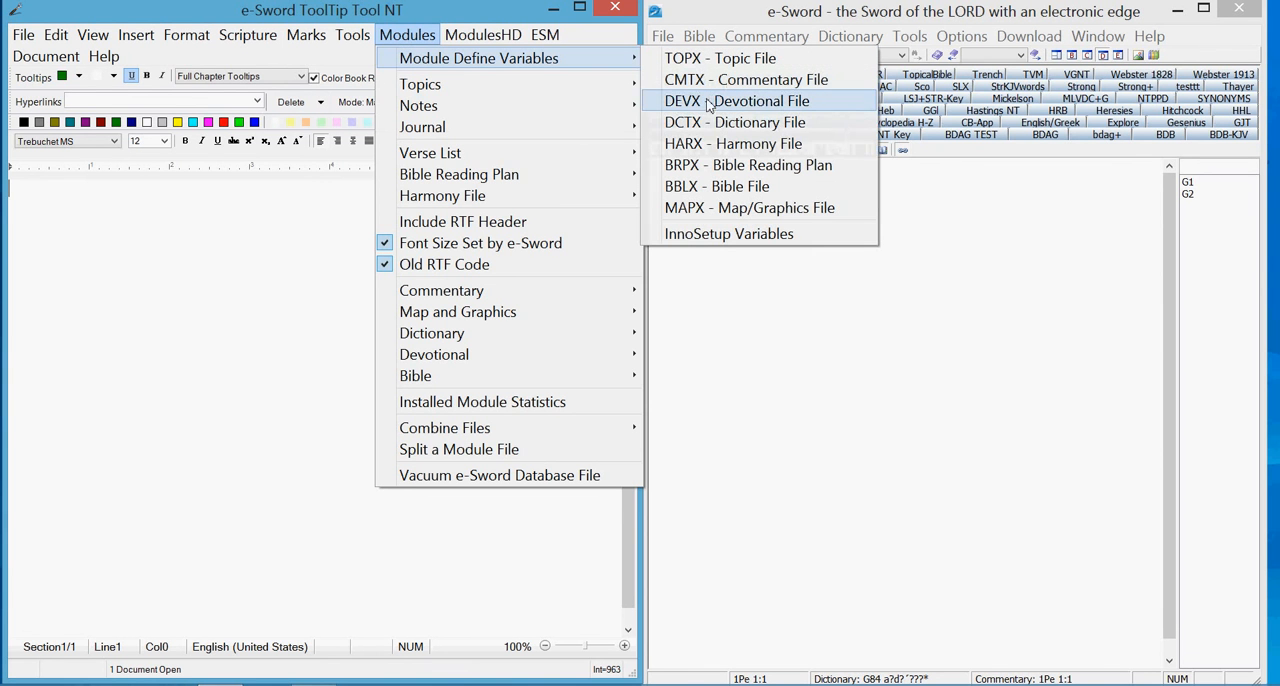
mouse_move(736, 122)
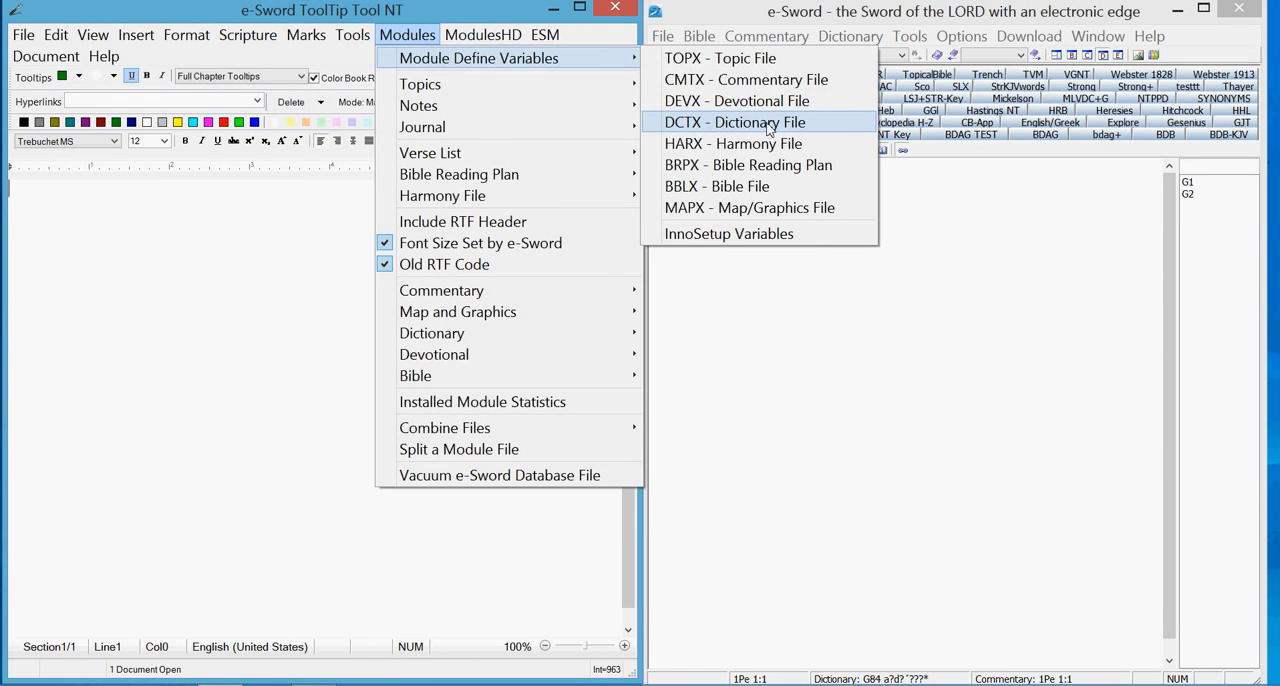
click(736, 122)
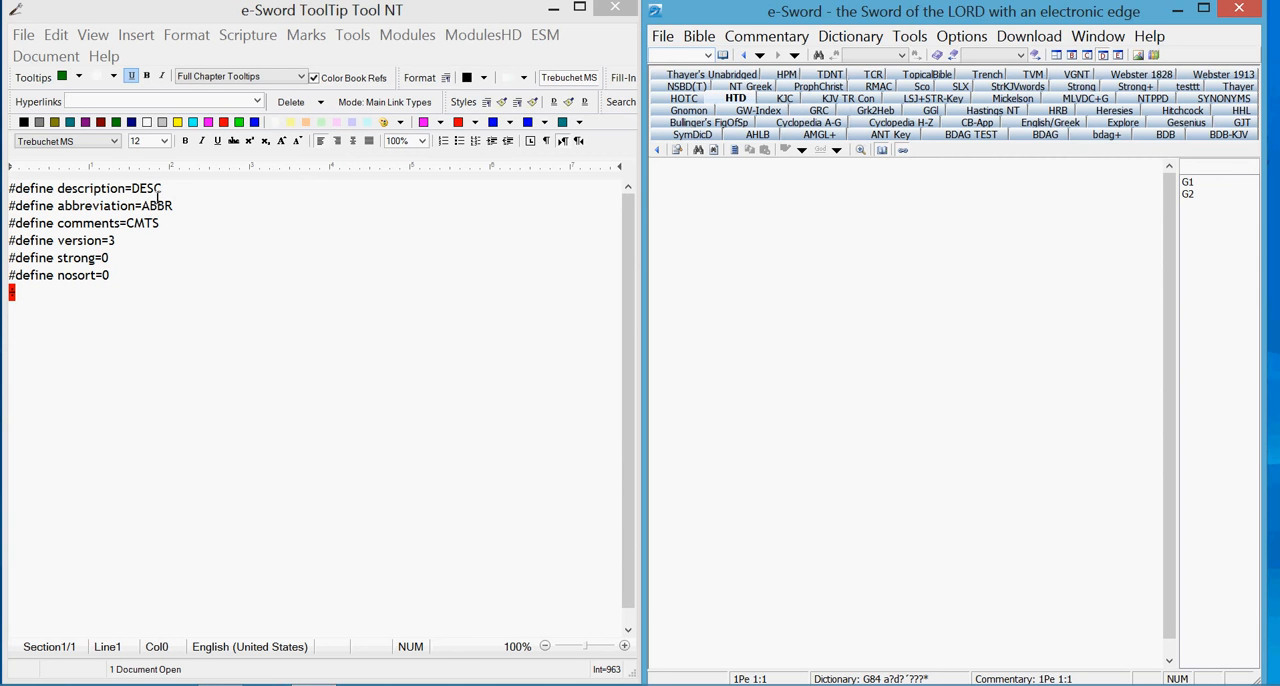
Step: Fill the header's DESC with 'how to dictionary' and ABBR with 'HTD'
double_click(144, 188)
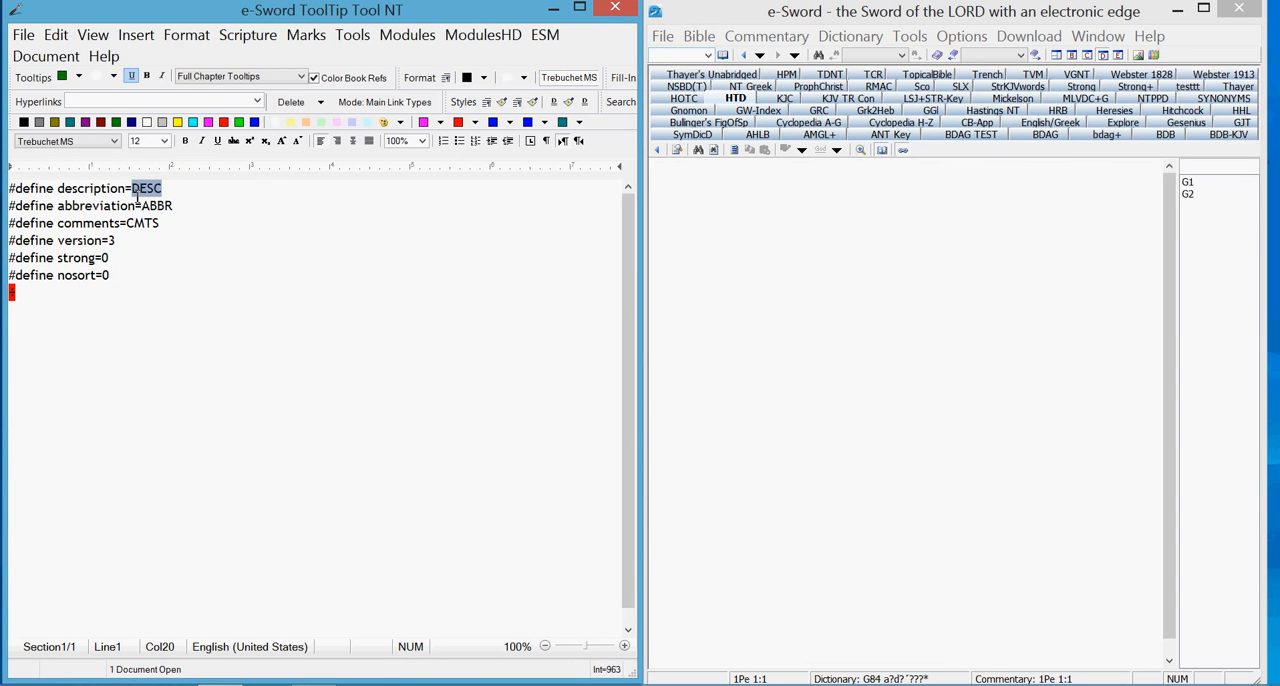
text(h)
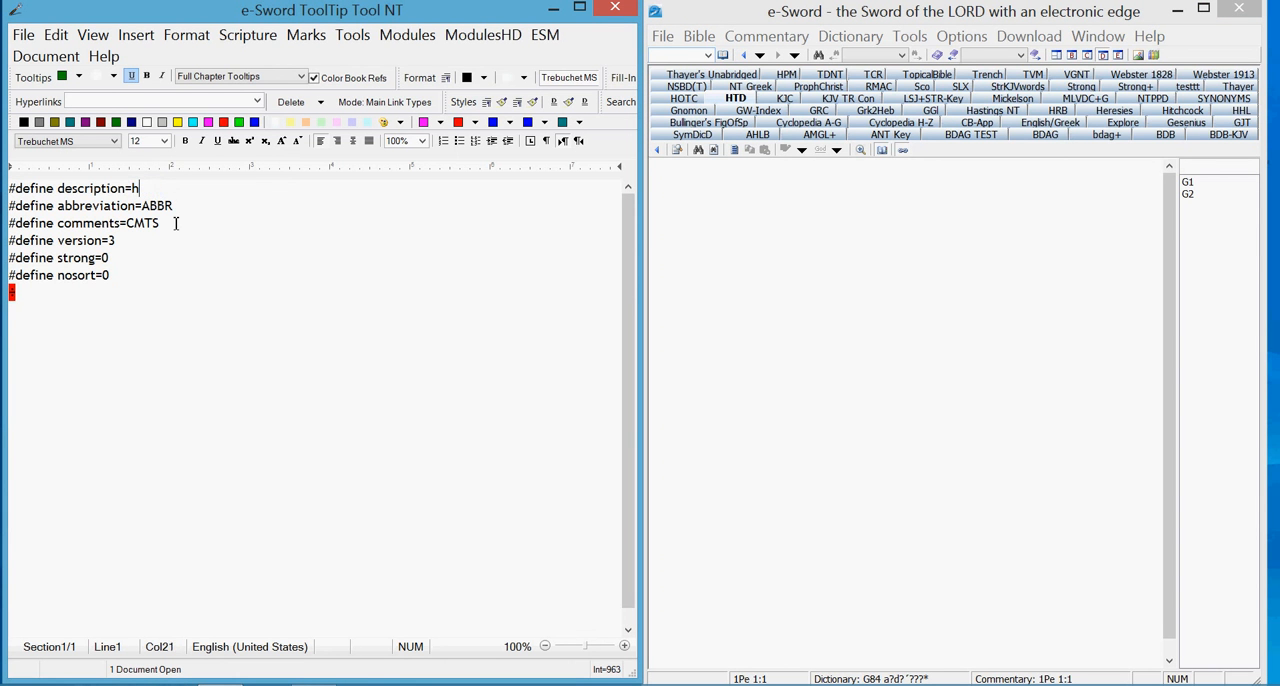
text(ow to di)
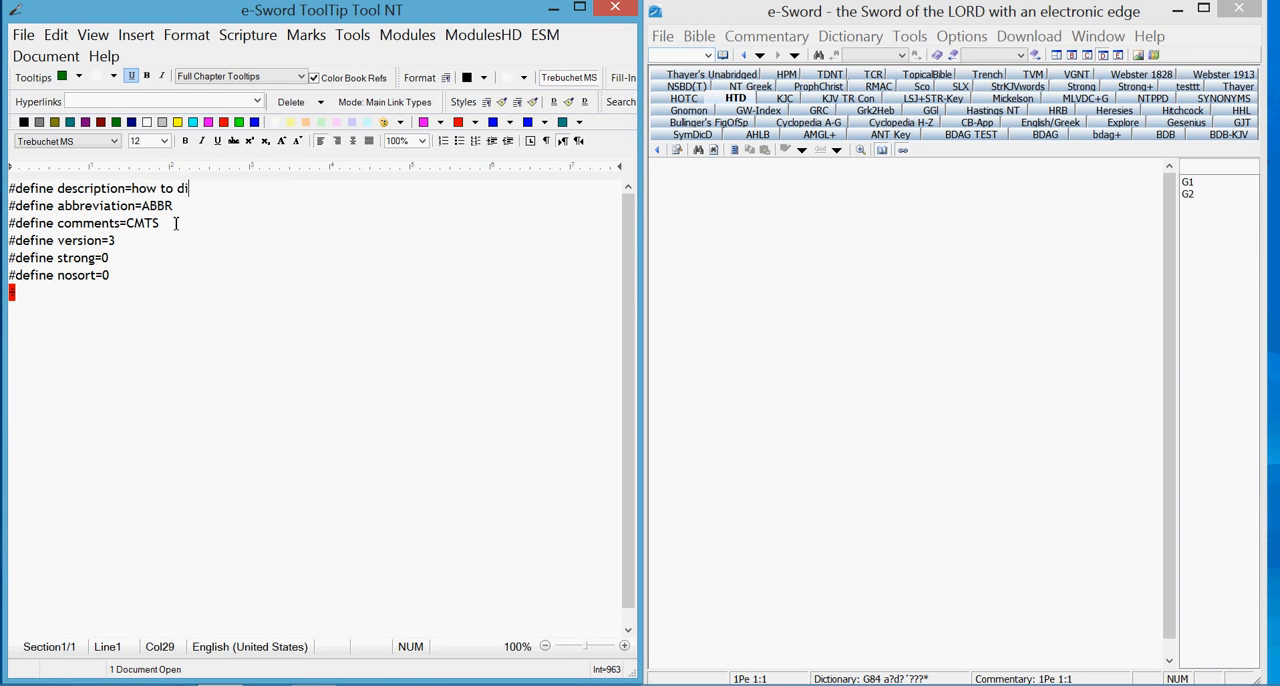
text(ctionary)
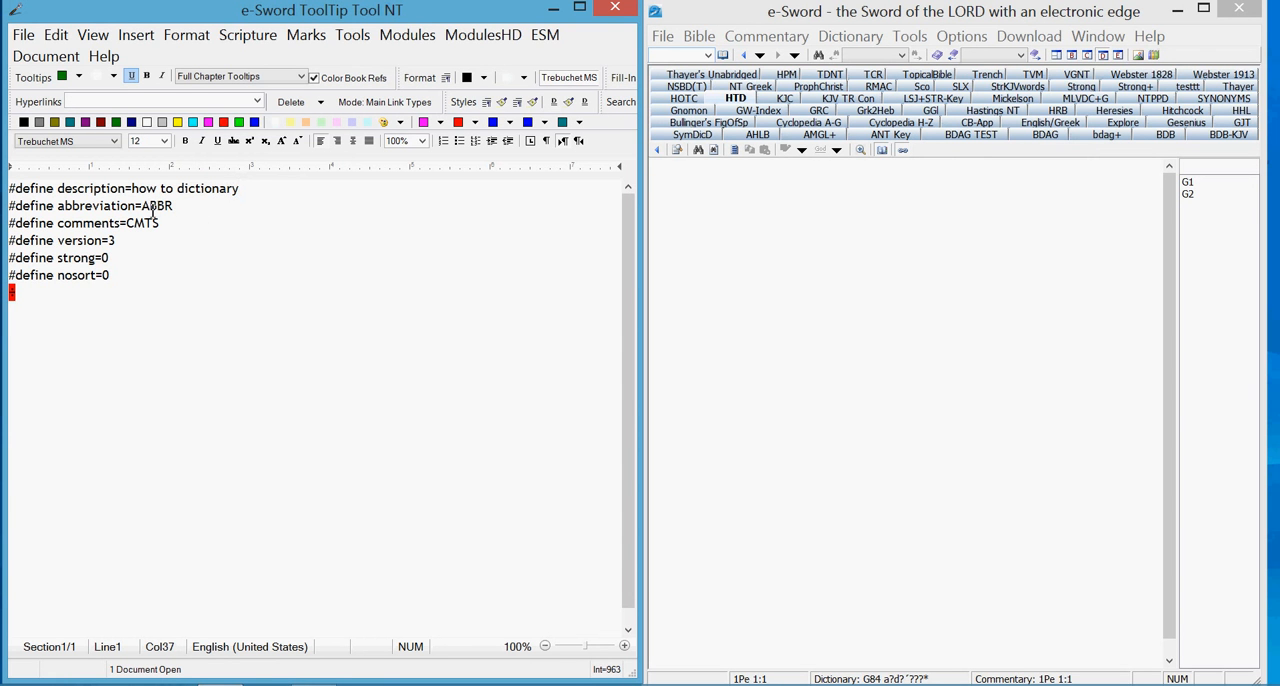
double_click(156, 204)
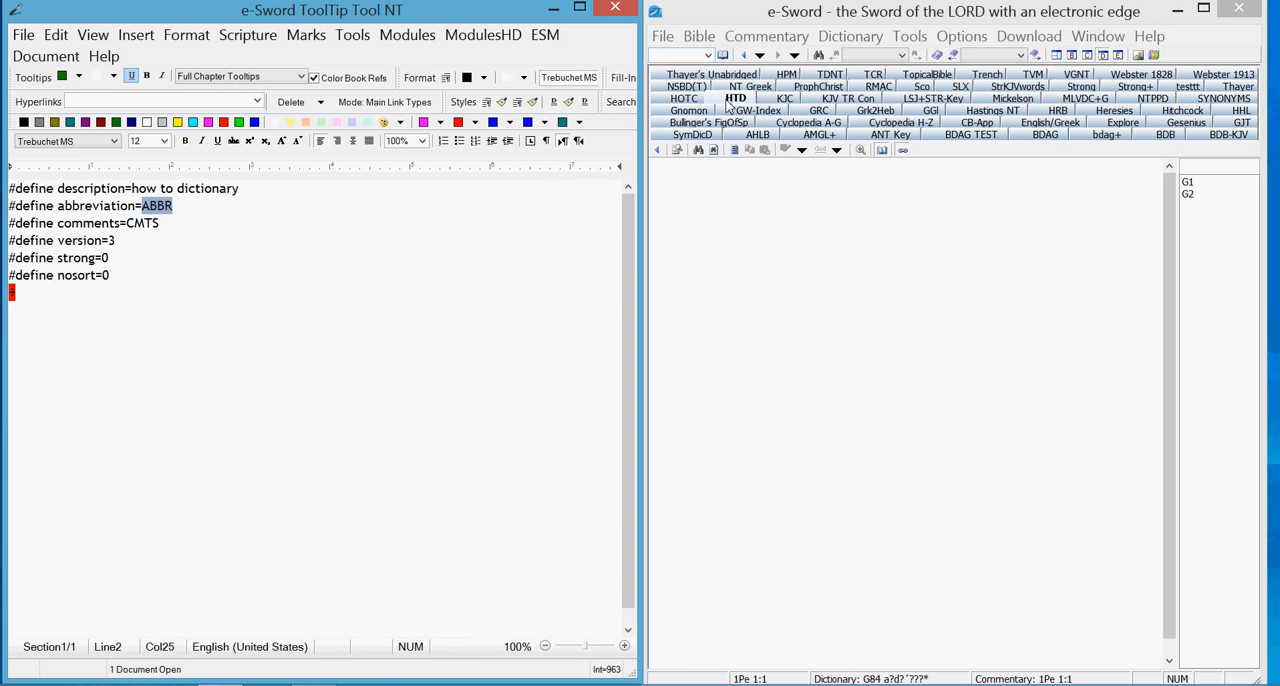
mouse_move(710, 170)
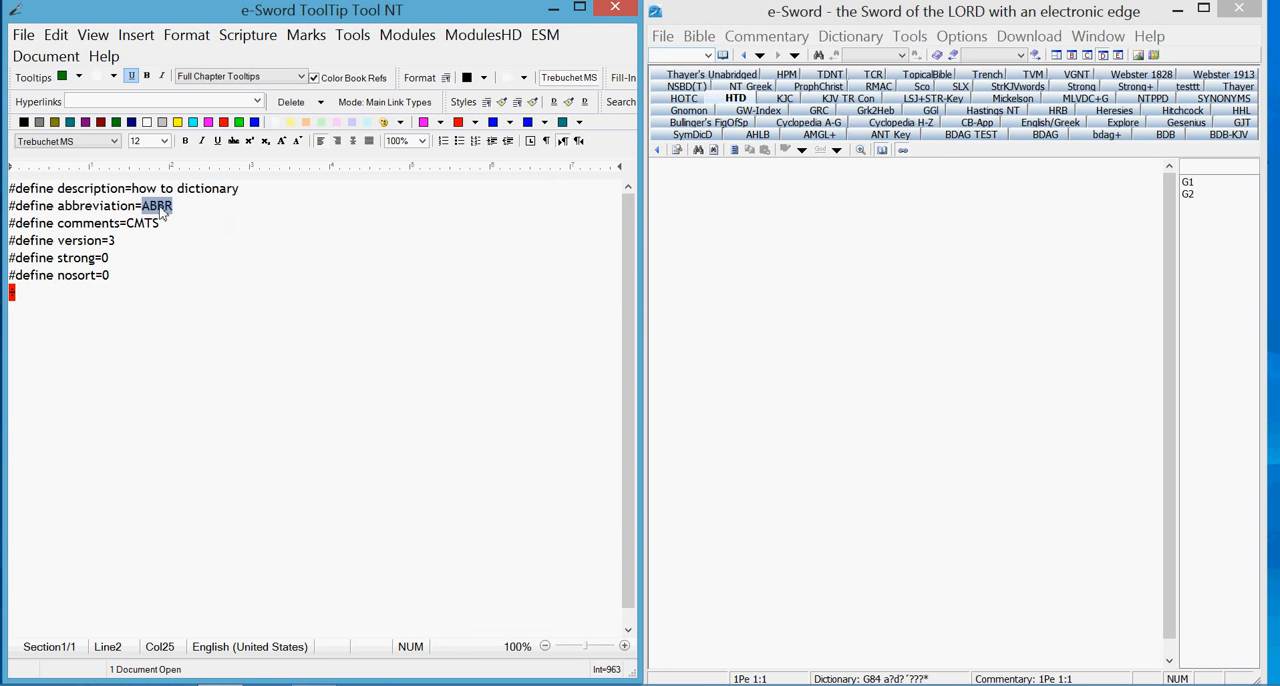
text(HTD)
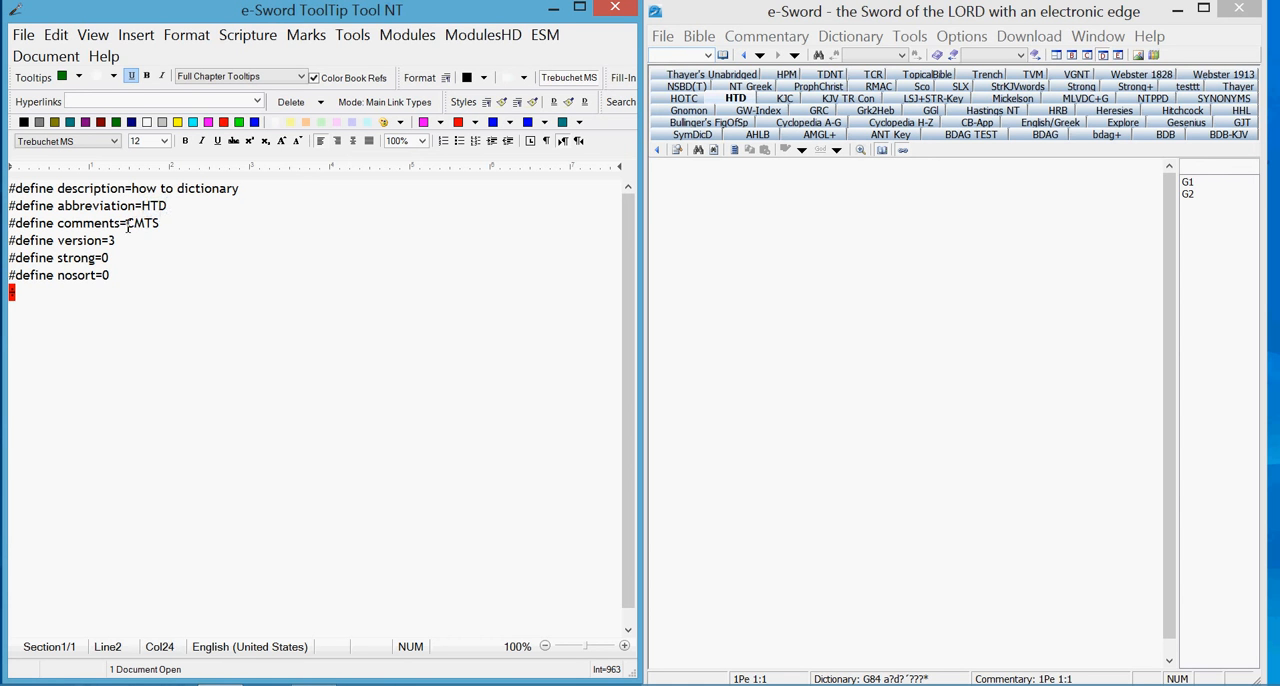
Step: Set the CMTS comments value to 'text', checking it against the HTD dictionary's Information dialog in e-Sword
double_click(140, 222)
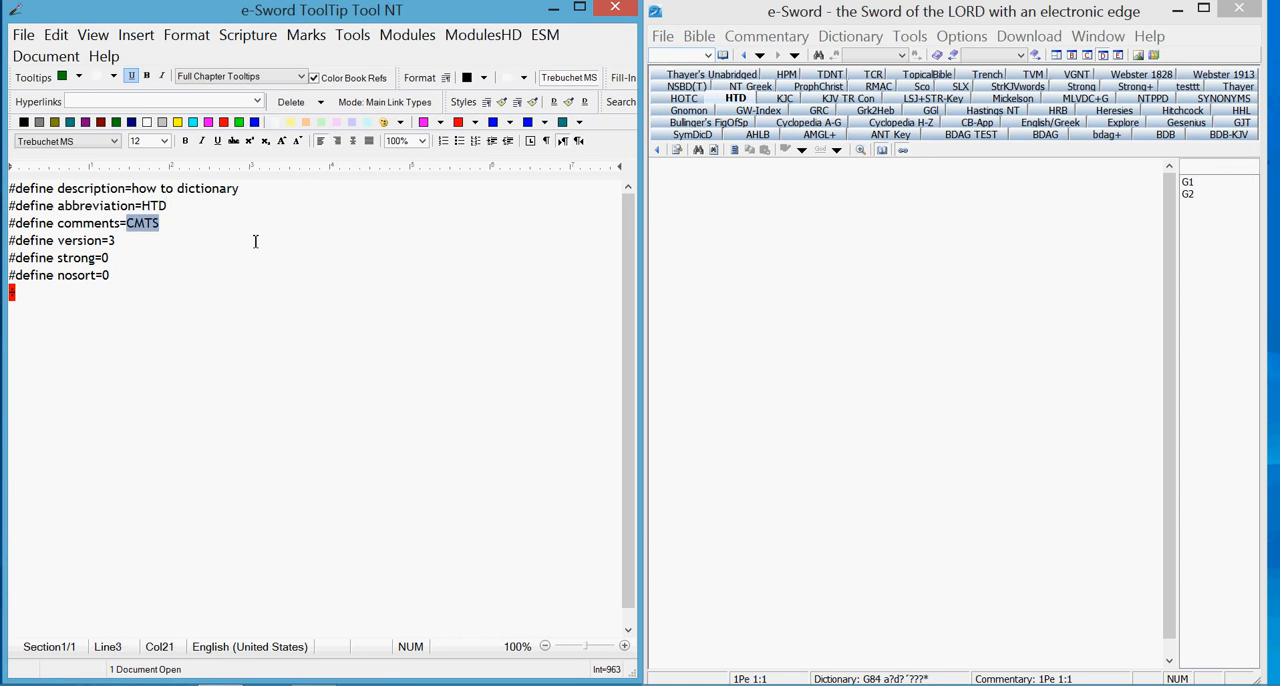
mouse_move(850, 36)
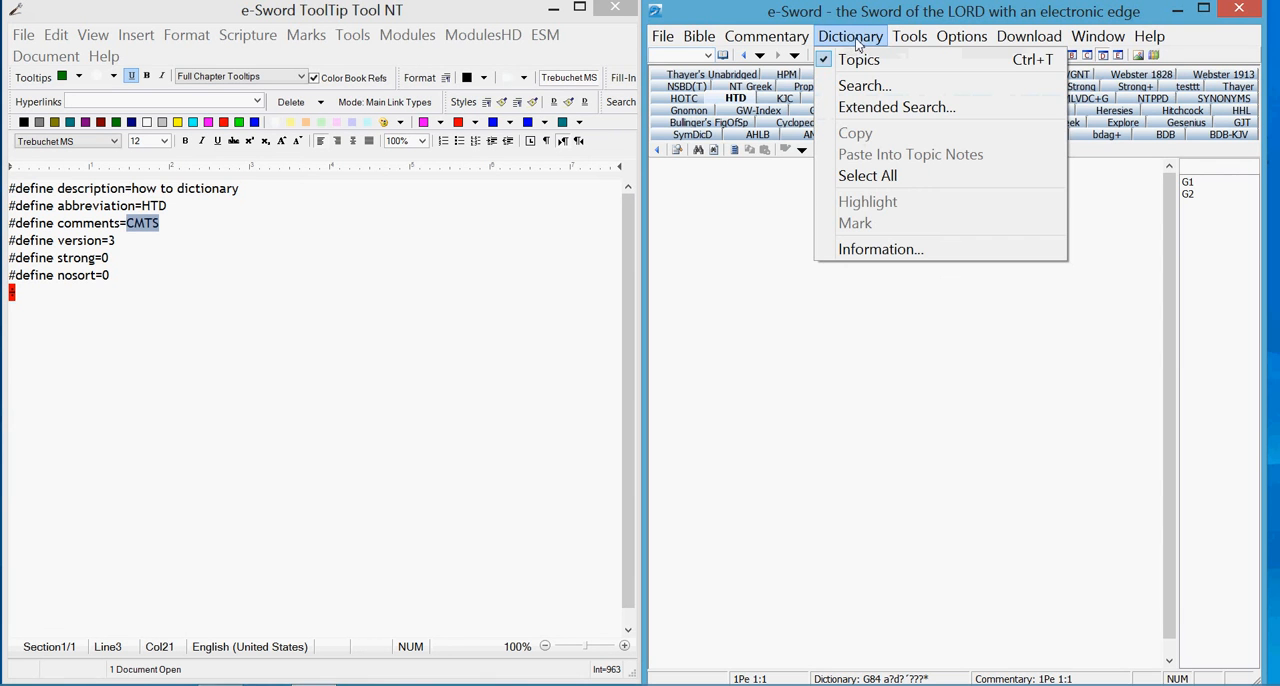
click(766, 36)
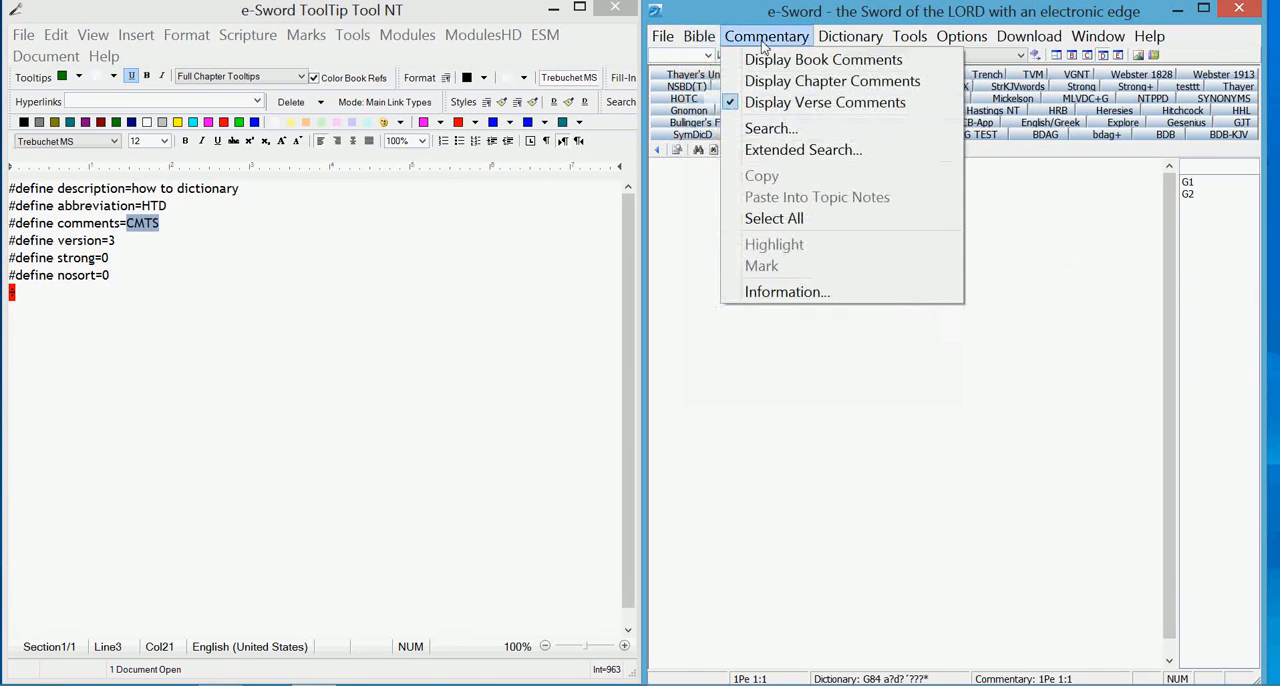
click(850, 36)
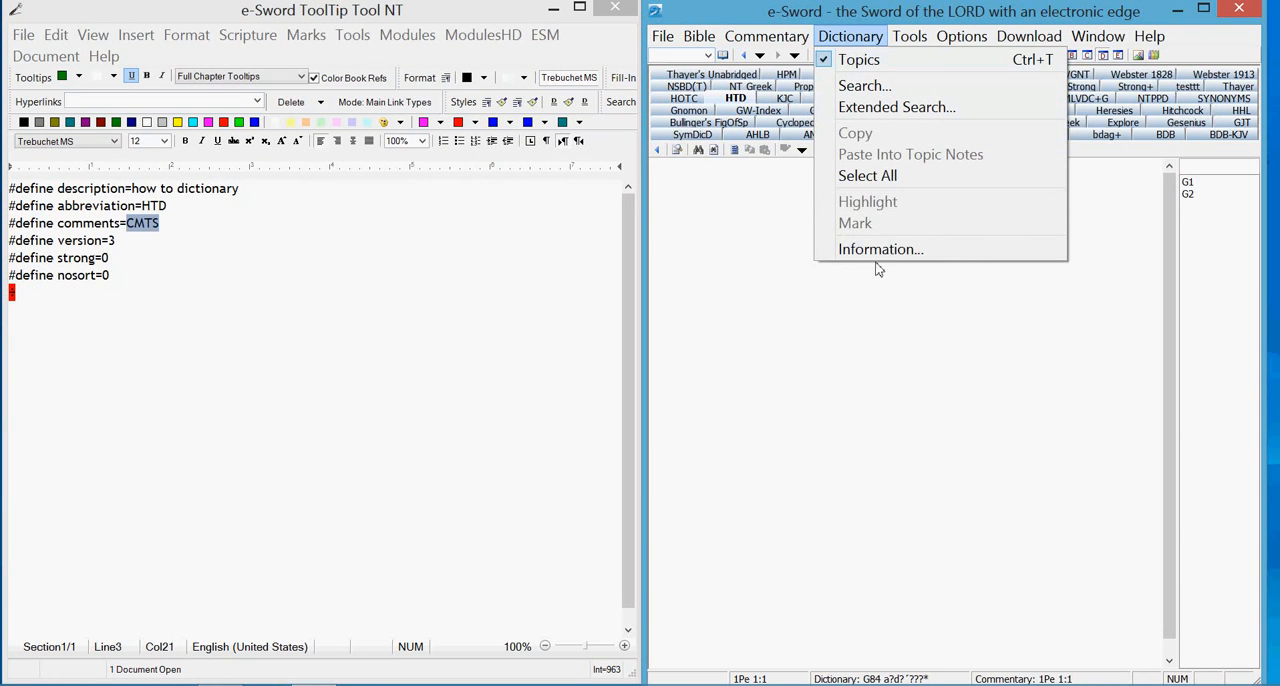
click(880, 248)
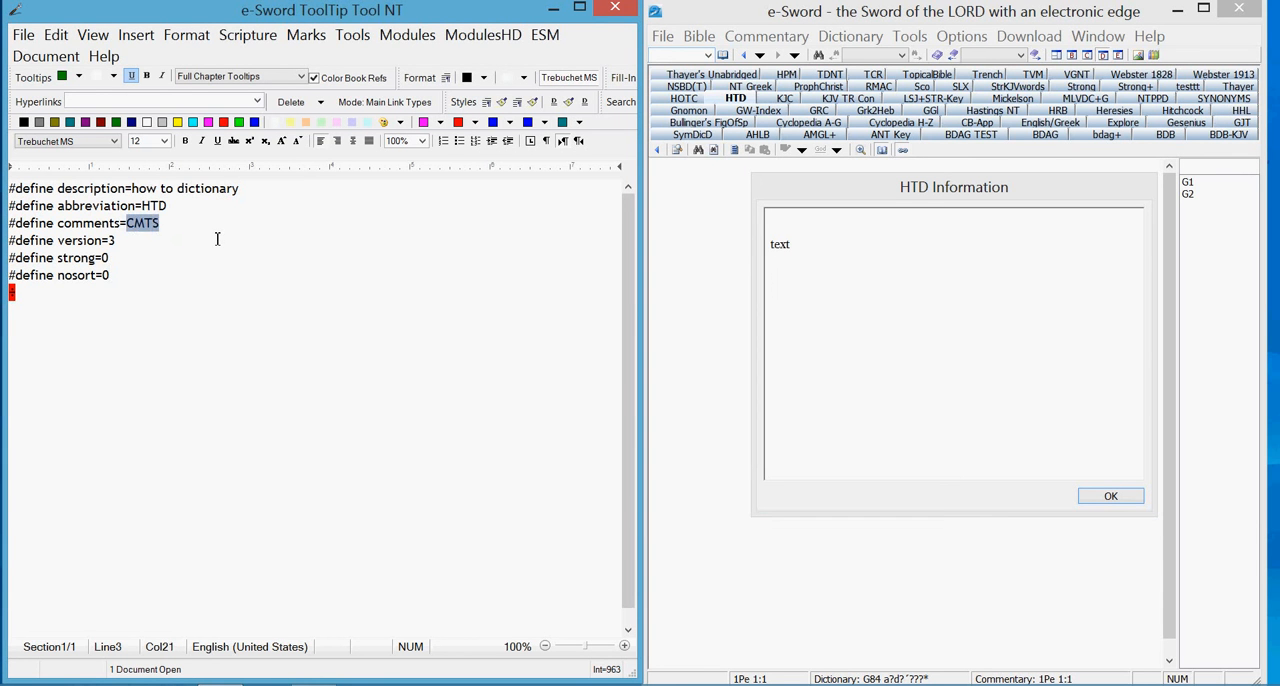
text(text)
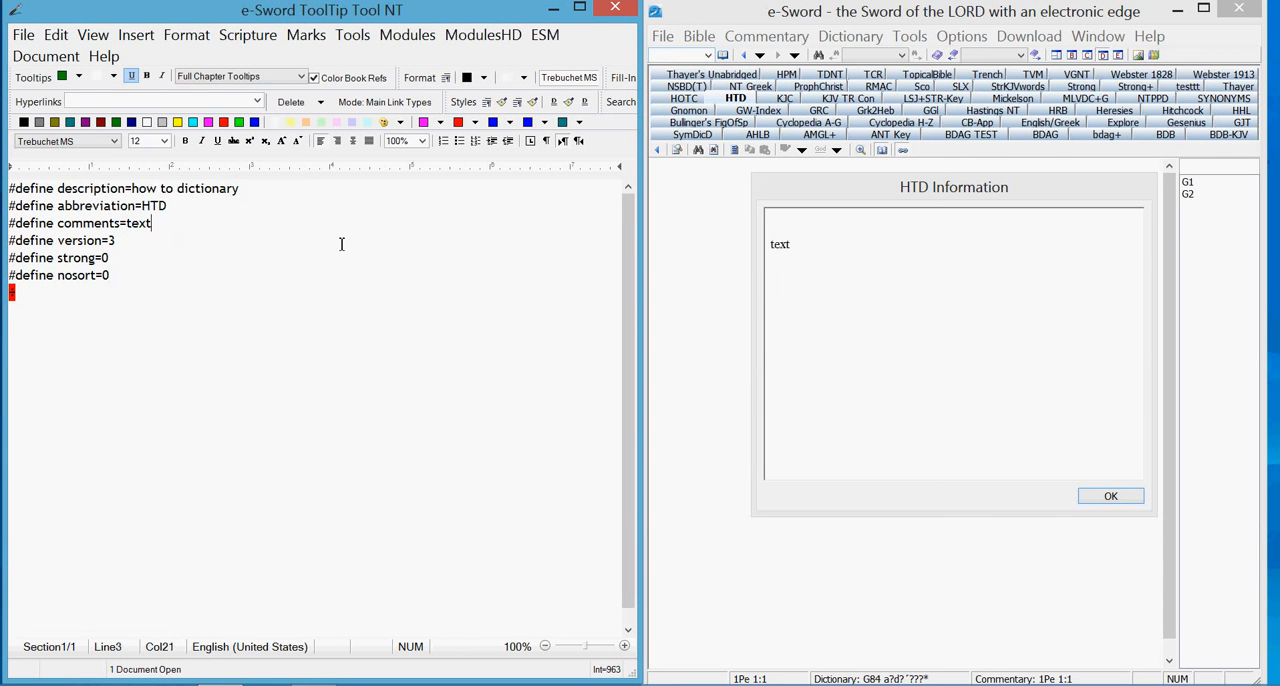
mouse_move(120, 260)
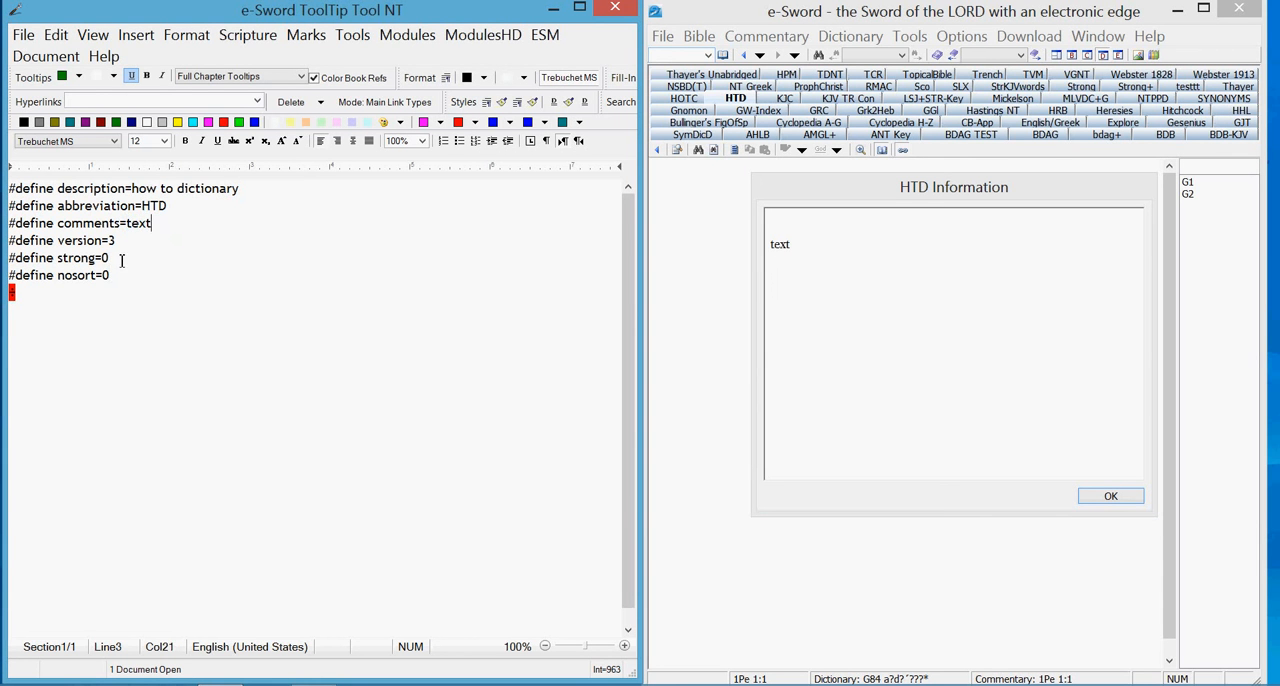
mouse_move(140, 248)
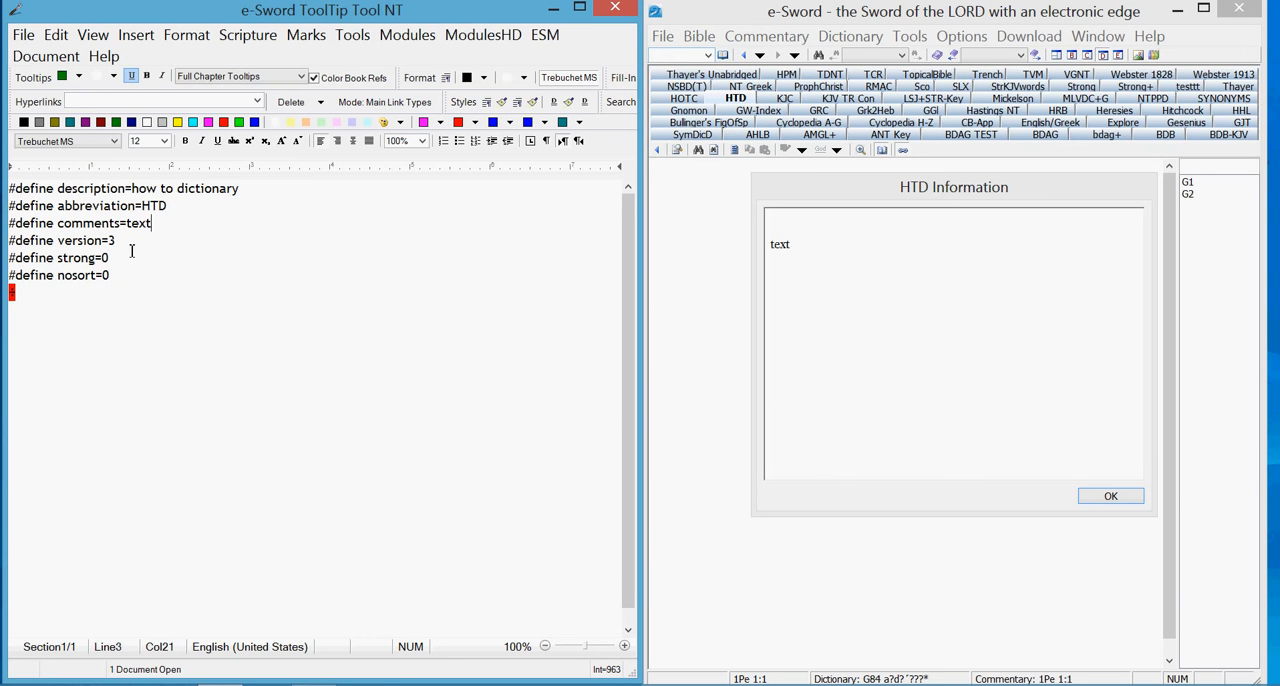
click(160, 328)
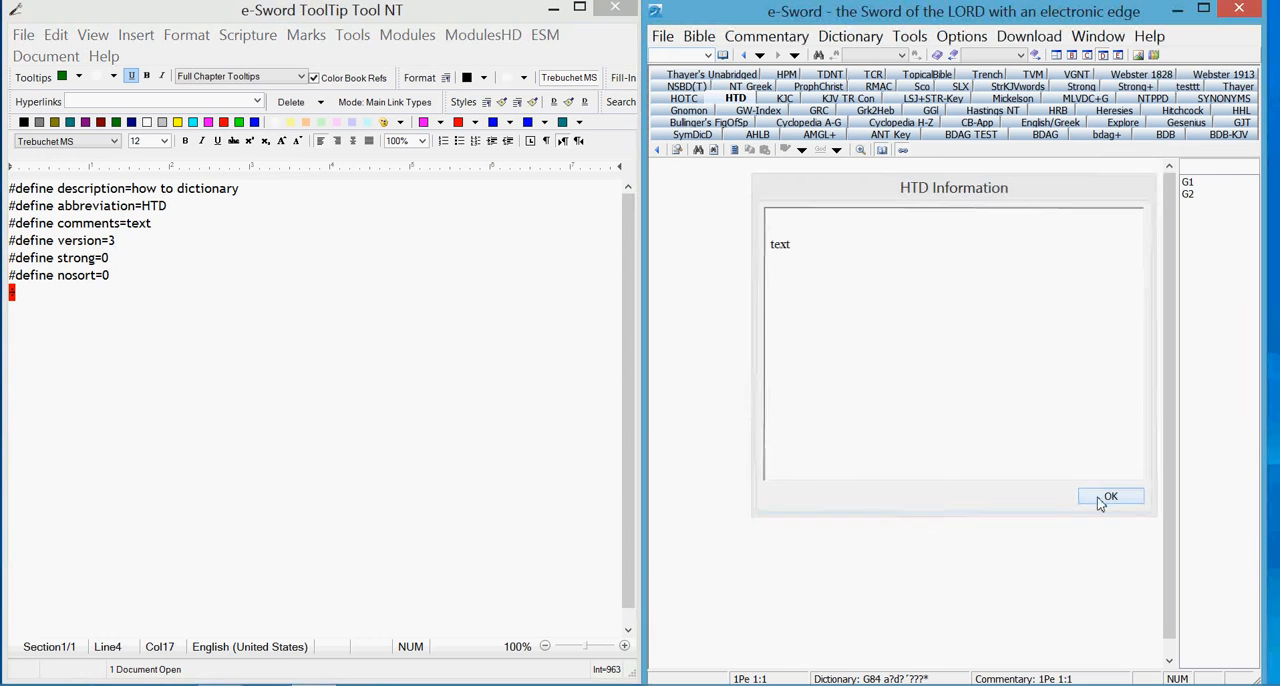
click(1110, 496)
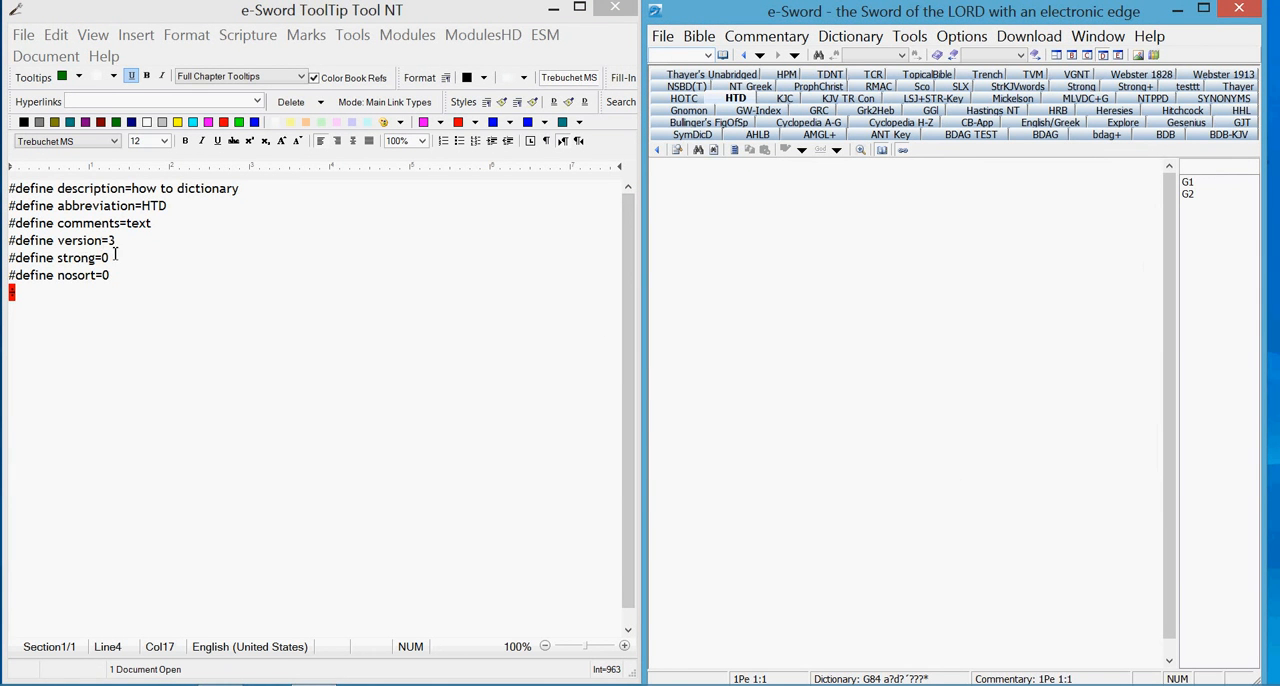
mouse_move(308, 318)
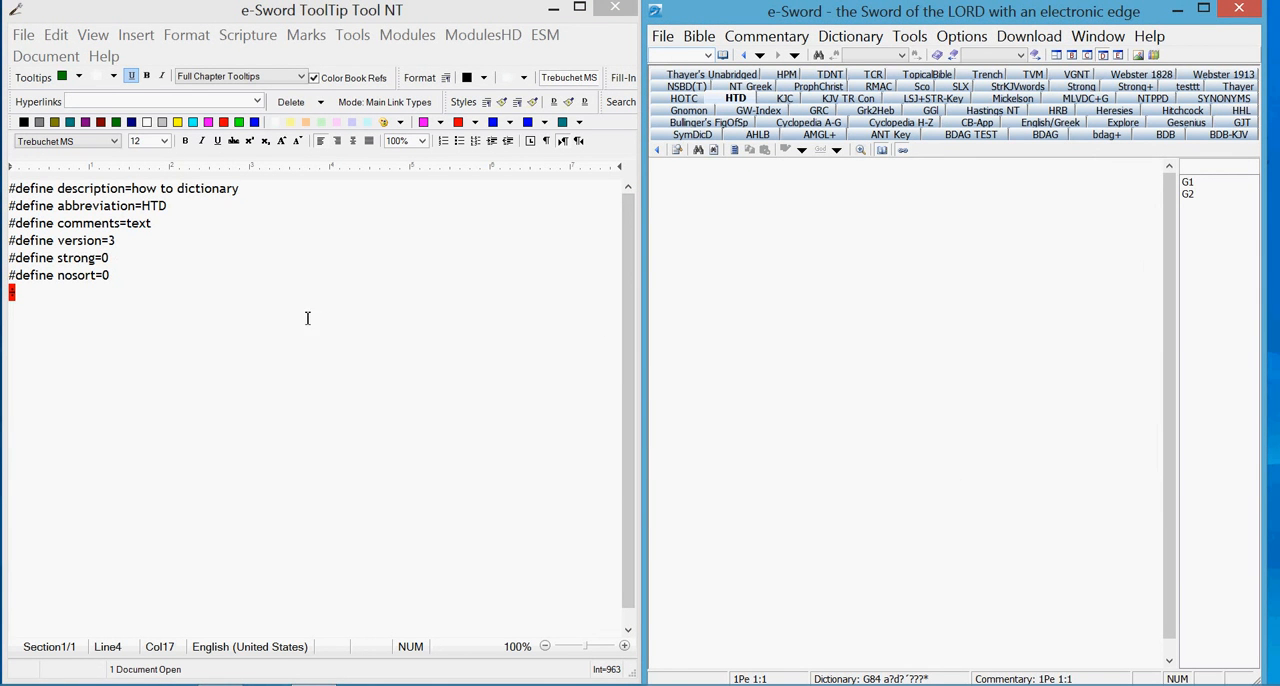
mouse_move(248, 316)
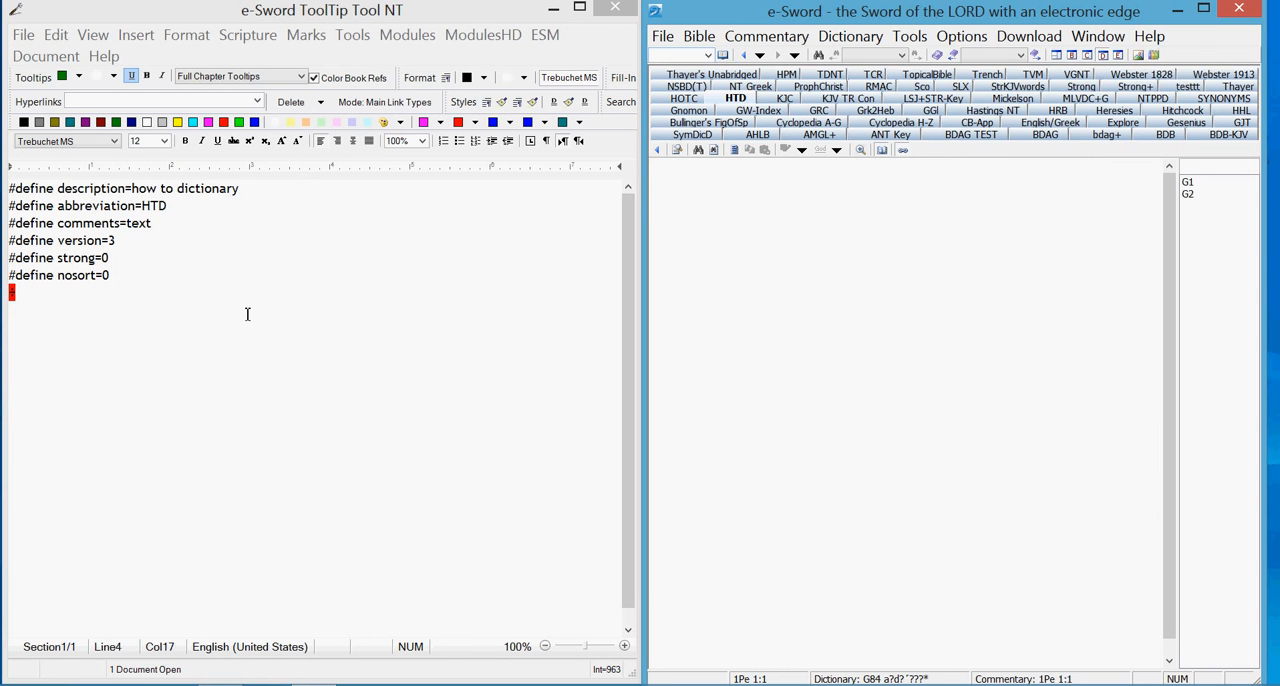
mouse_move(116, 264)
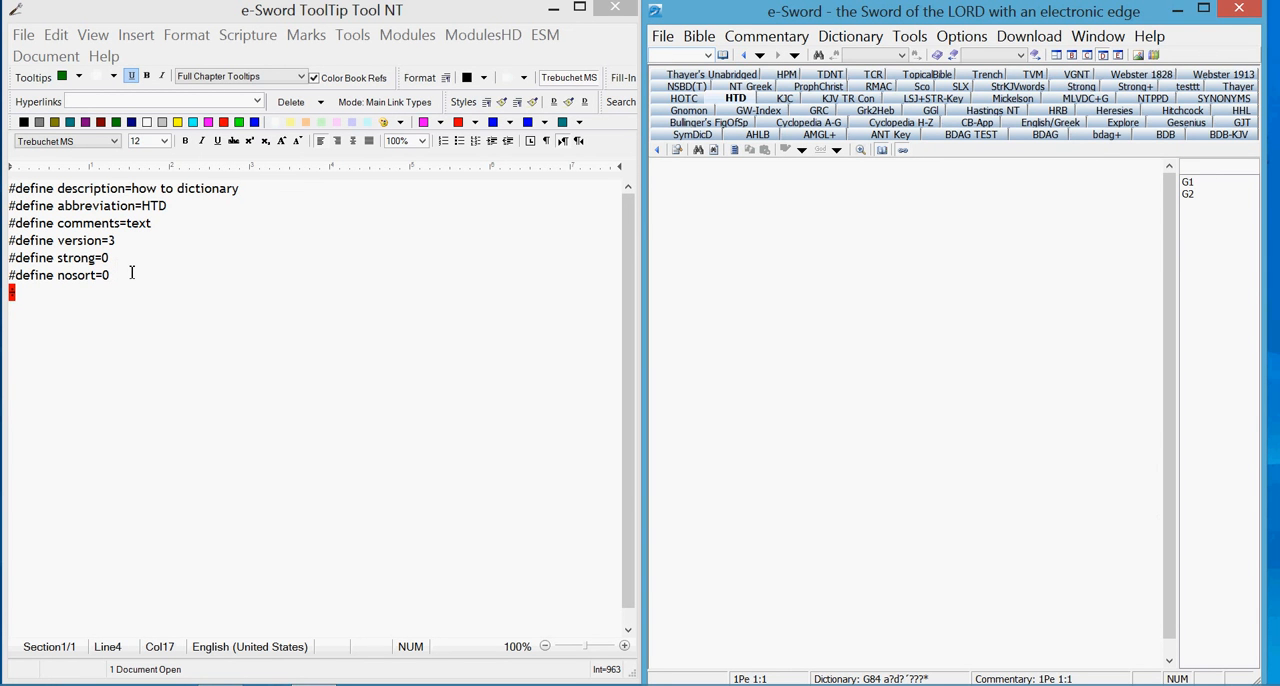
mouse_move(1192, 196)
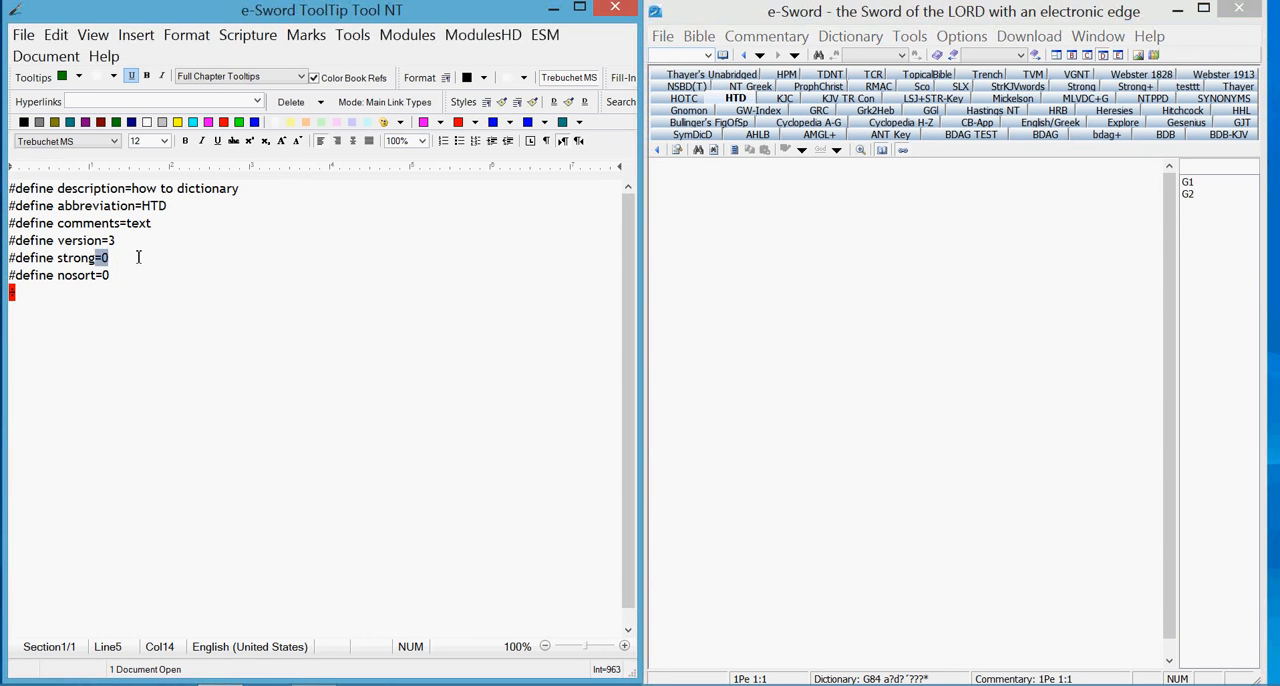
mouse_move(138, 244)
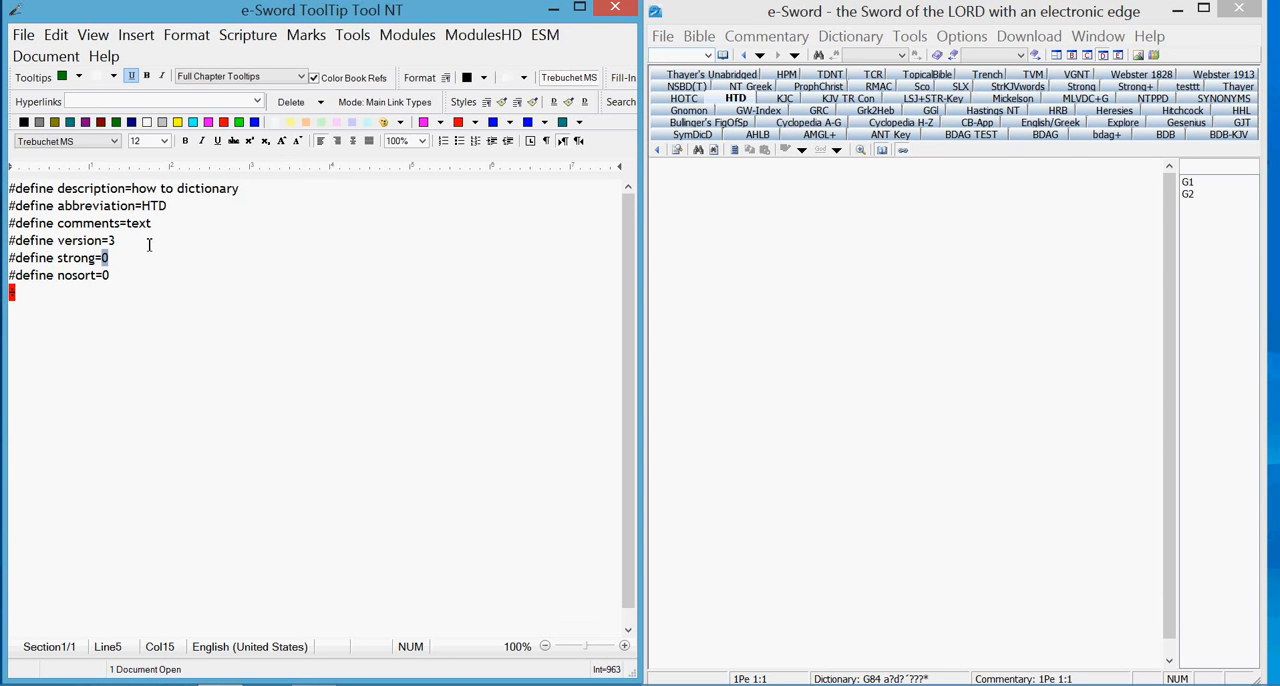
Step: Set the header's strong and nosort values to 1, alongside version 1
text(1)
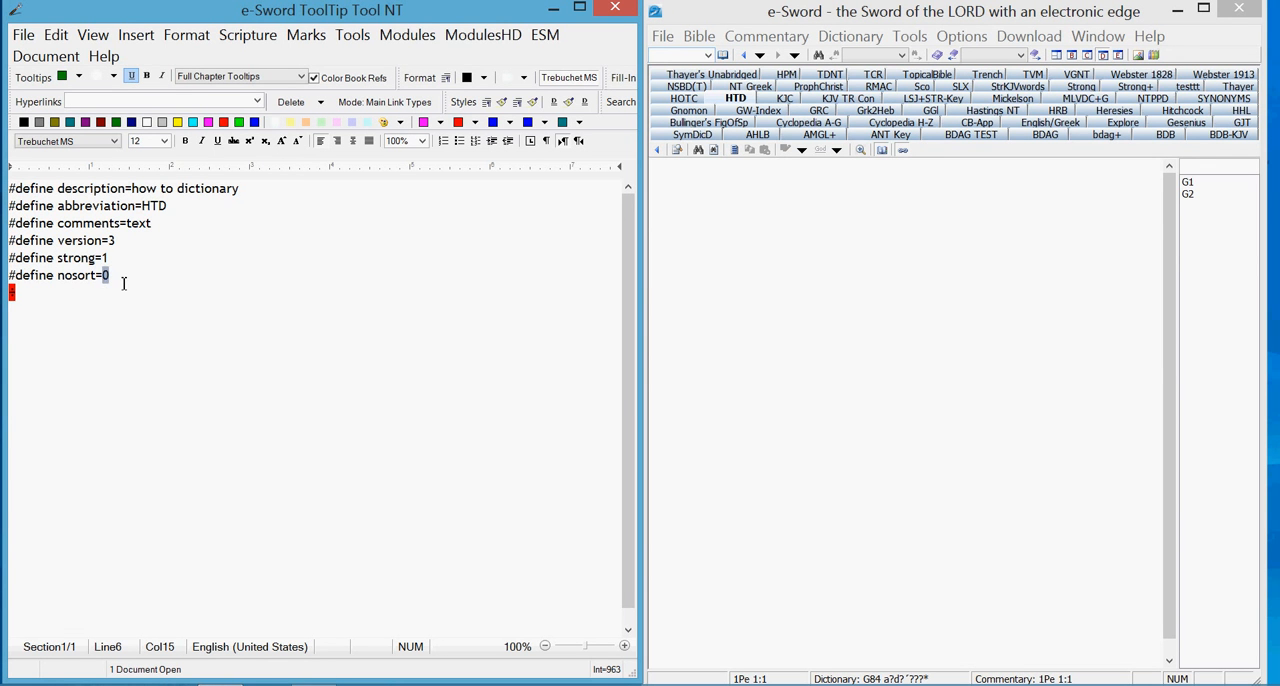
text(1)
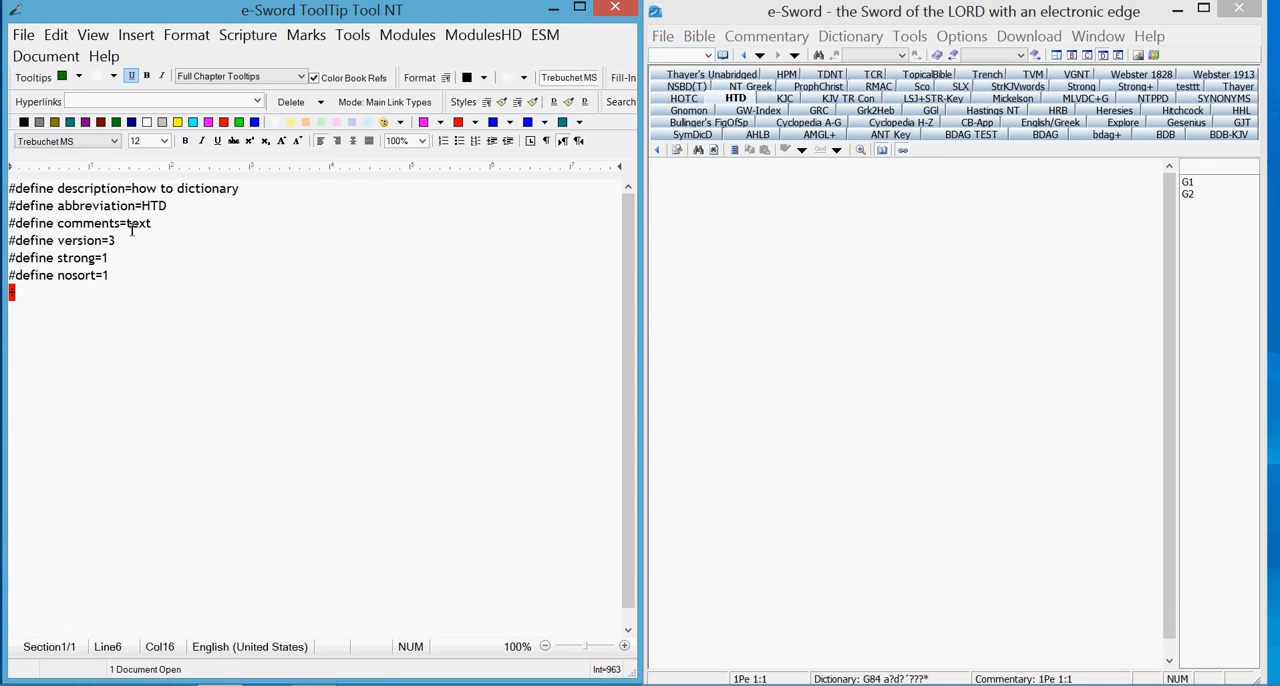
mouse_move(180, 212)
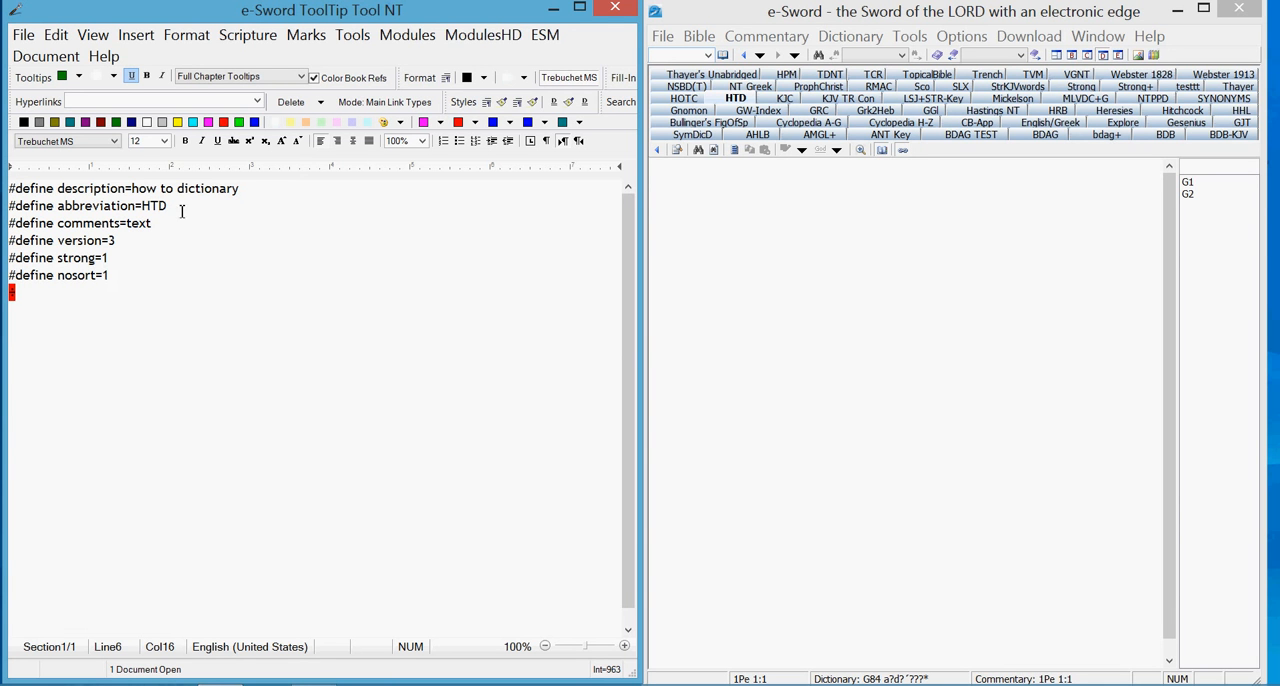
mouse_move(206, 226)
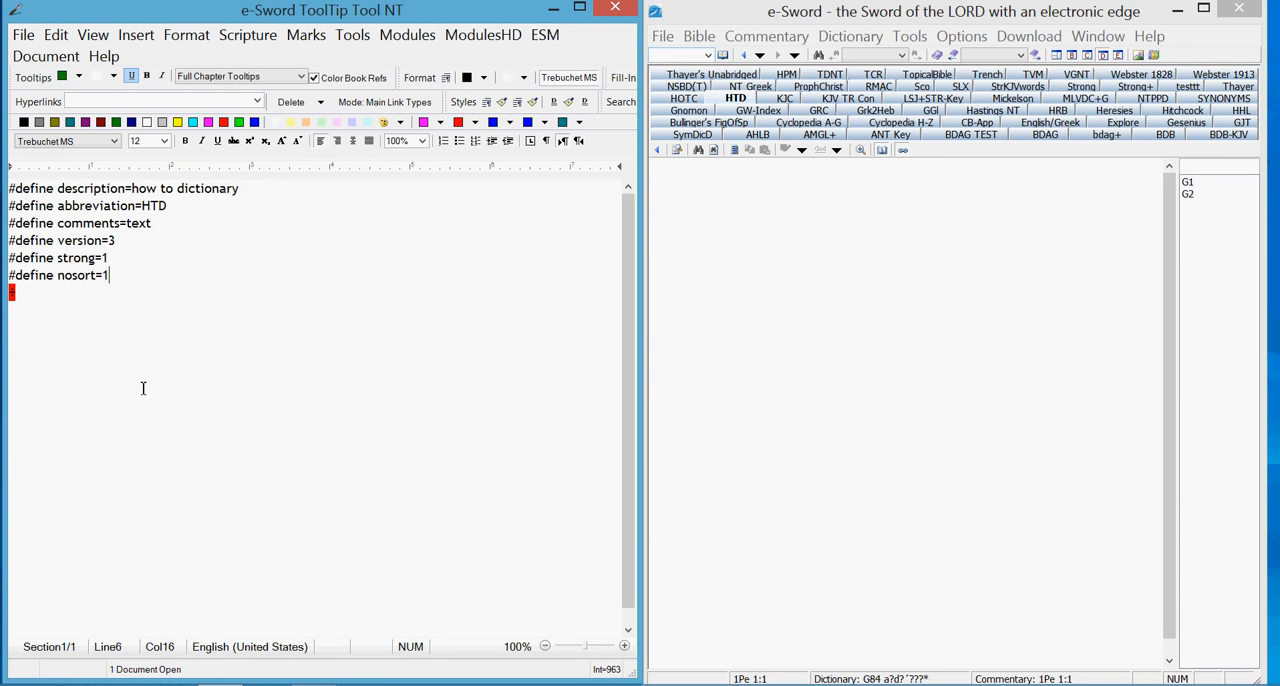
mouse_move(158, 300)
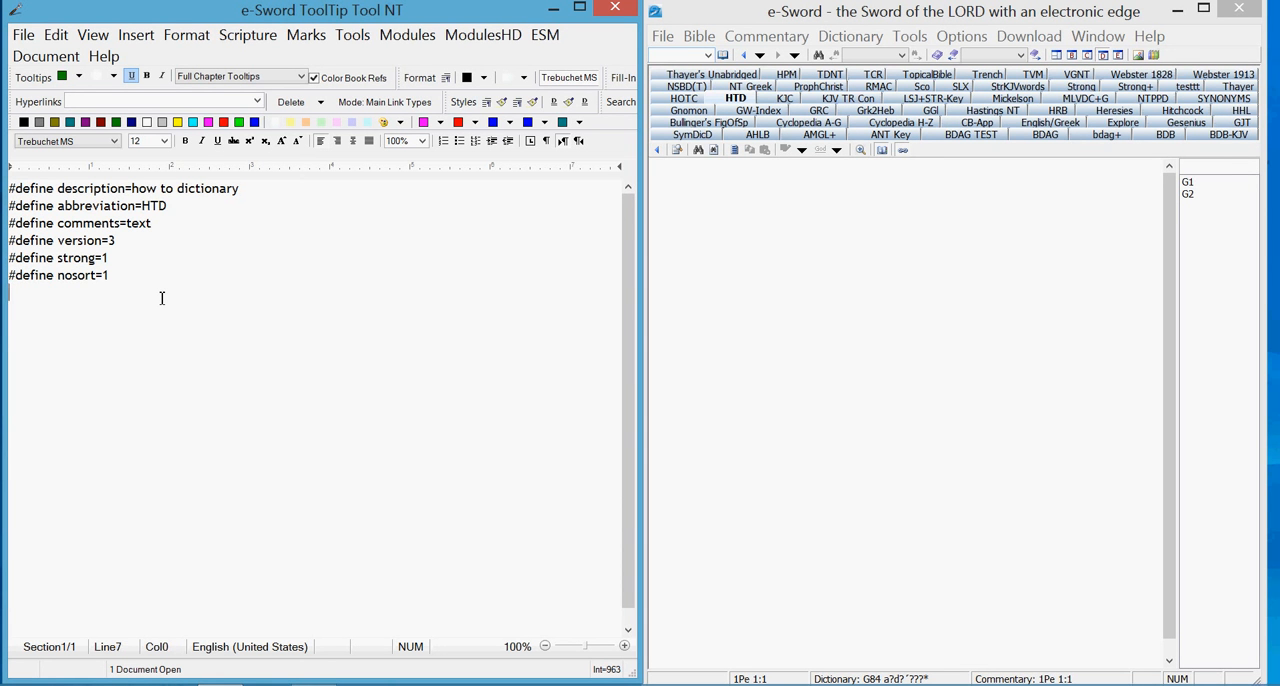
Step: Add the first topic line '#G1' beneath the define header
text(#)
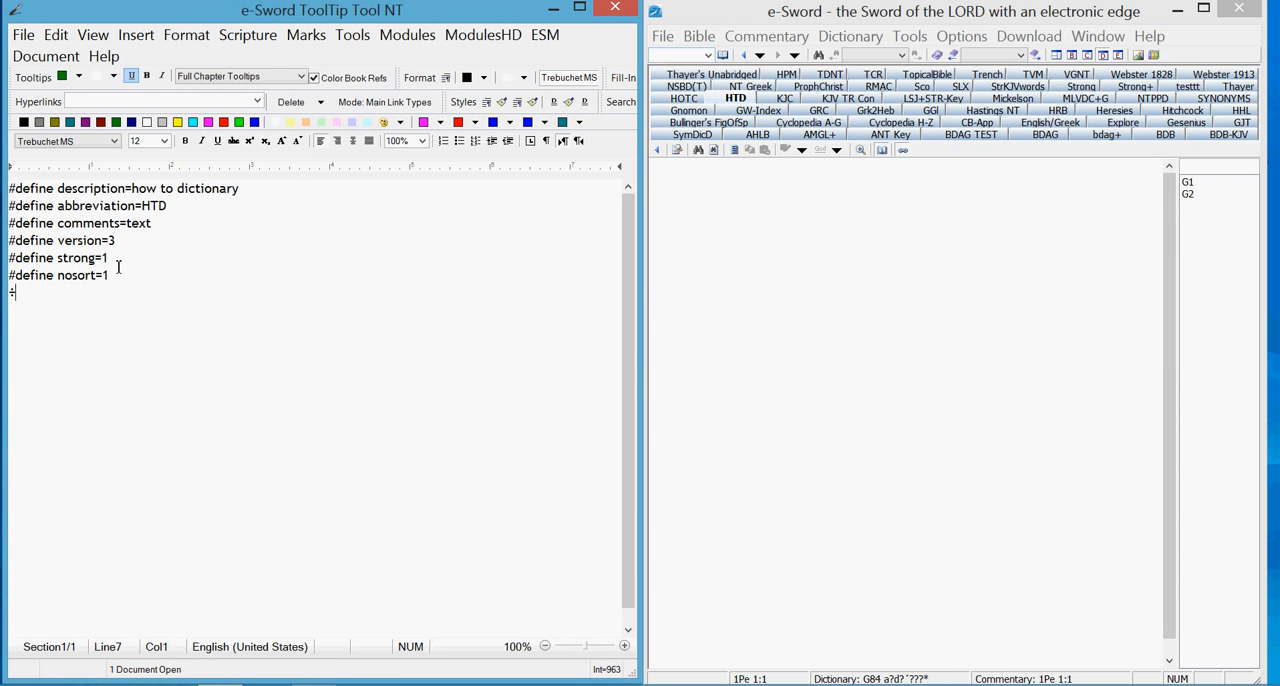
text(G)
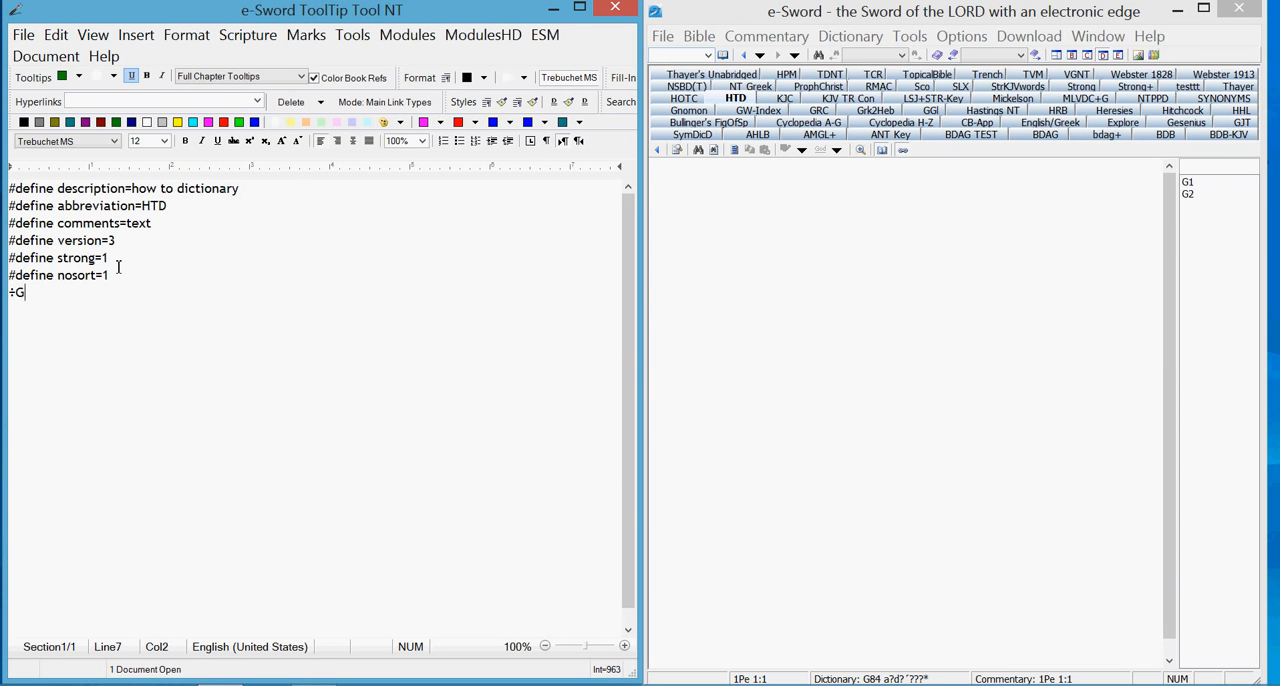
text(1)
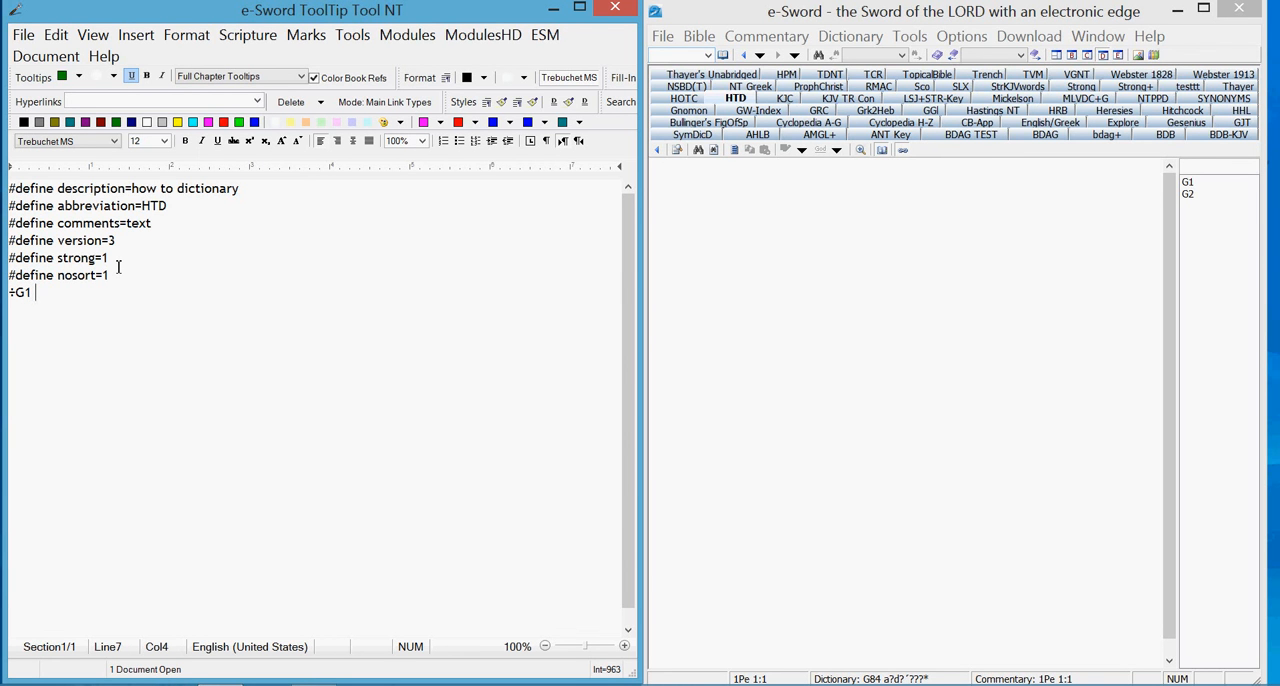
mouse_move(520, 44)
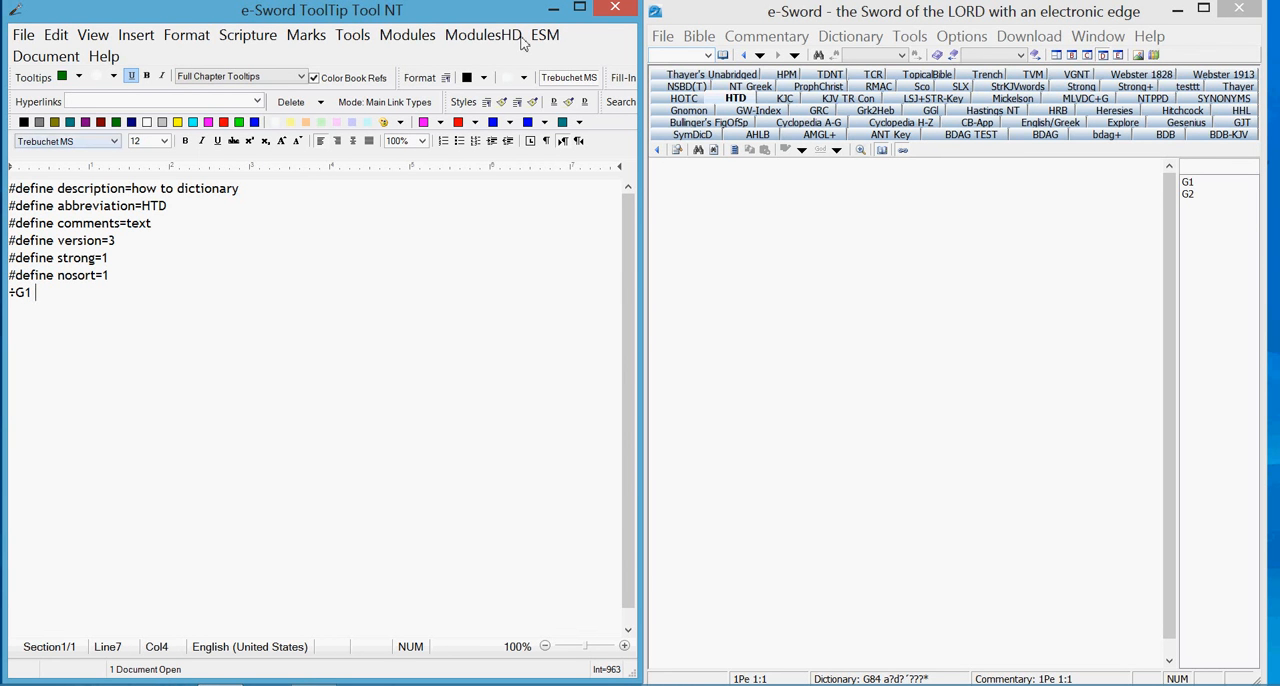
mouse_move(1190, 190)
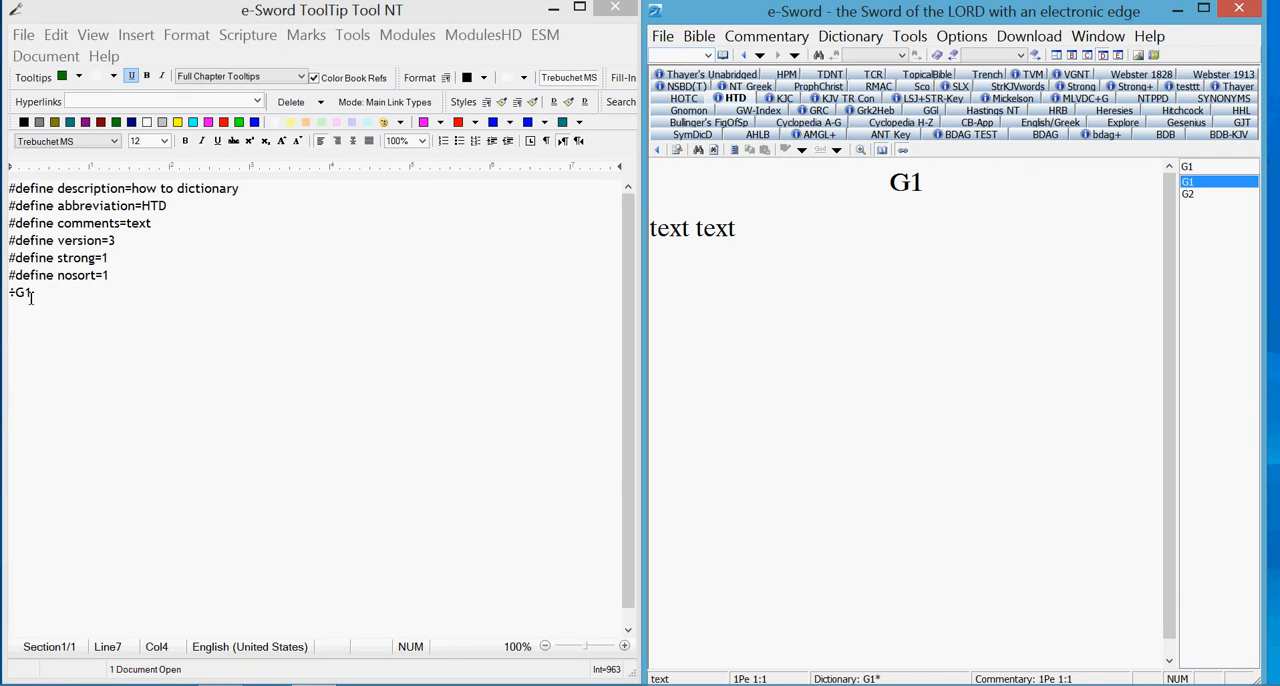
mouse_move(848, 192)
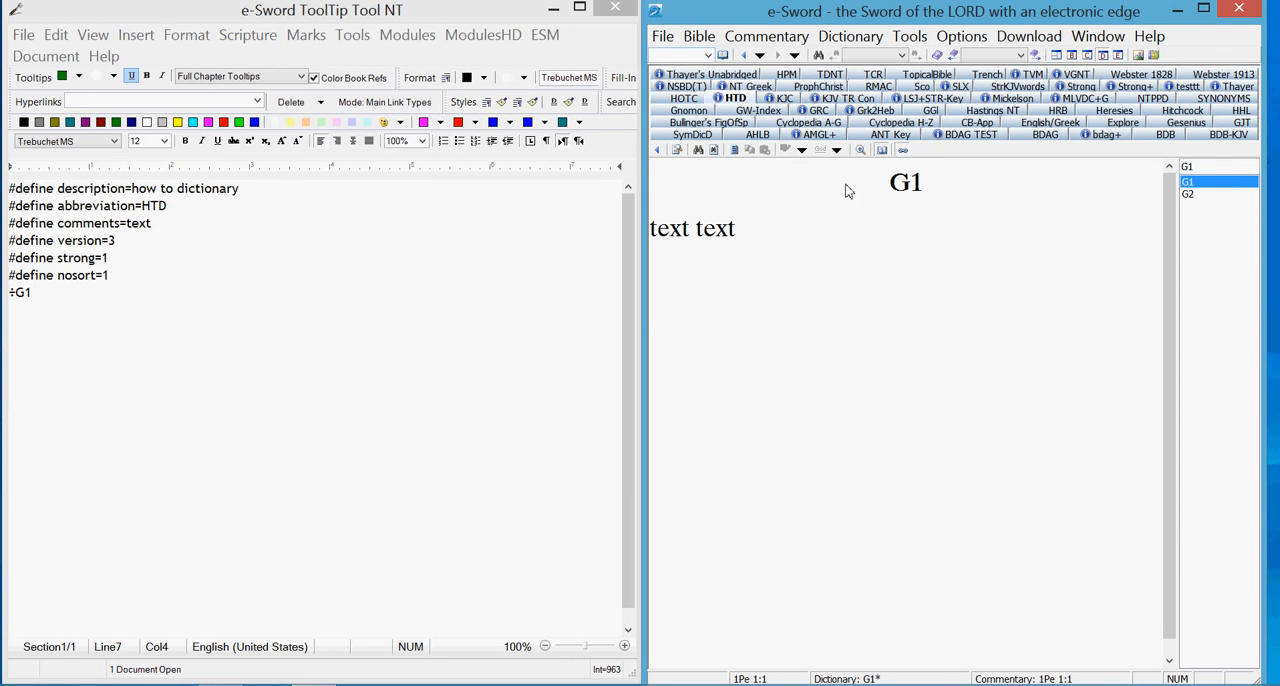
mouse_move(144, 346)
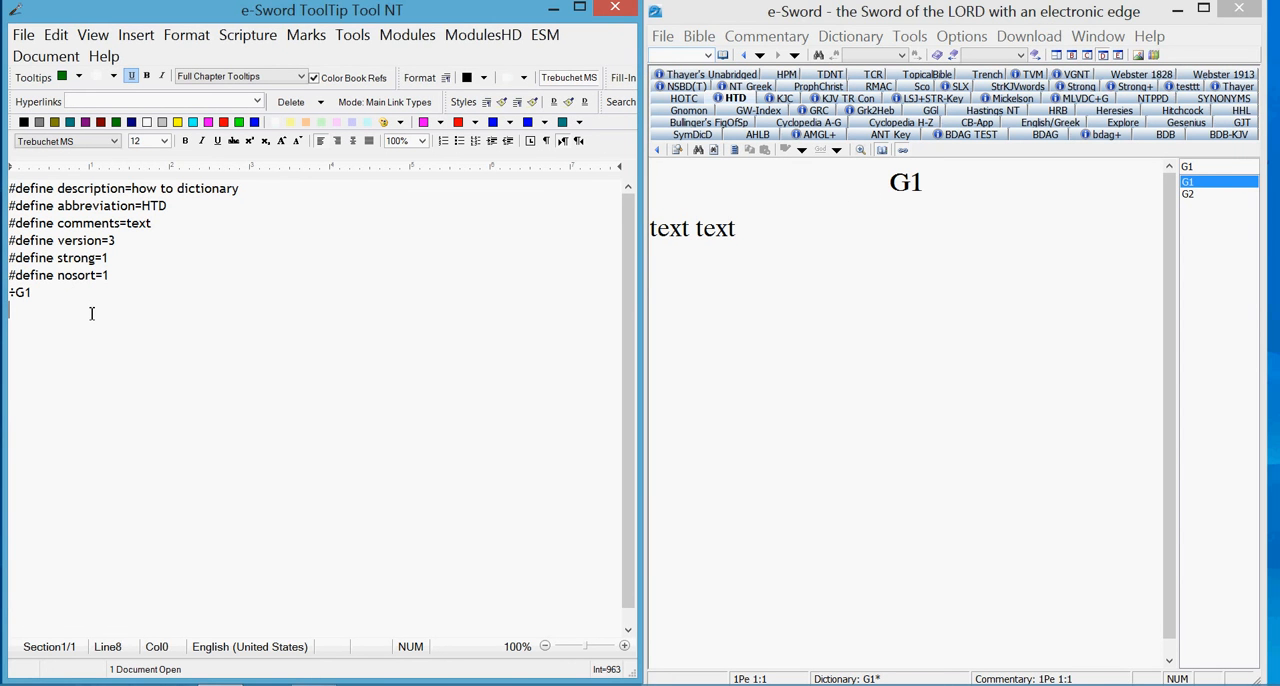
Step: Enter 'Text' under G1 and add a second topic G2
text(TE)
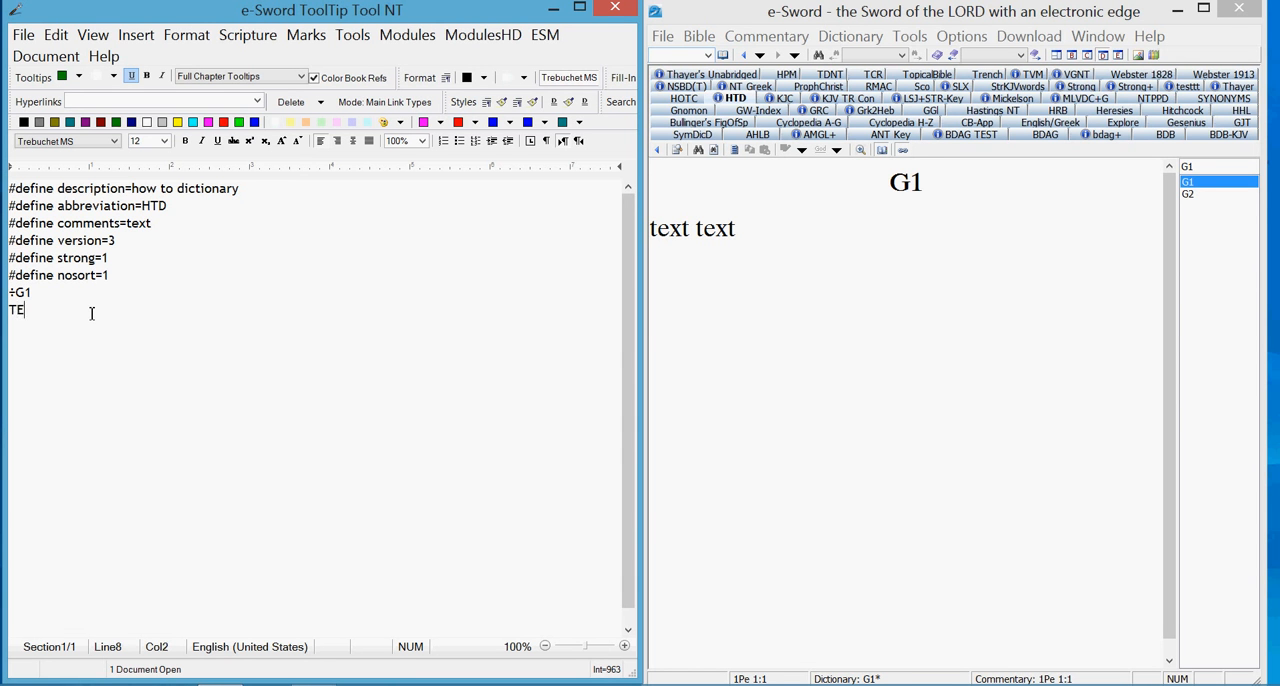
text(x)
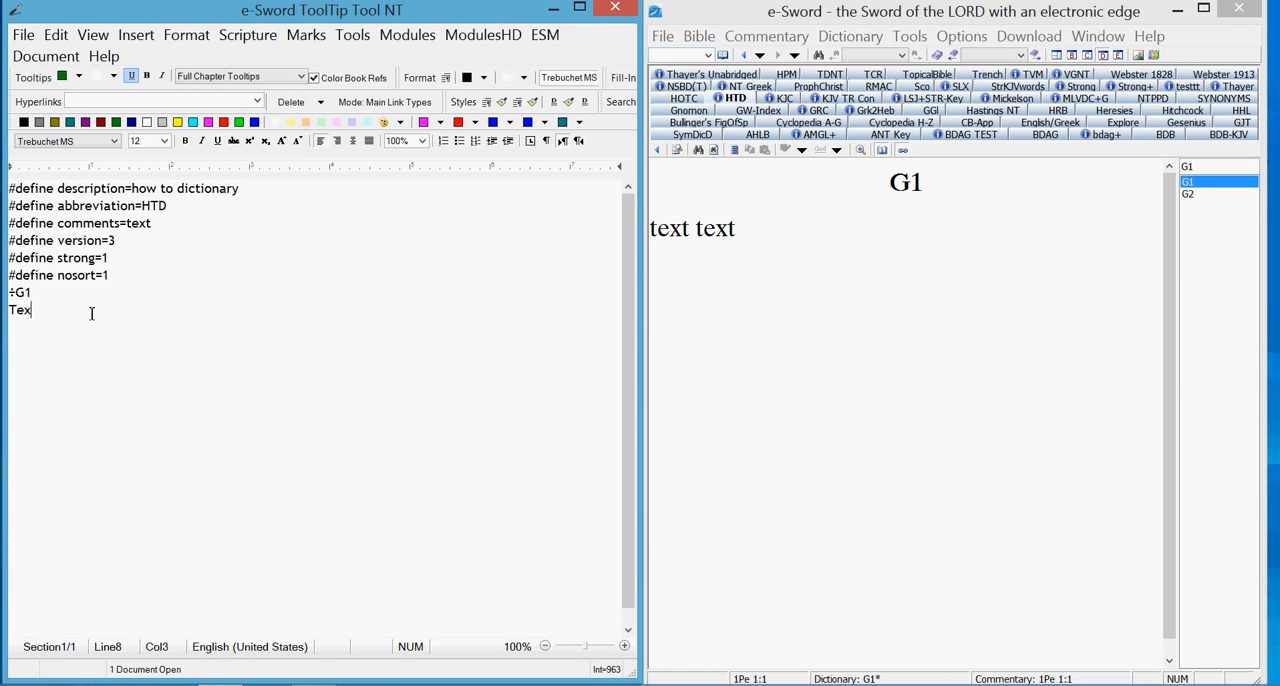
text(t)
text(÷)
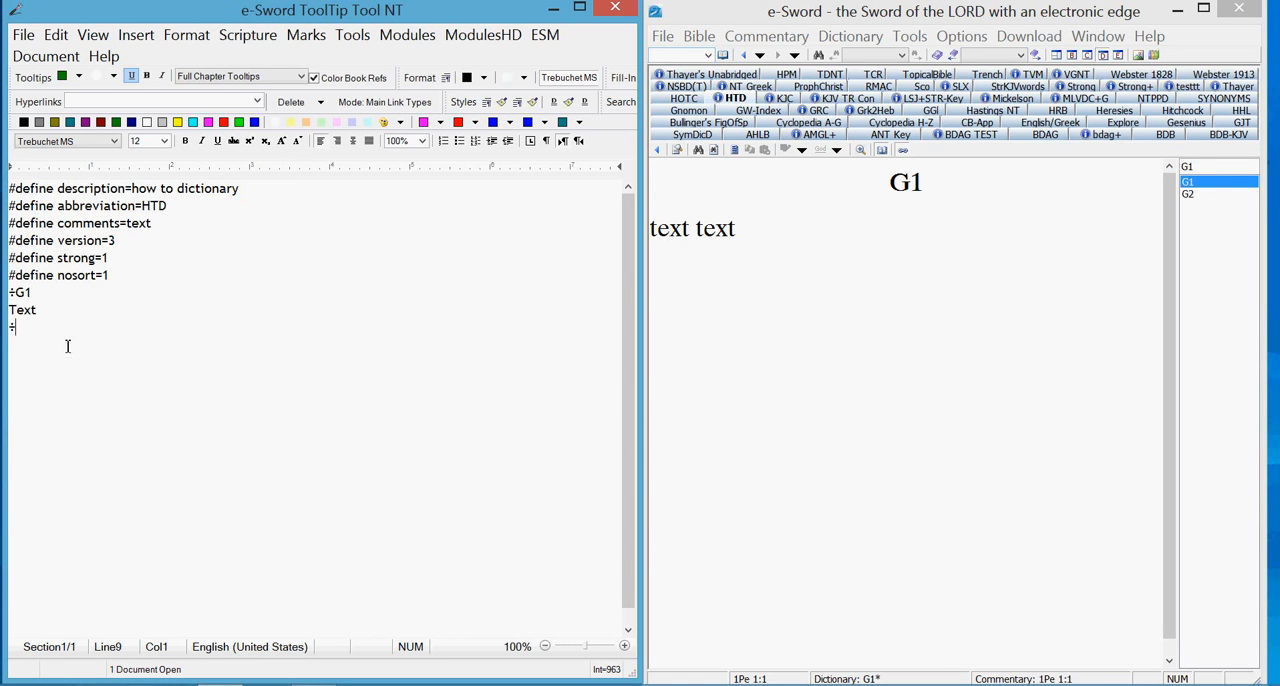
text(G)
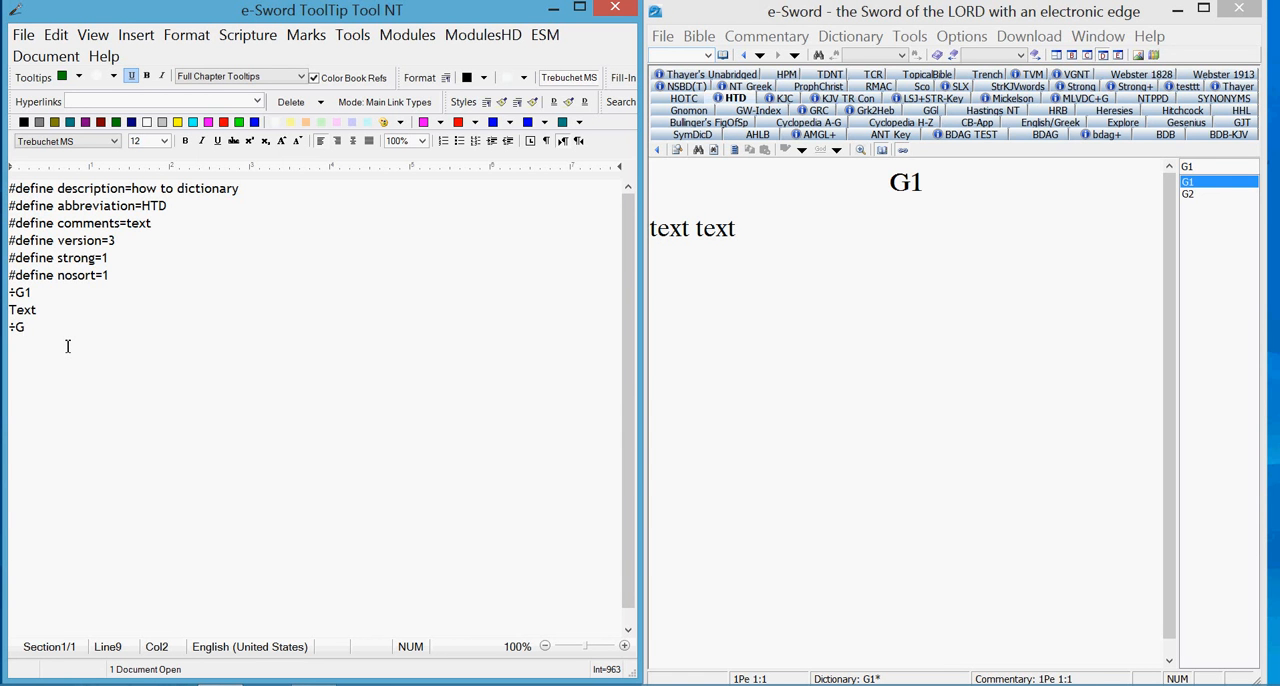
text(2)
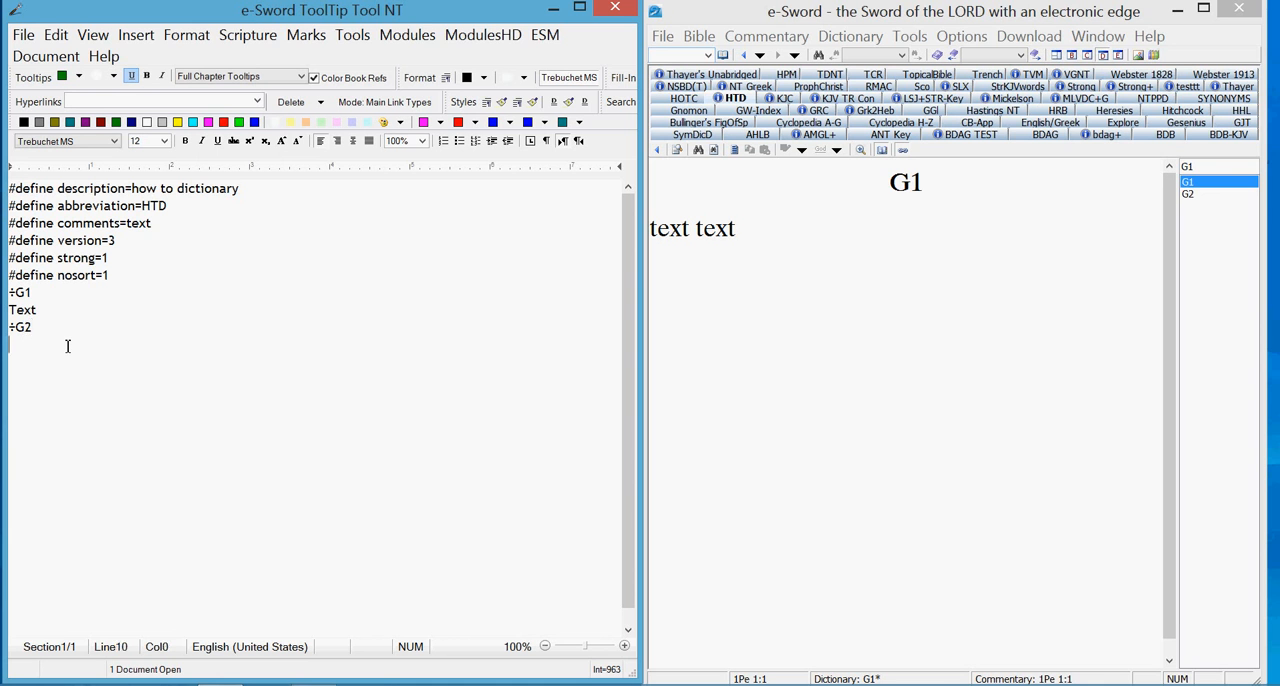
mouse_move(1038, 308)
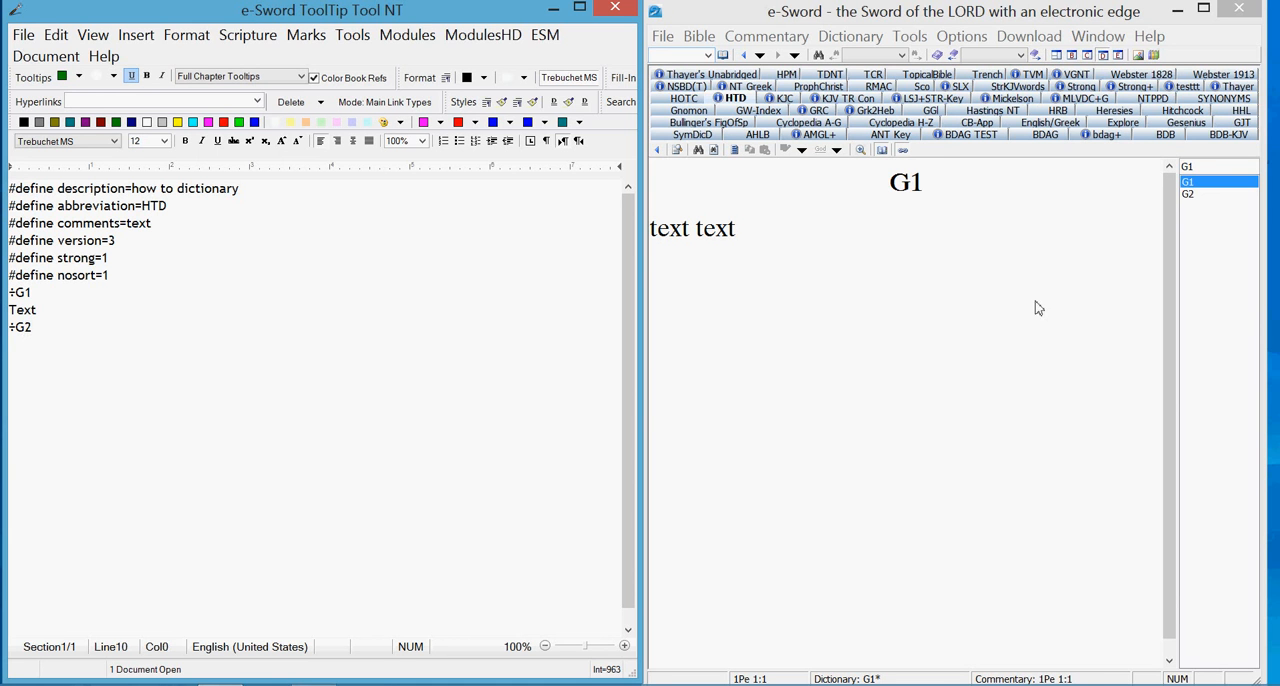
Step: View the existing G2 entry in e-Sword's HTD dictionary and enter 'Text' under G2
click(1192, 194)
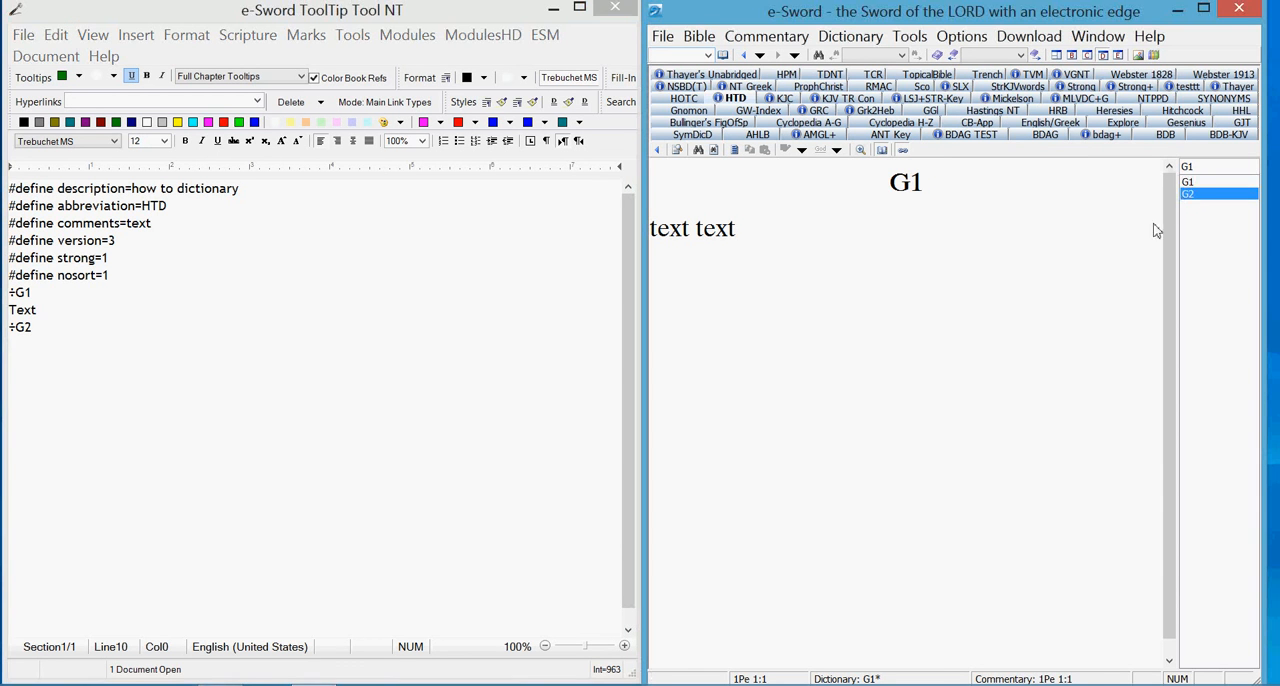
click(1200, 192)
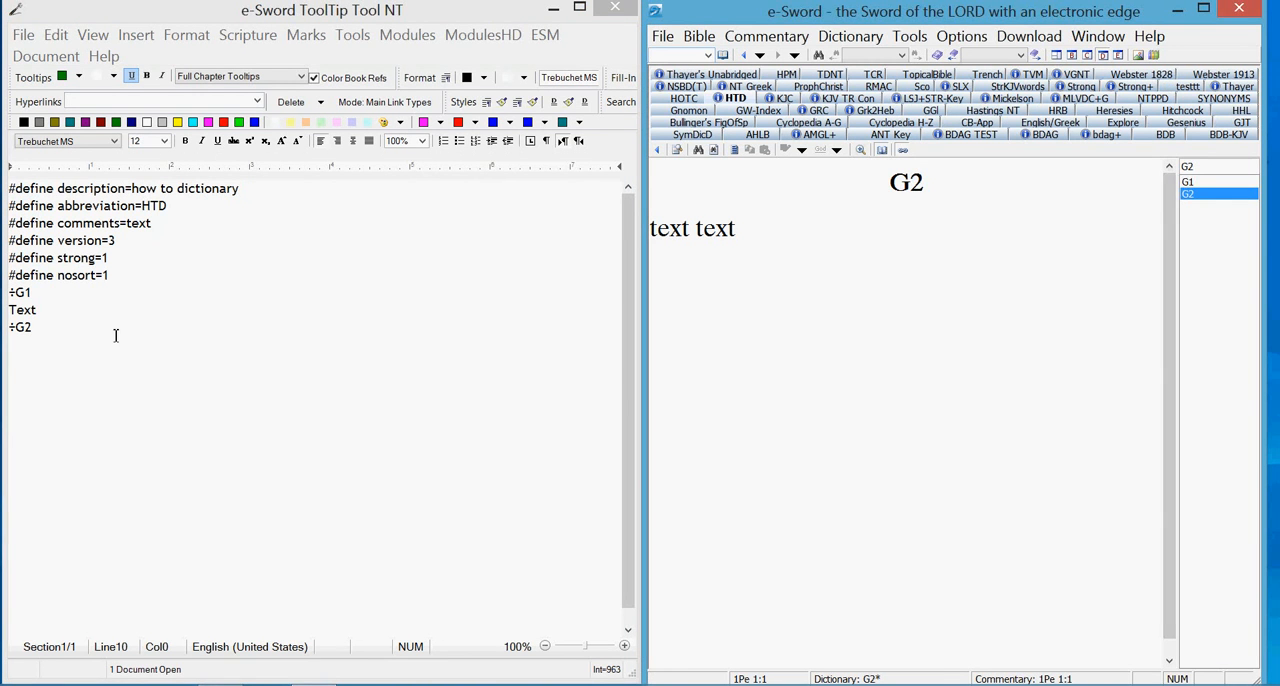
text(T)
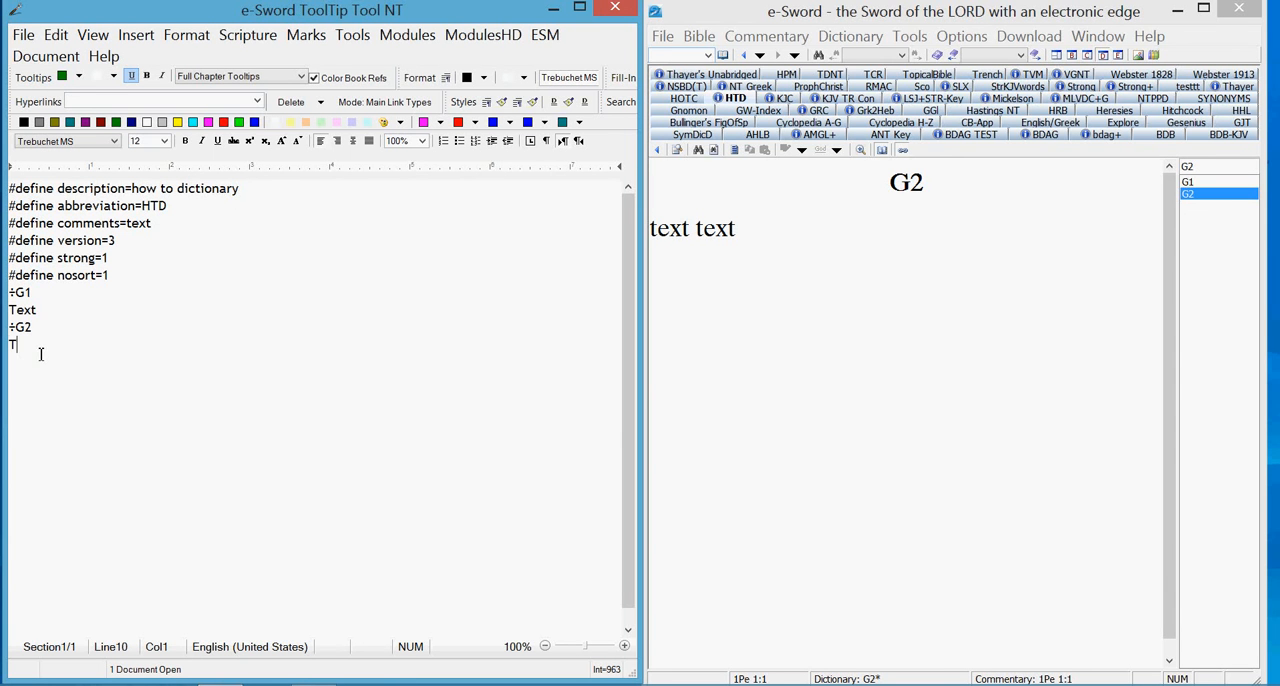
text(ext)
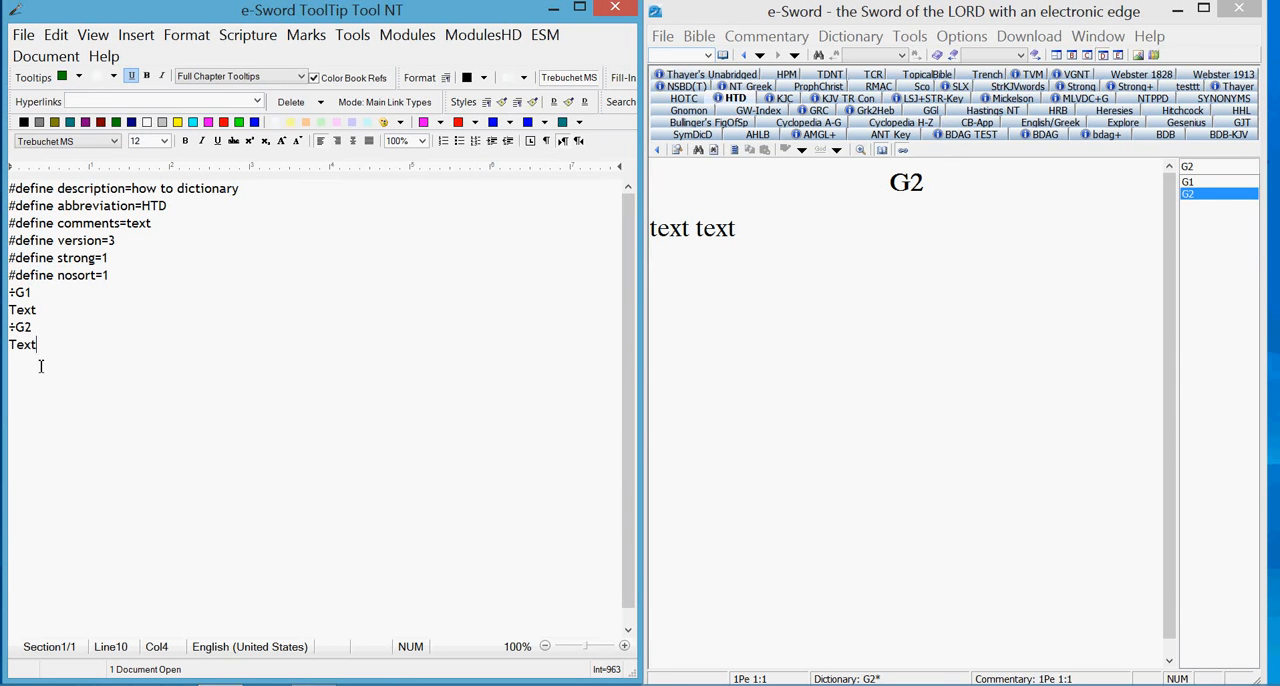
mouse_move(152, 424)
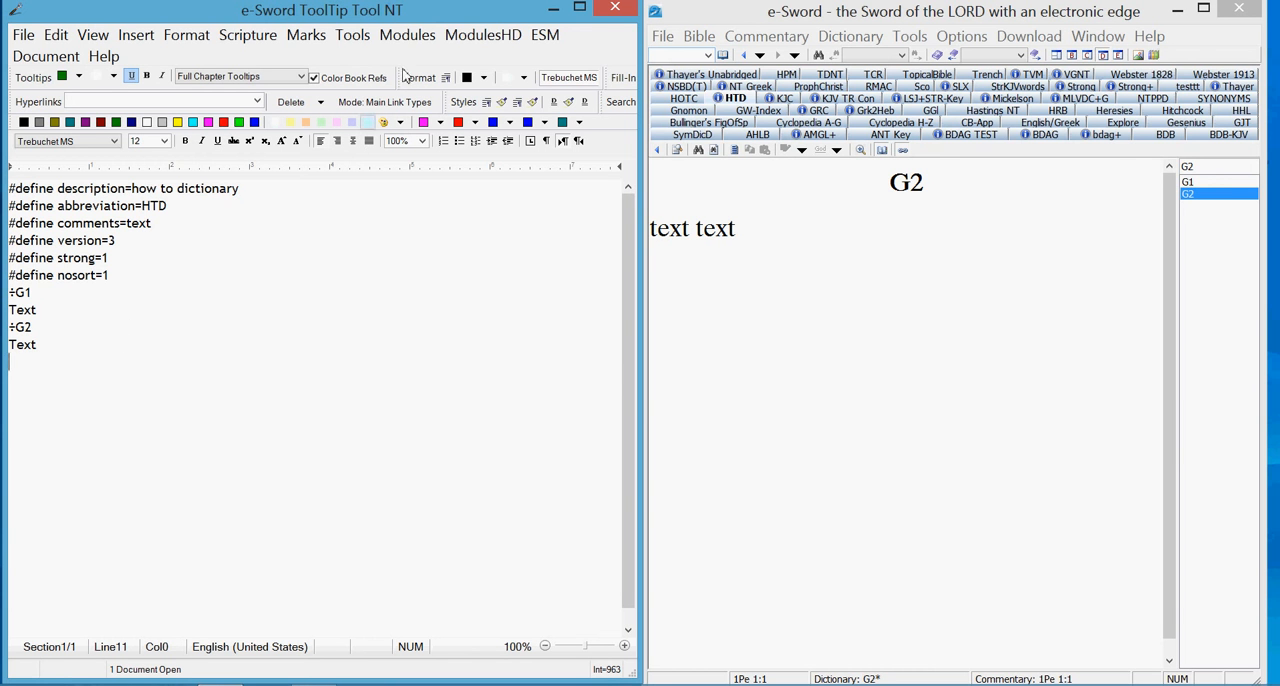
Step: Build the dictionary module as htd.dctx, overwriting the existing file
click(406, 34)
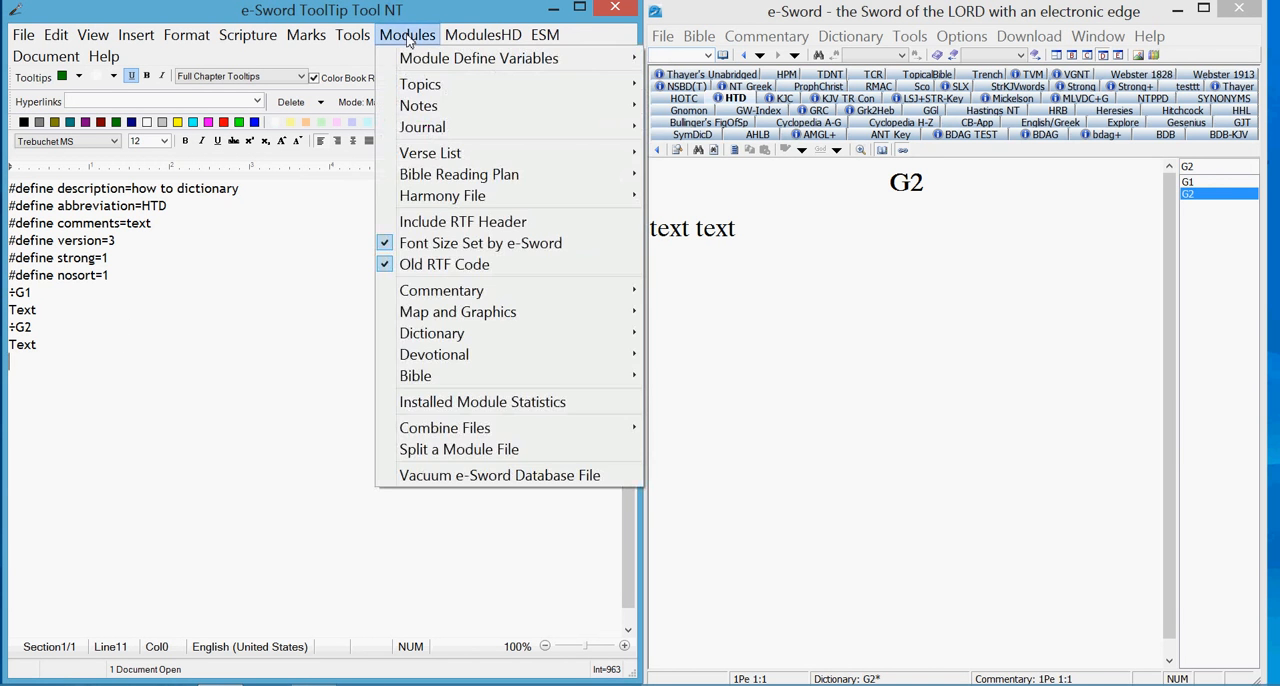
mouse_move(432, 332)
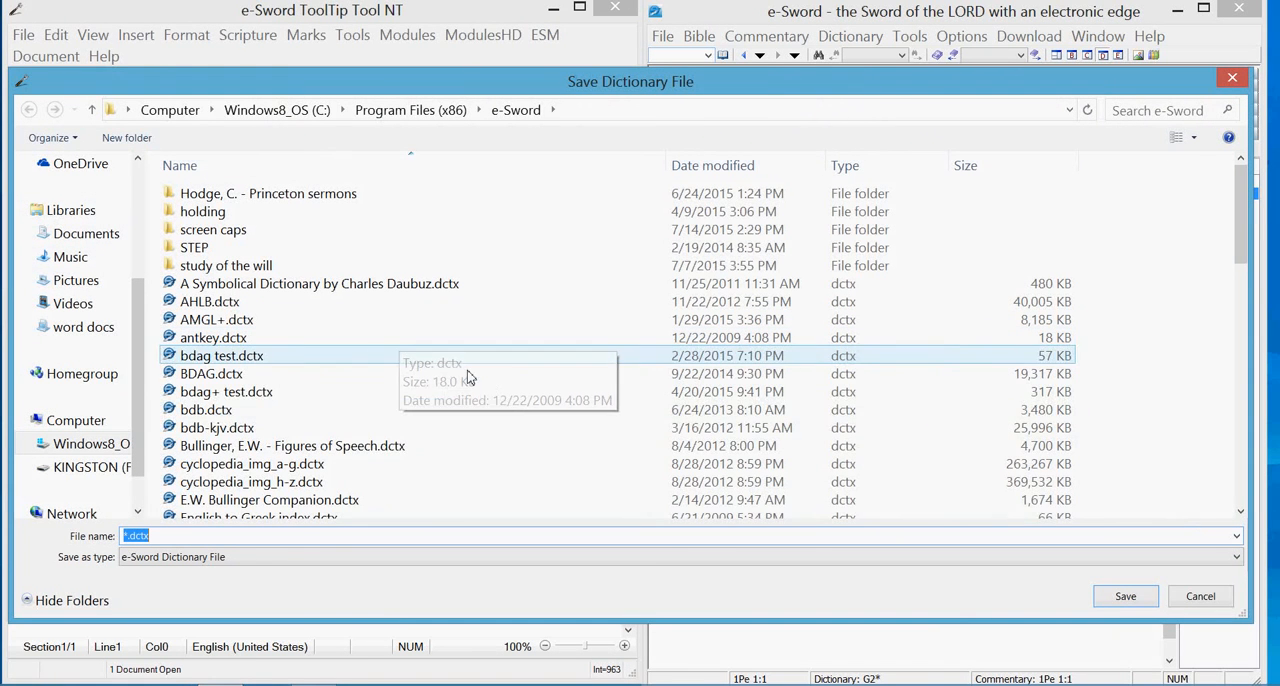
mouse_move(1244, 512)
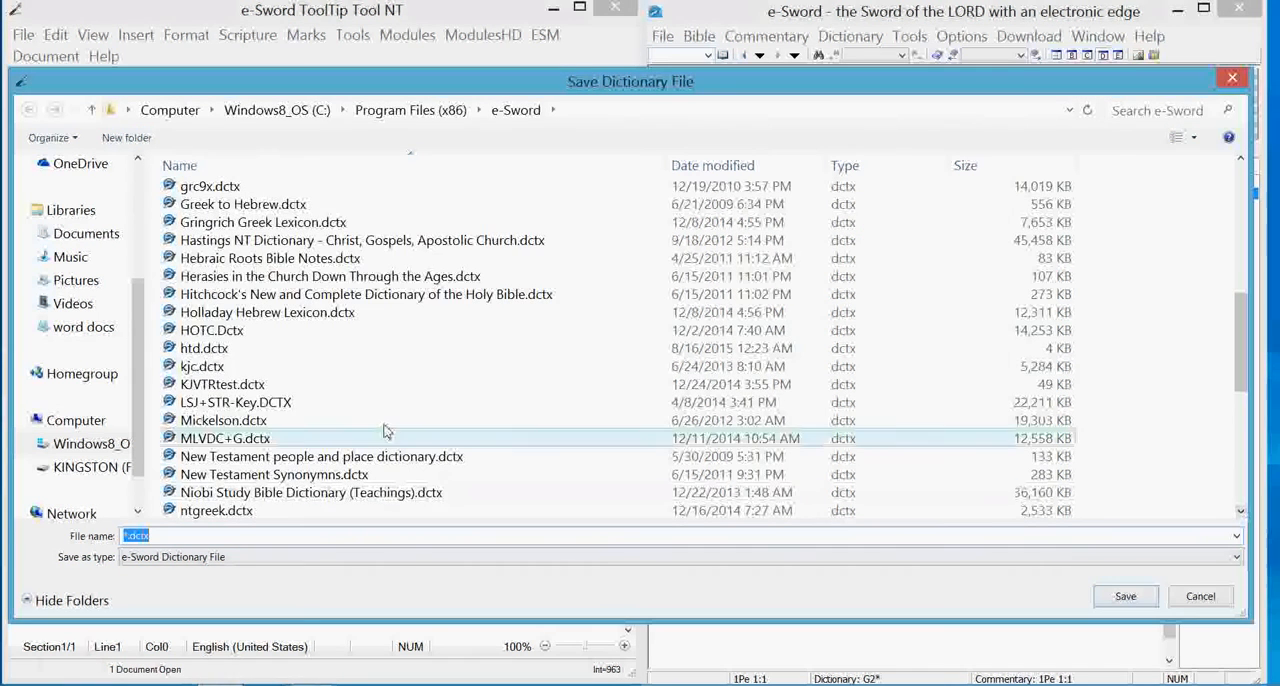
click(204, 348)
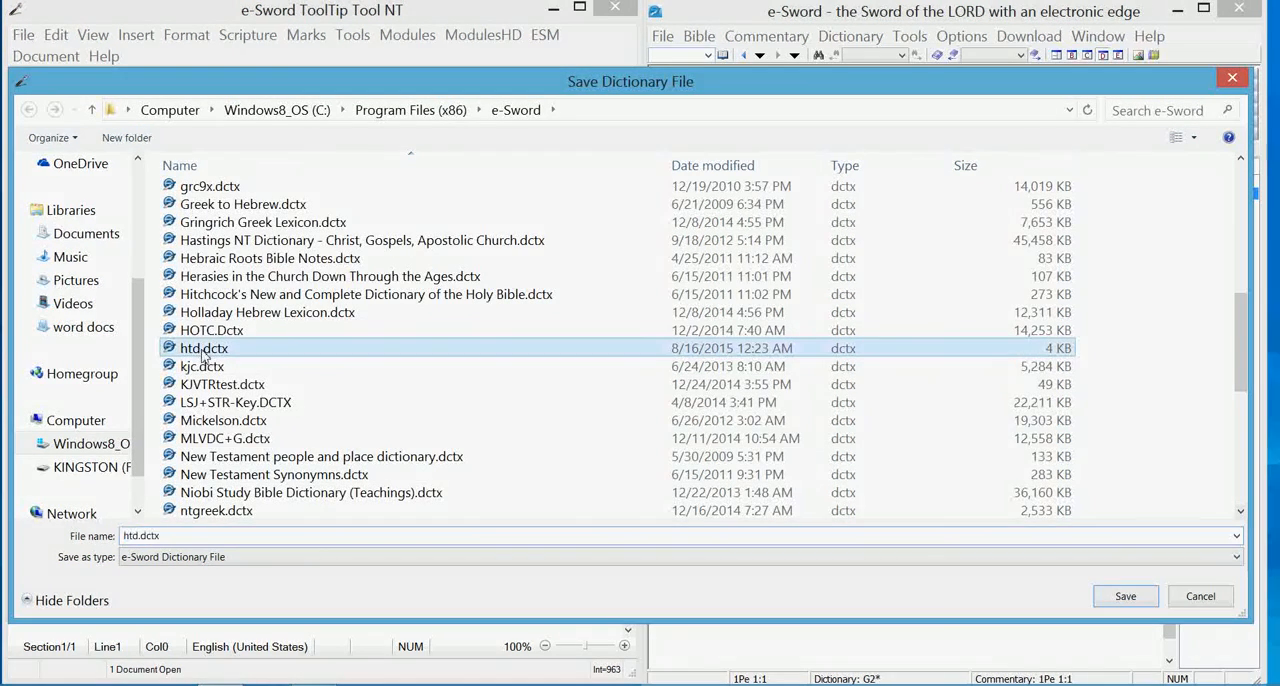
click(1124, 596)
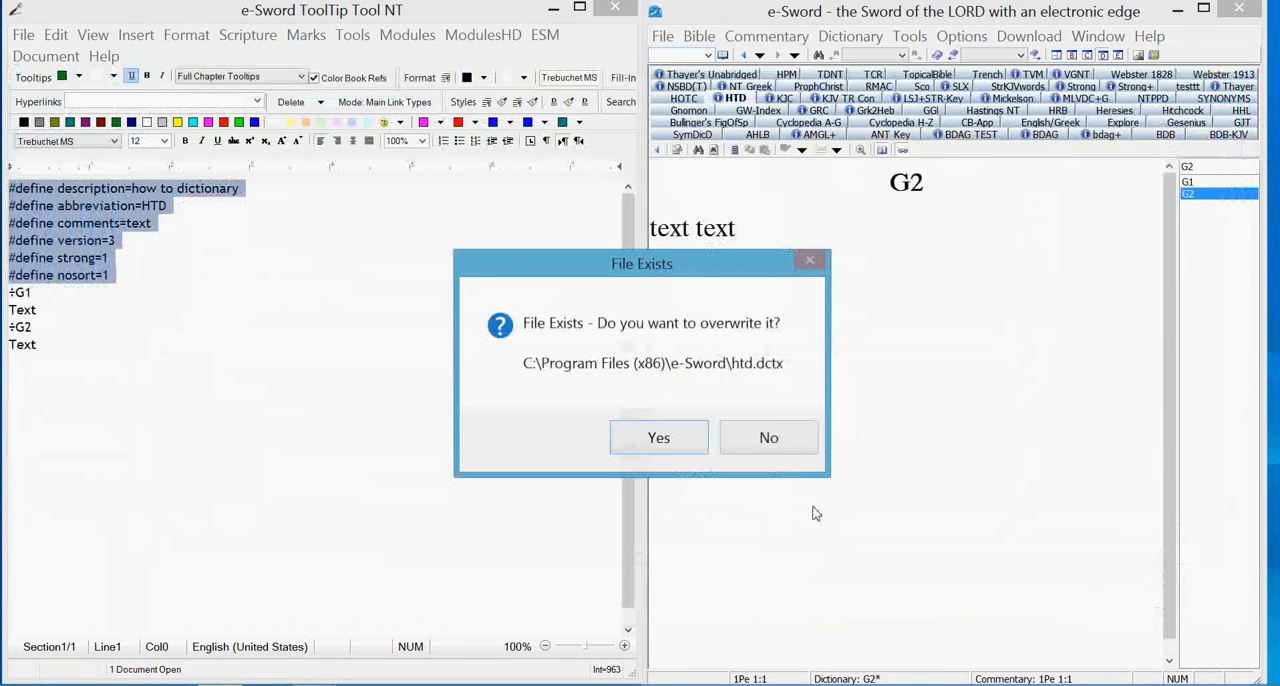
click(658, 436)
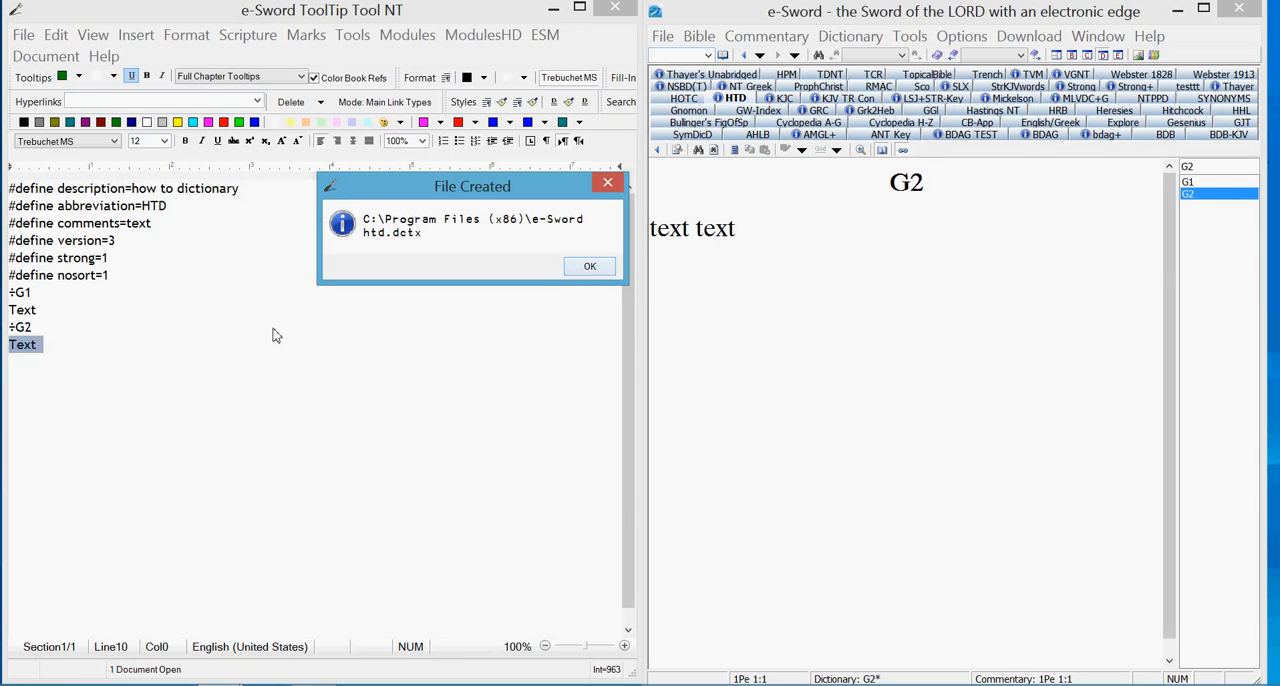
mouse_move(40, 528)
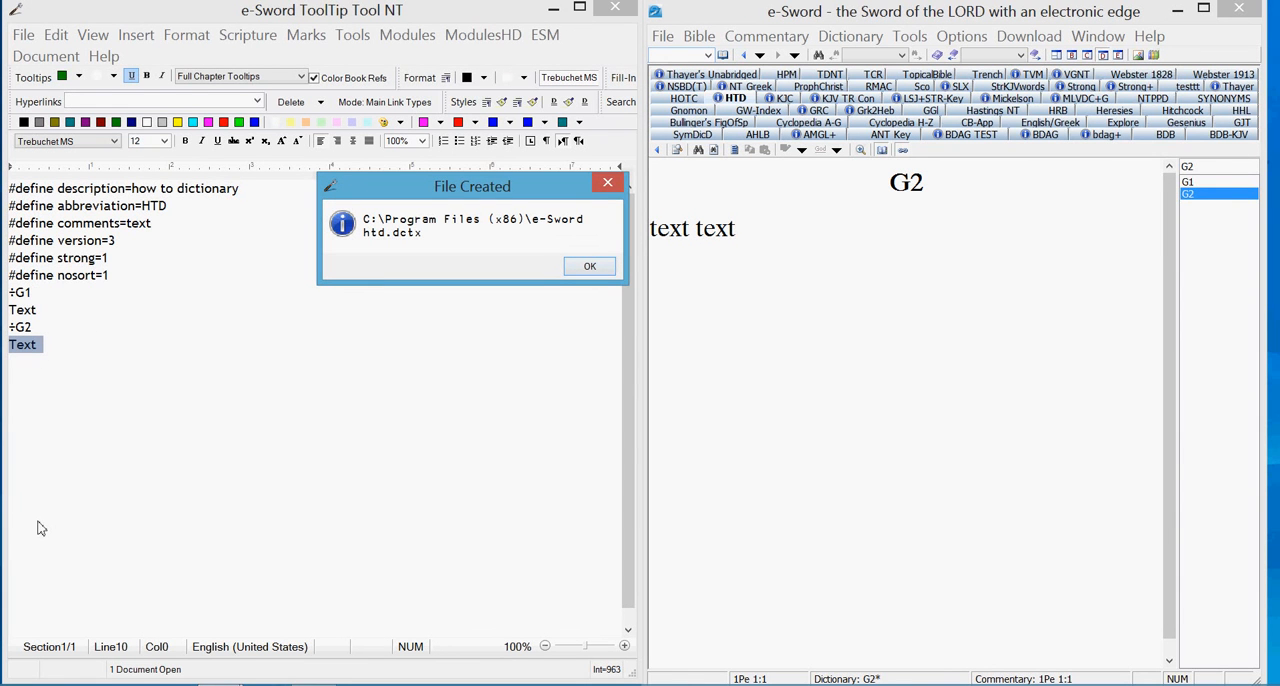
mouse_move(84, 364)
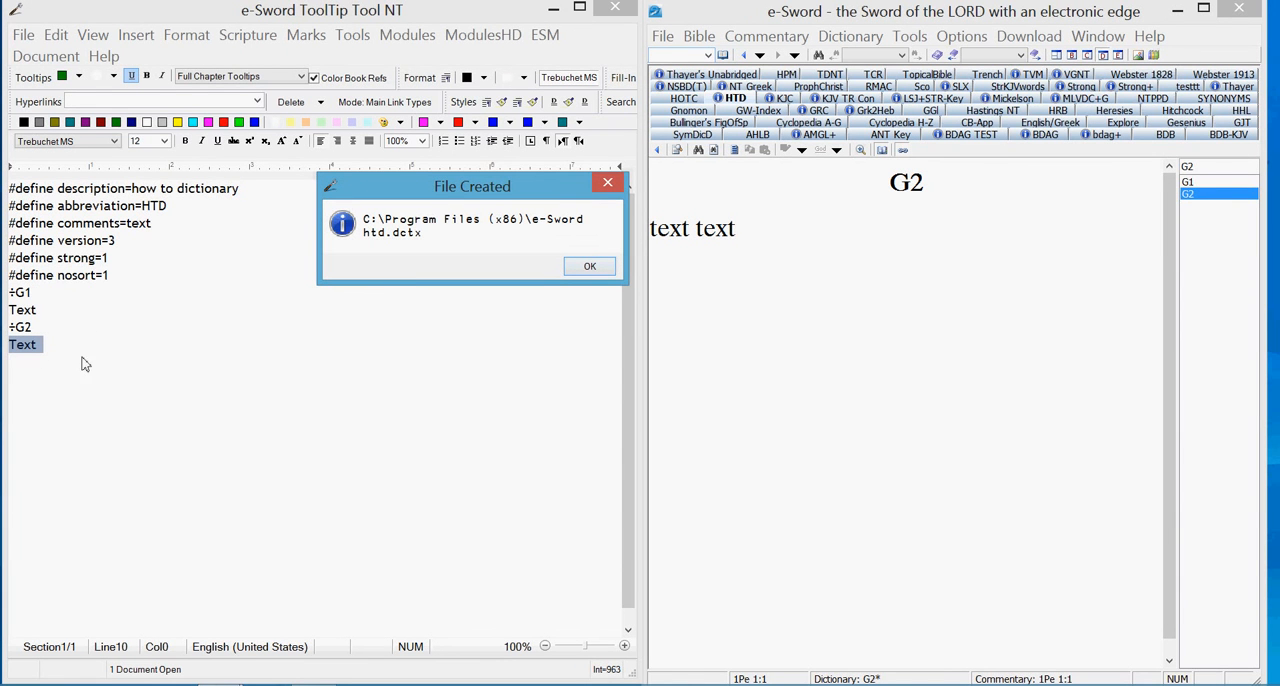
mouse_move(216, 364)
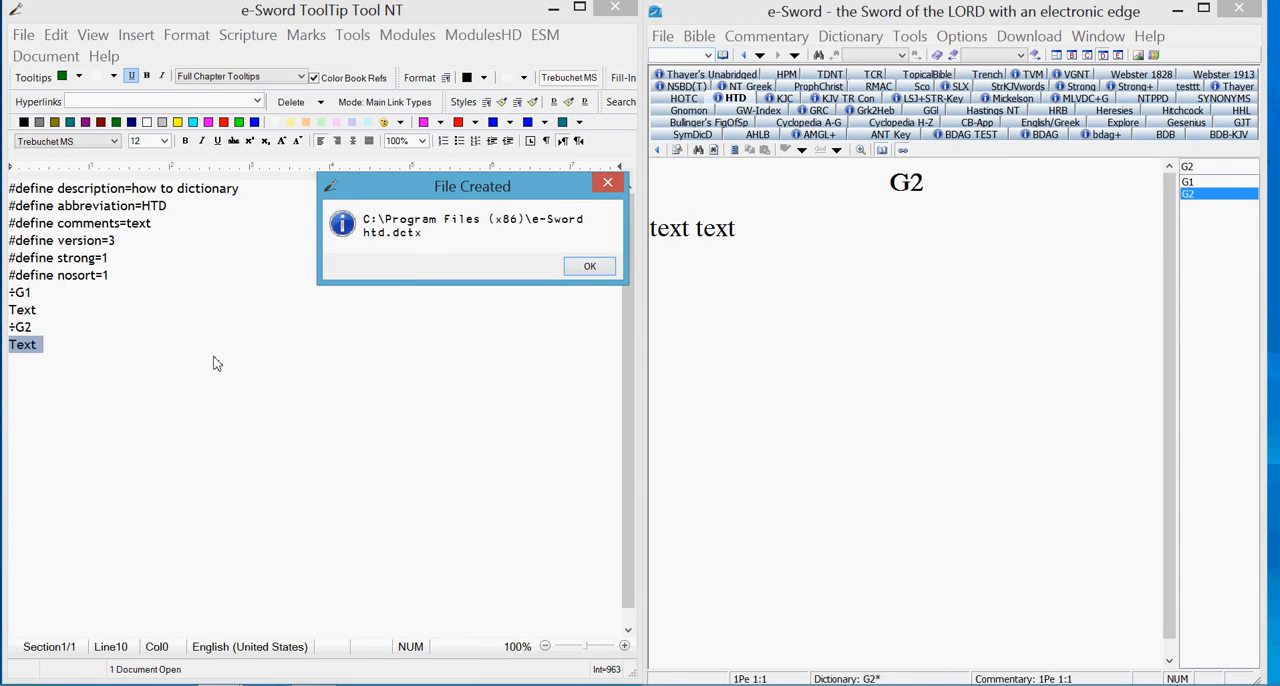
mouse_move(72, 432)
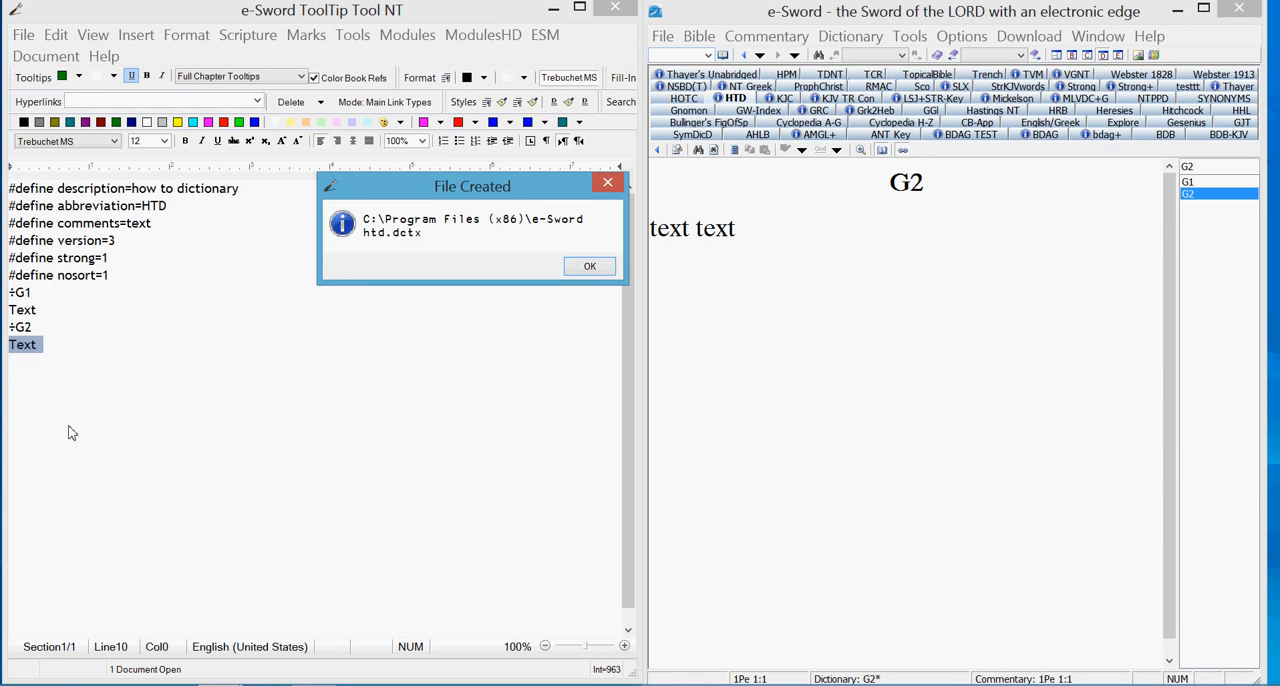
mouse_move(80, 438)
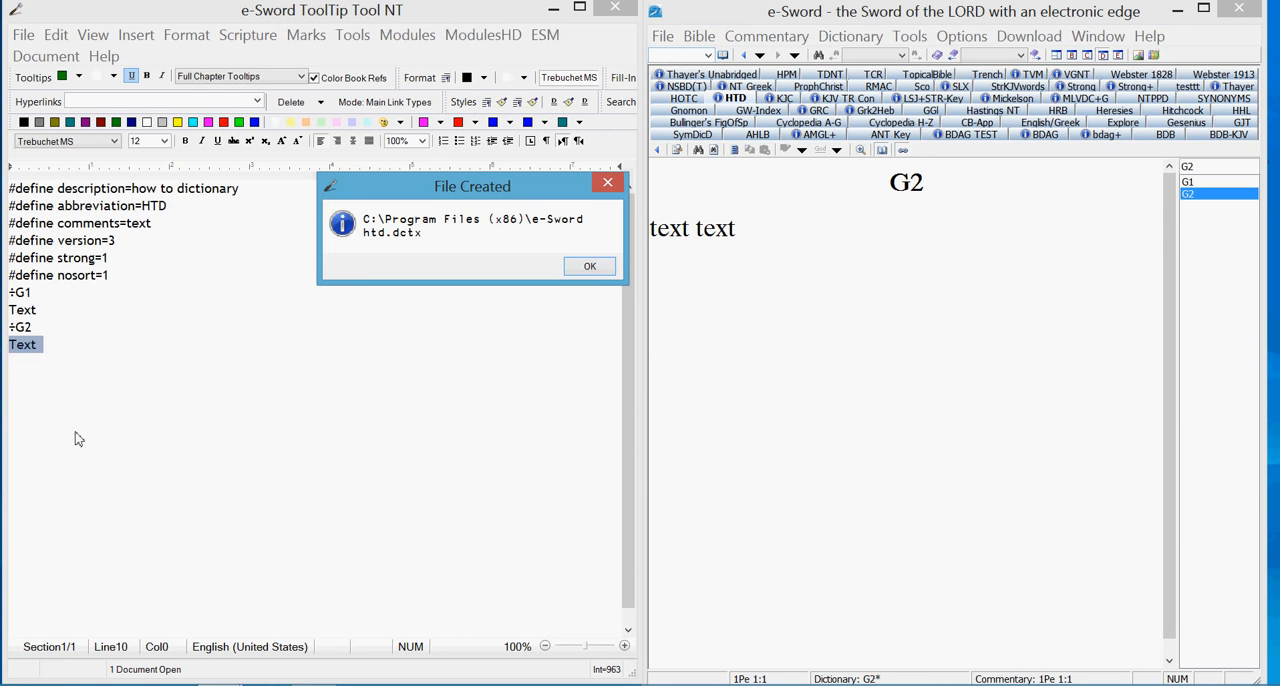
mouse_move(160, 426)
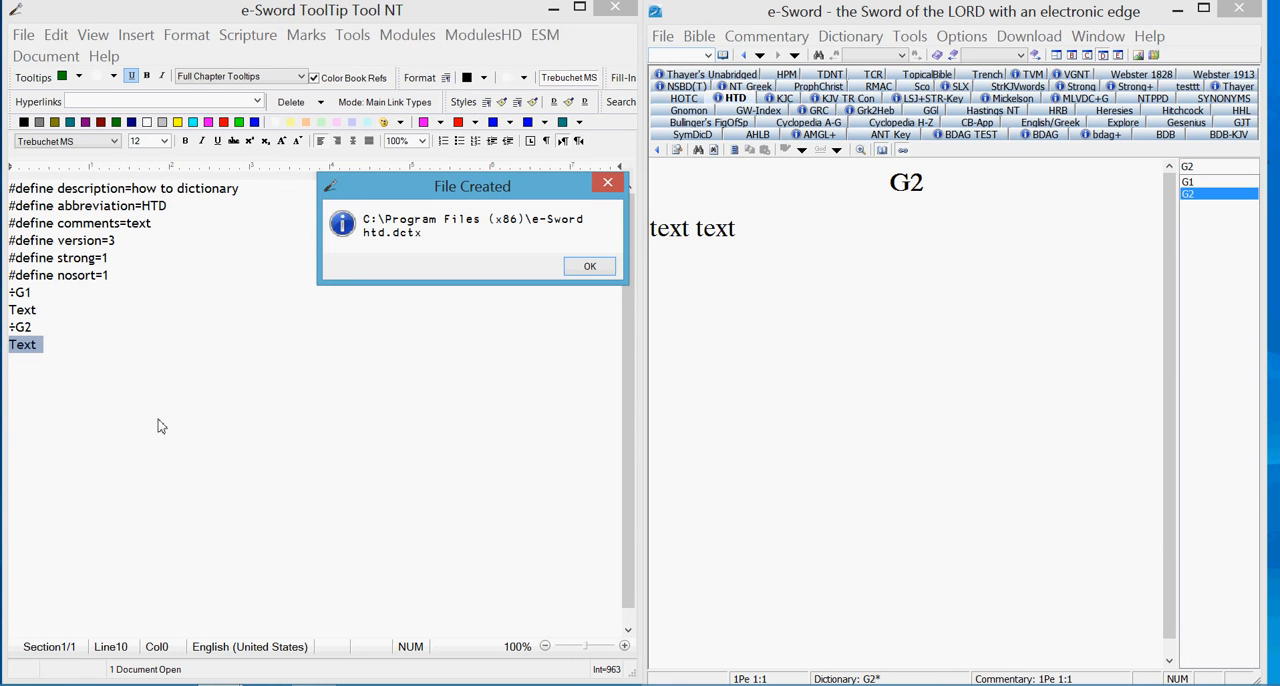
mouse_move(332, 458)
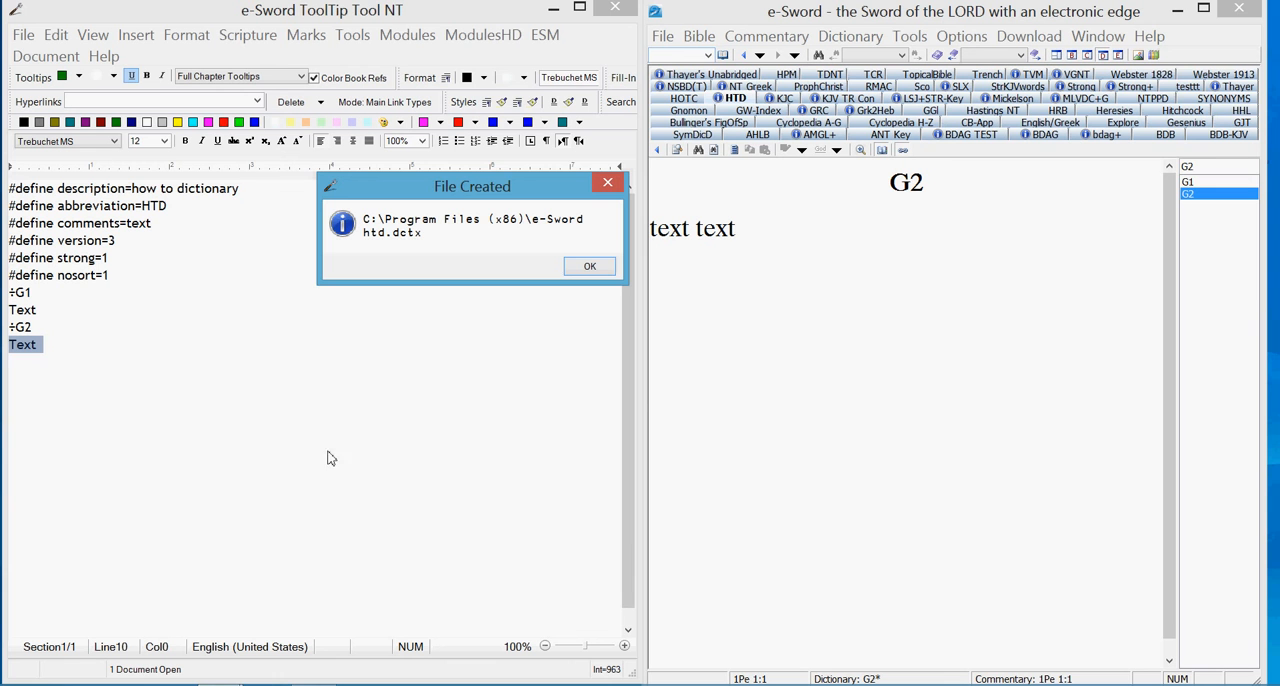
Step: Dismiss the File Created message and relaunch e-Sword so the rebuilt HTD dictionary loads
click(588, 266)
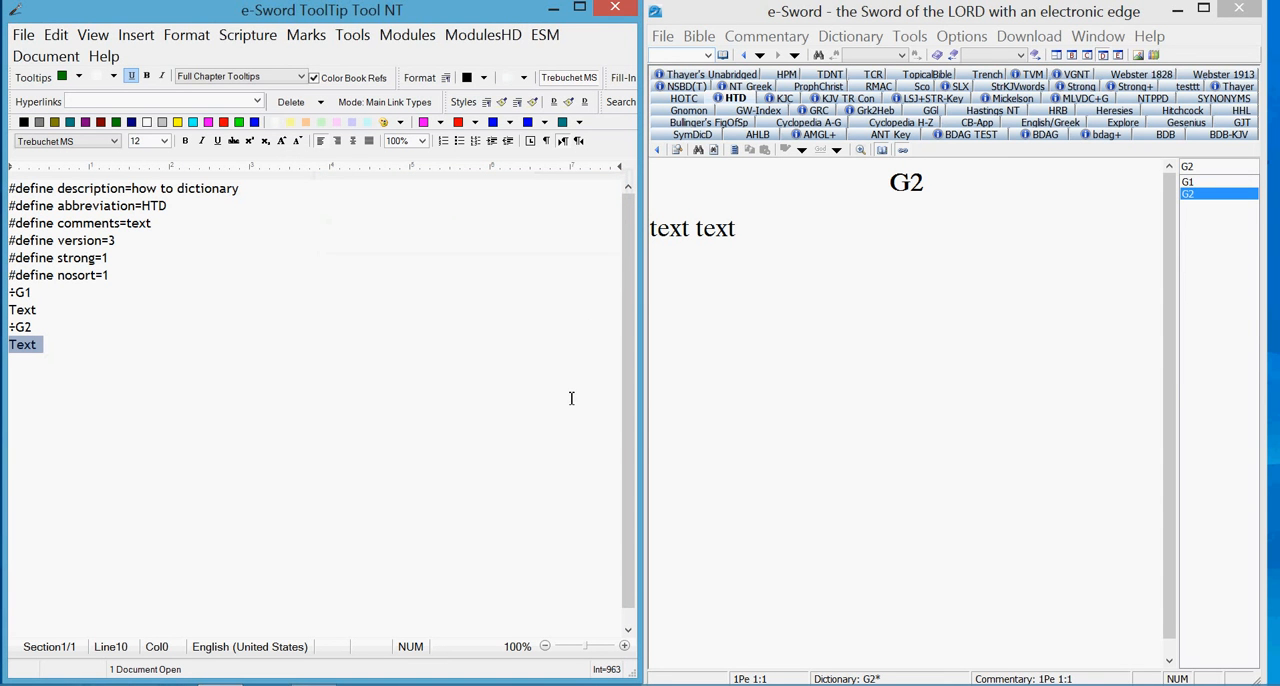
mouse_move(420, 410)
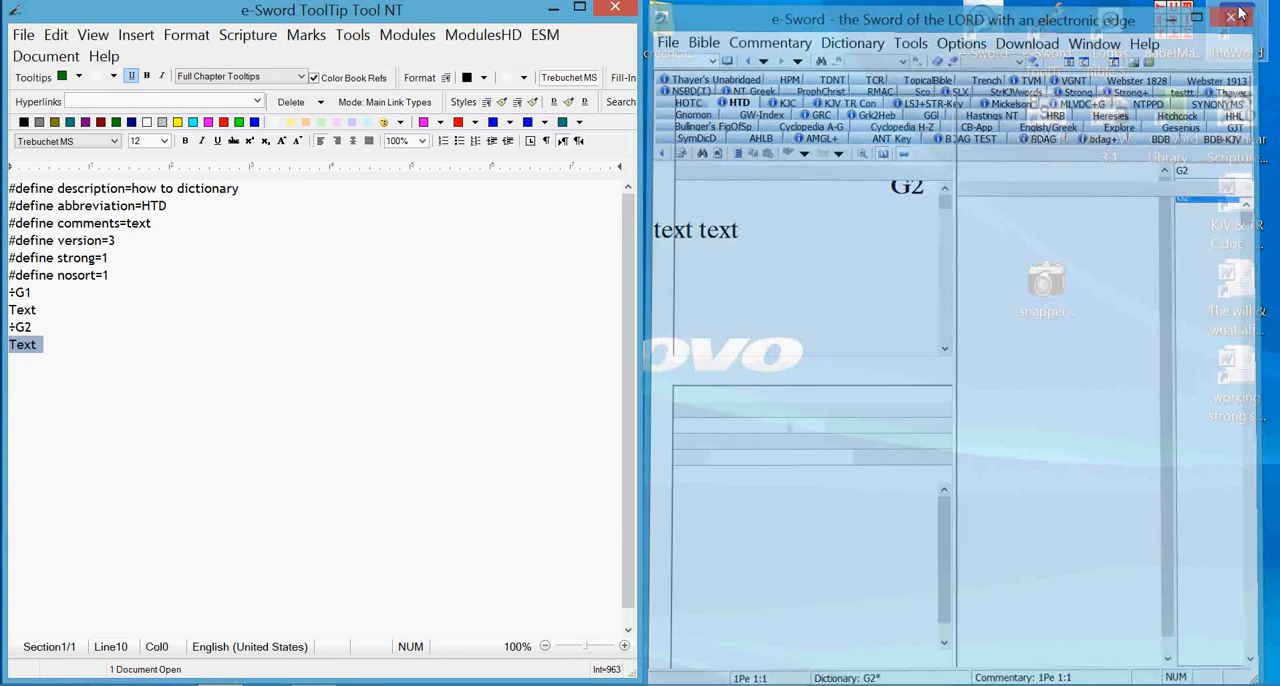
click(1240, 18)
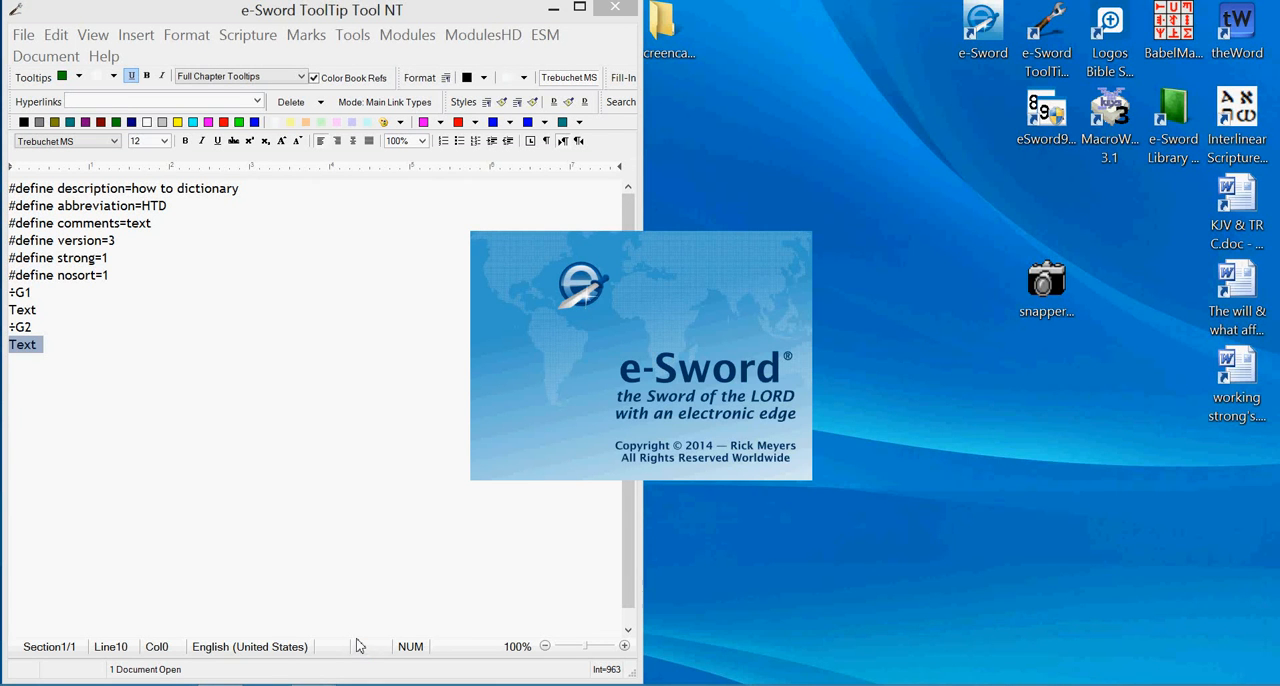
mouse_move(364, 646)
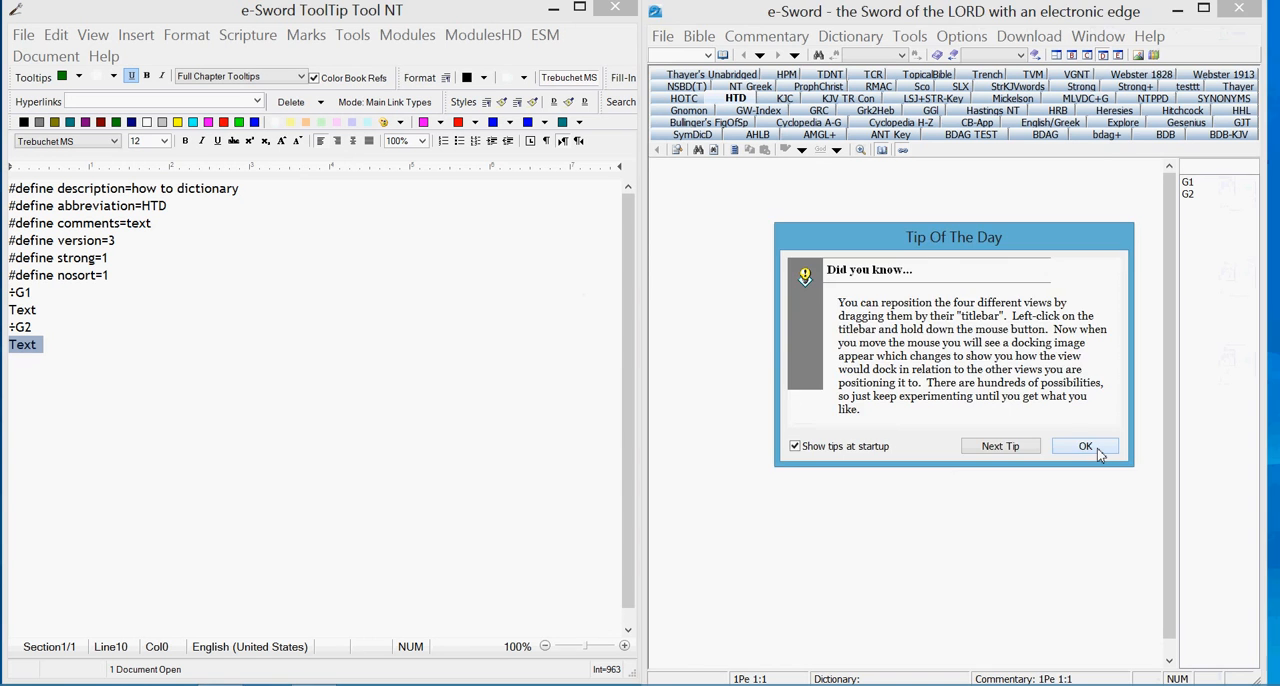
click(1084, 446)
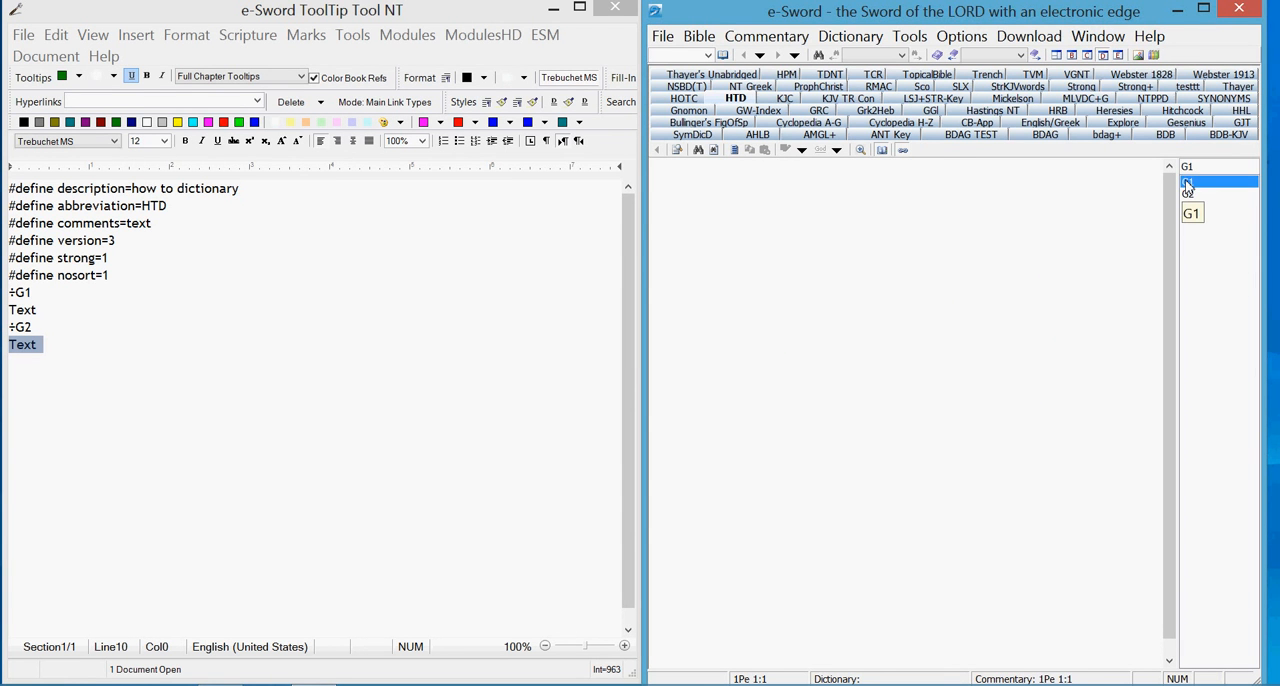
Step: View the reloaded G1 and G2 entries, each showing 'Text'
click(1190, 182)
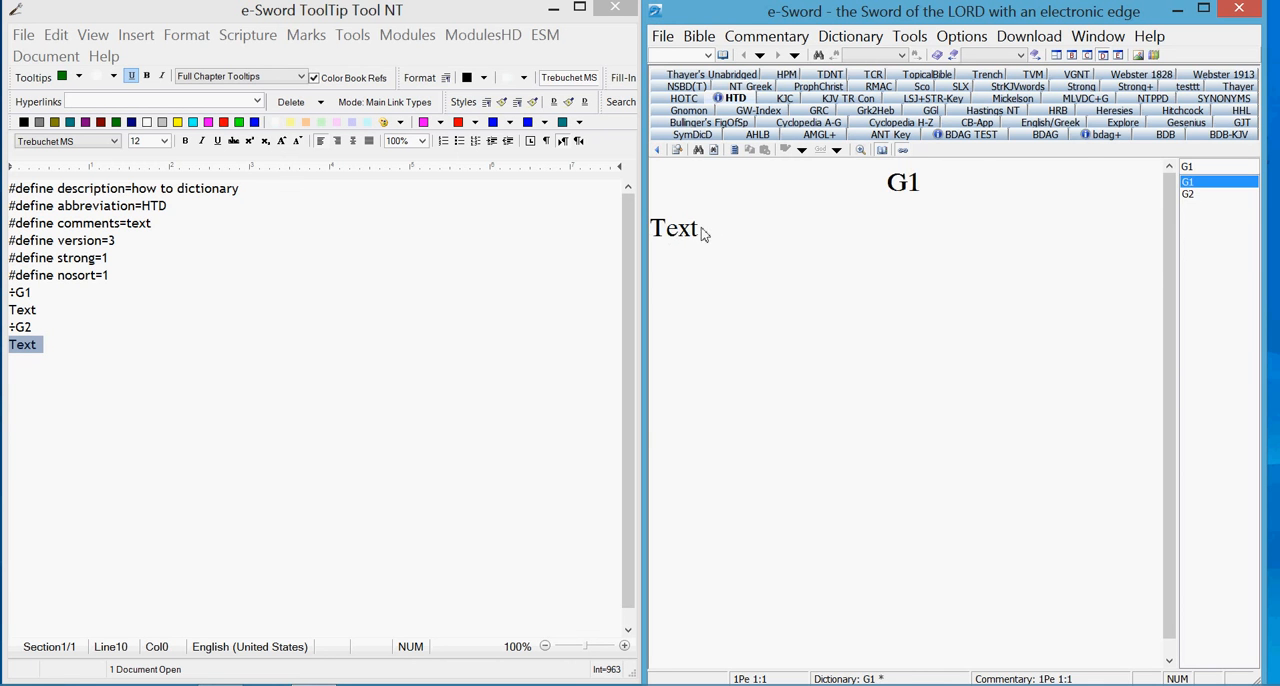
click(1188, 192)
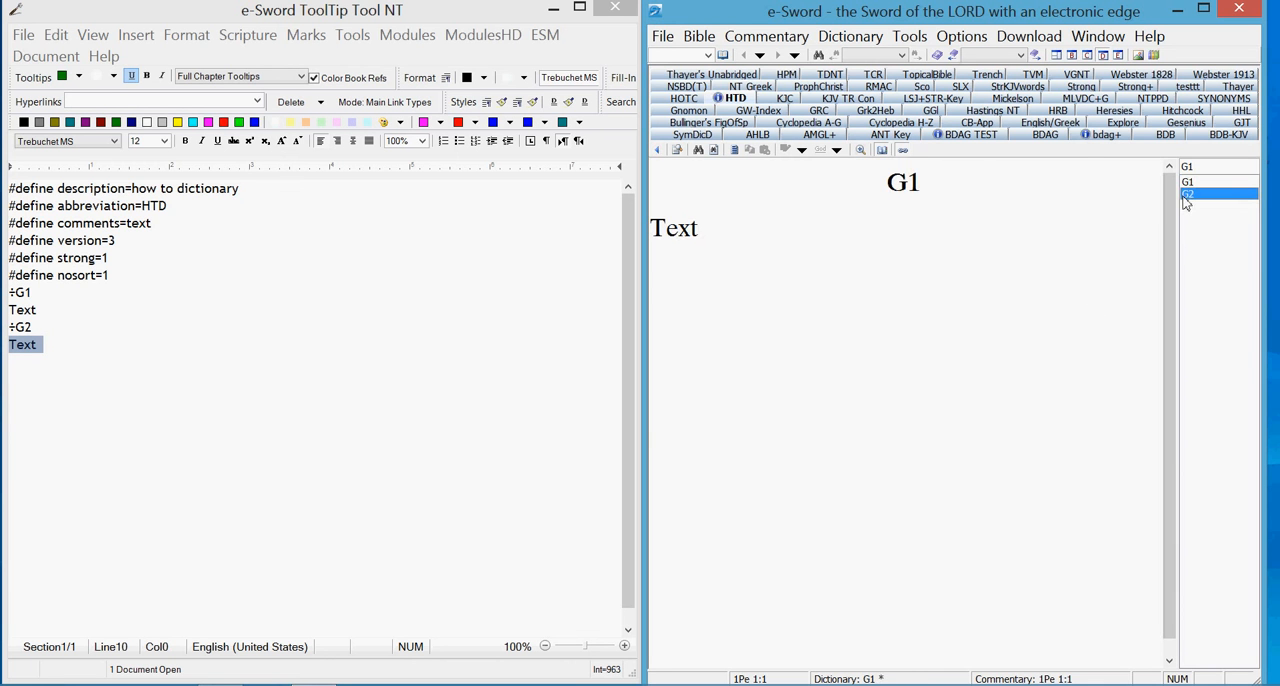
click(1190, 192)
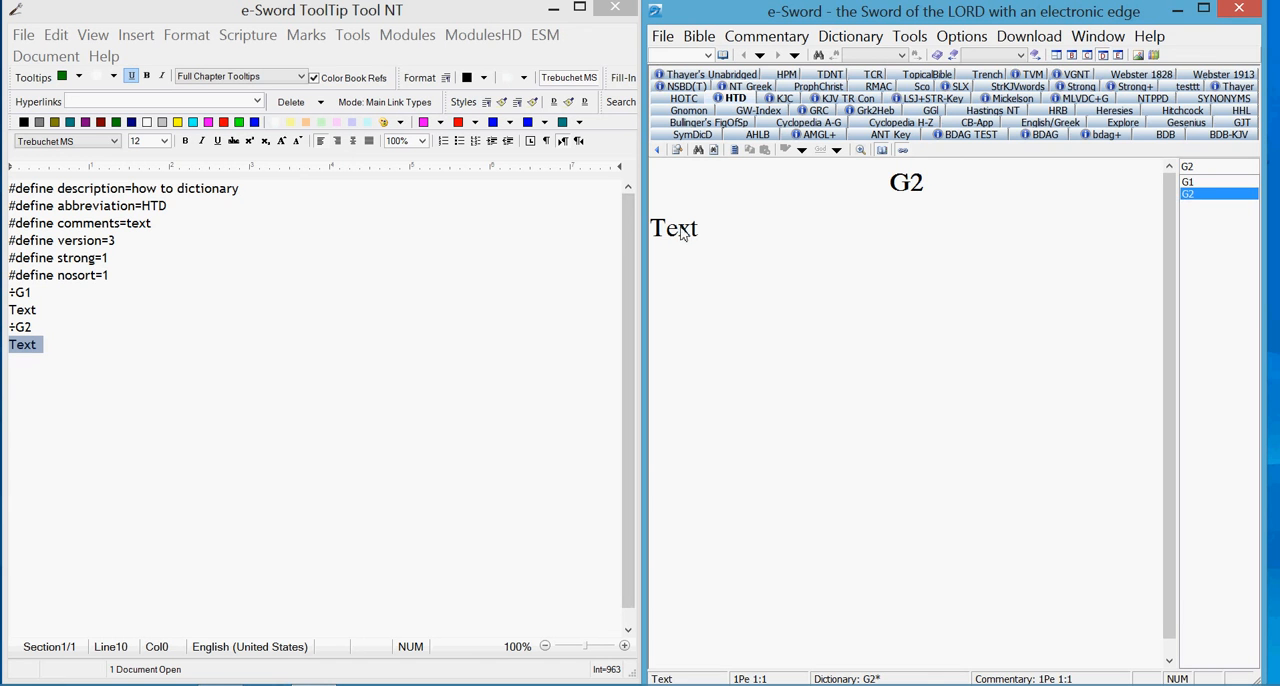
mouse_move(776, 260)
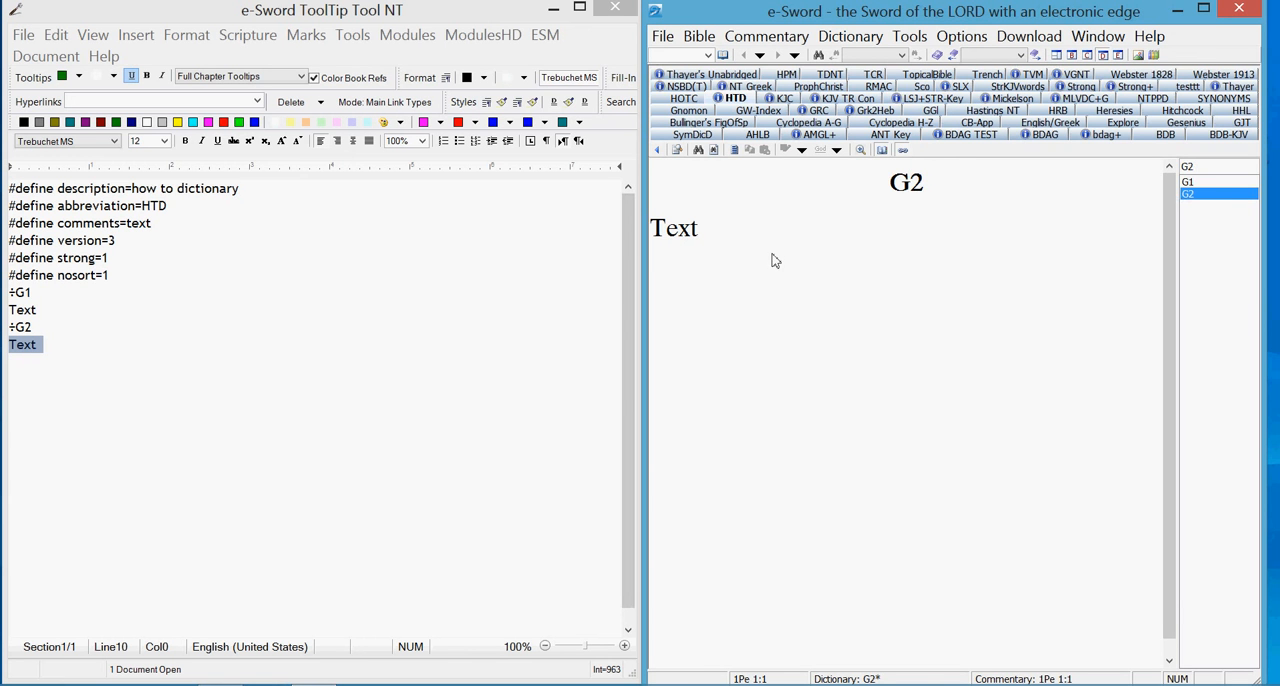
mouse_move(680, 328)
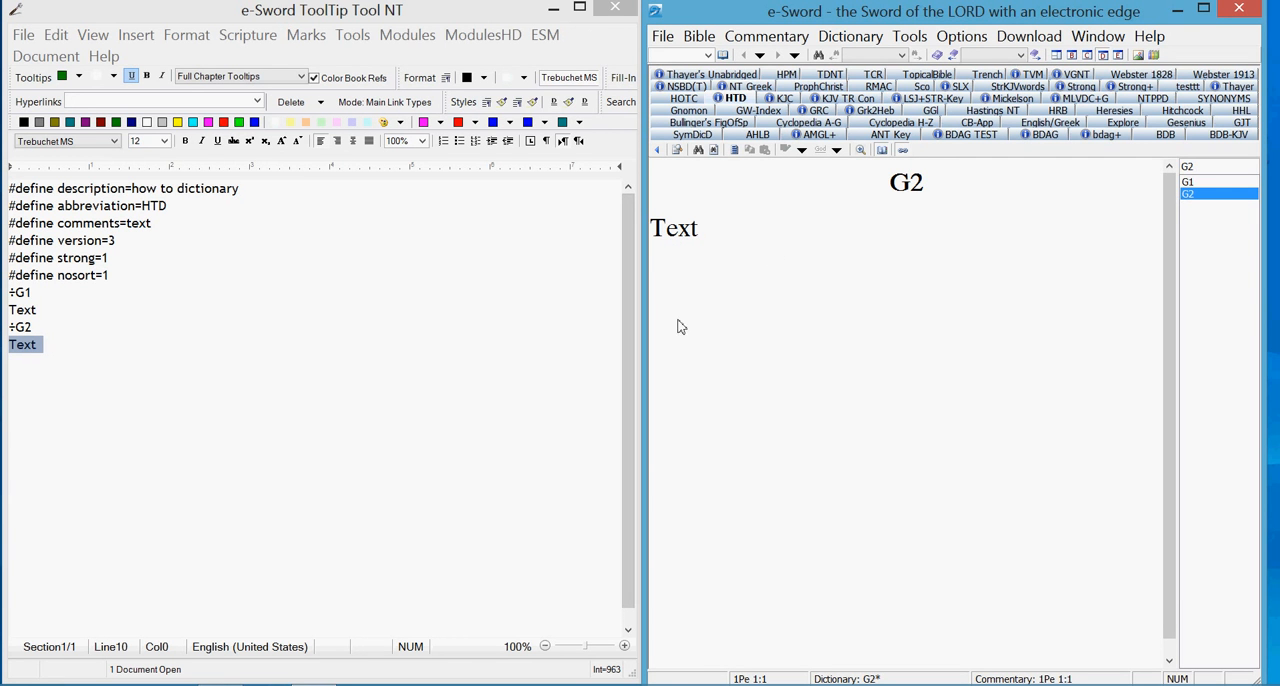
mouse_move(1208, 200)
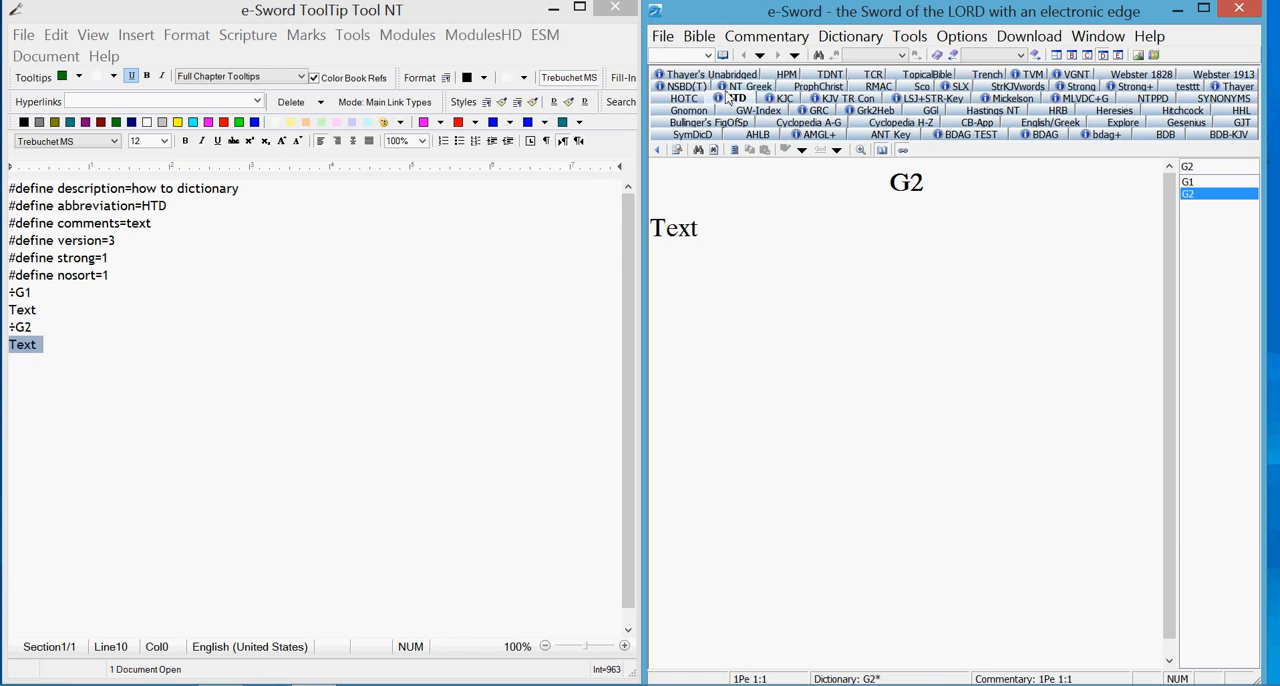
mouse_move(778, 298)
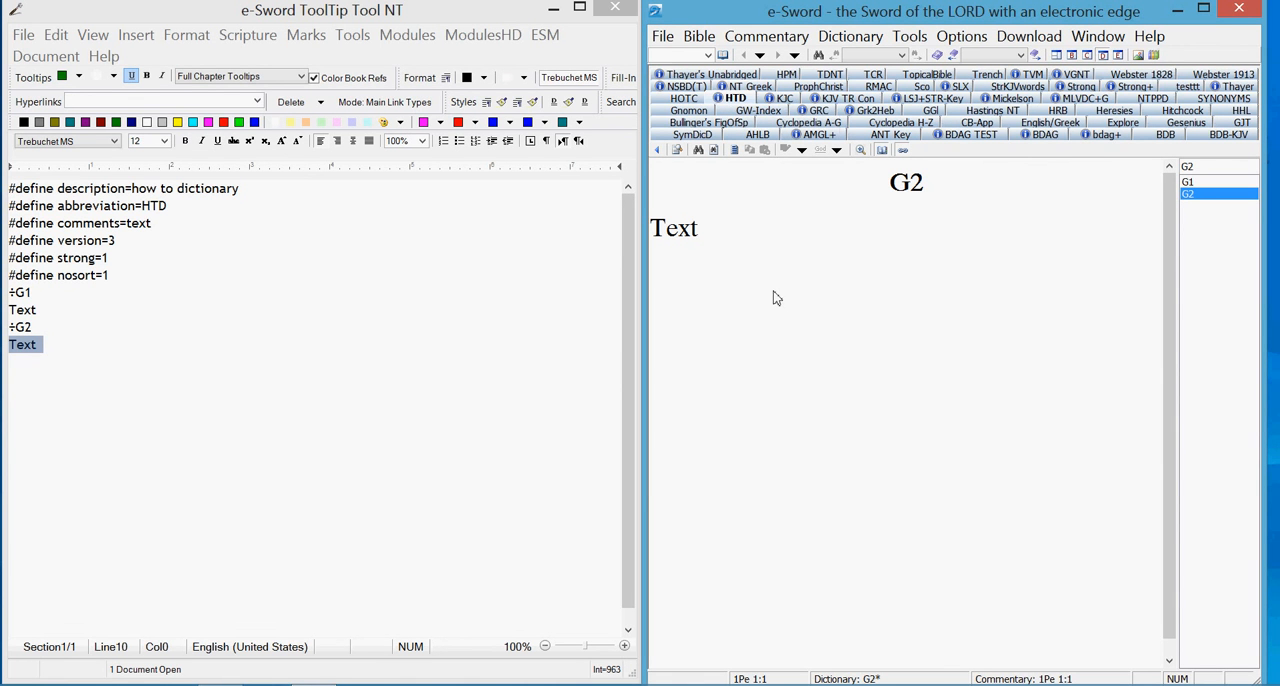
mouse_move(818, 284)
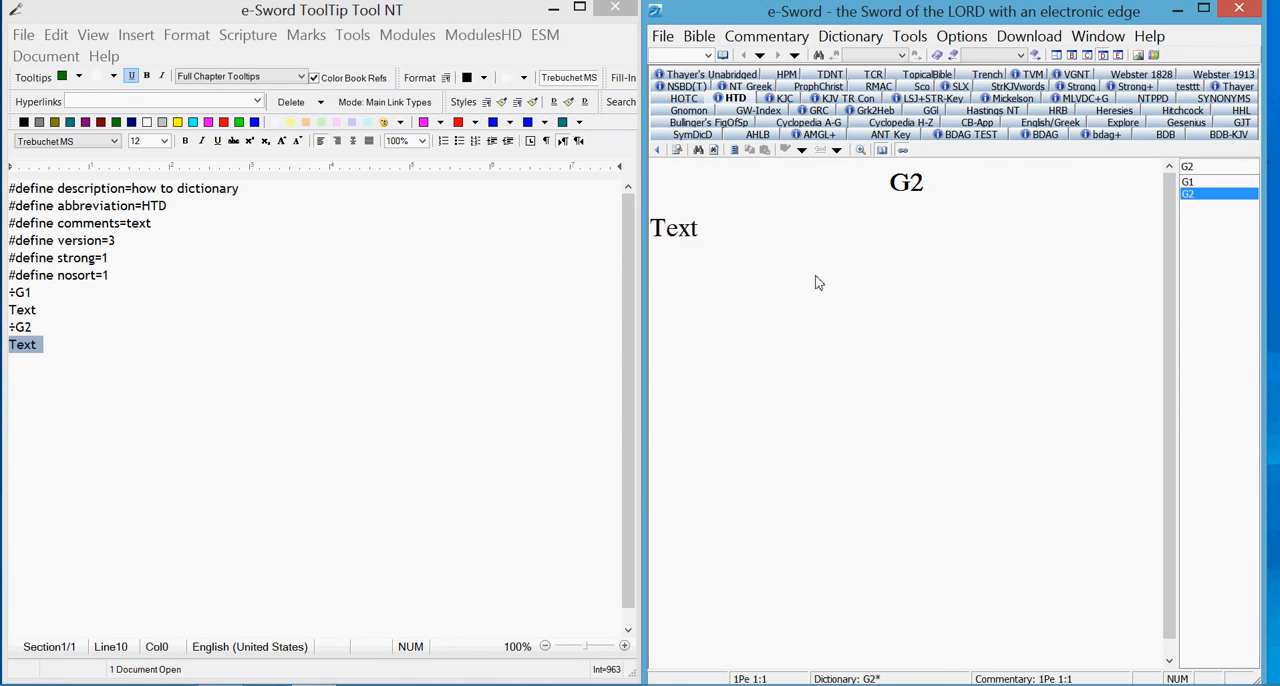
mouse_move(448, 336)
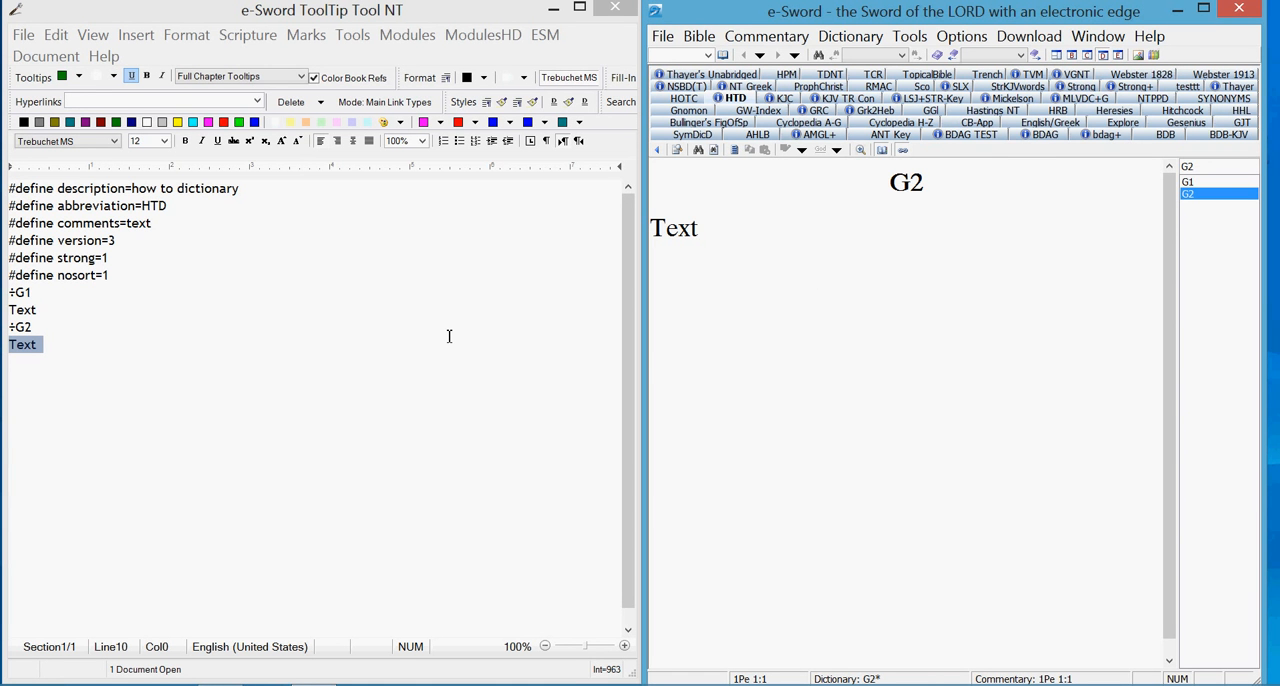
mouse_move(452, 336)
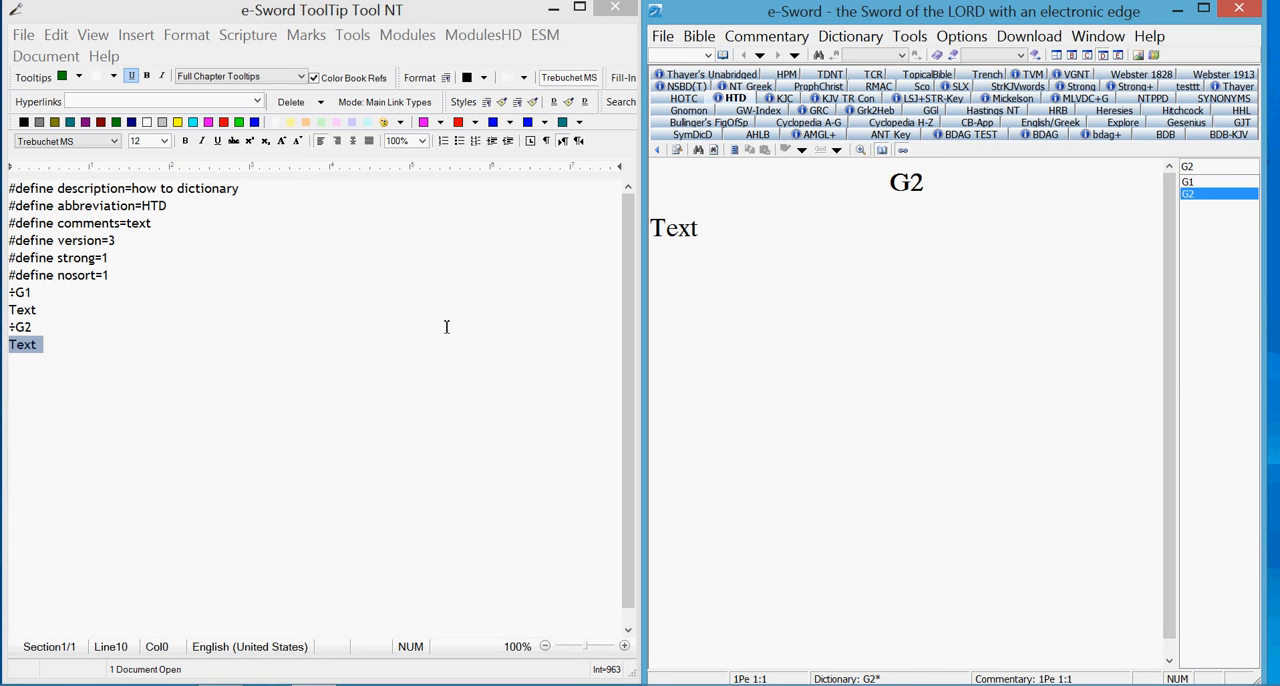
mouse_move(200, 220)
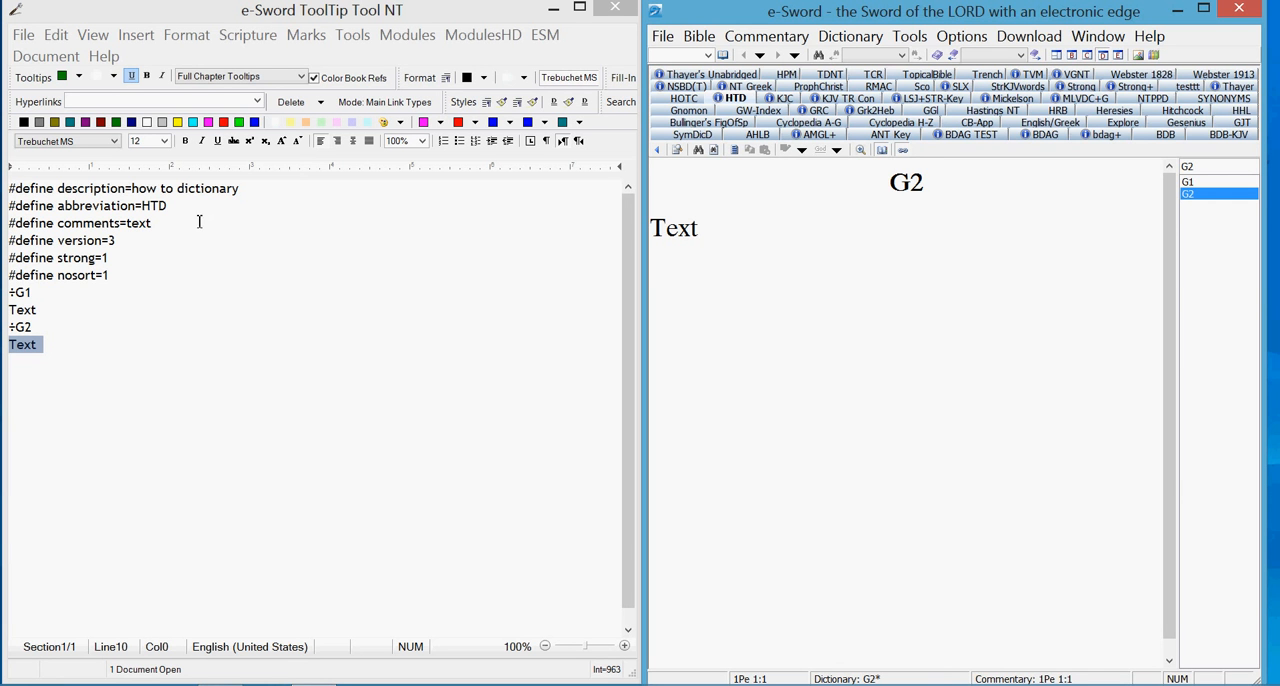
mouse_move(408, 372)
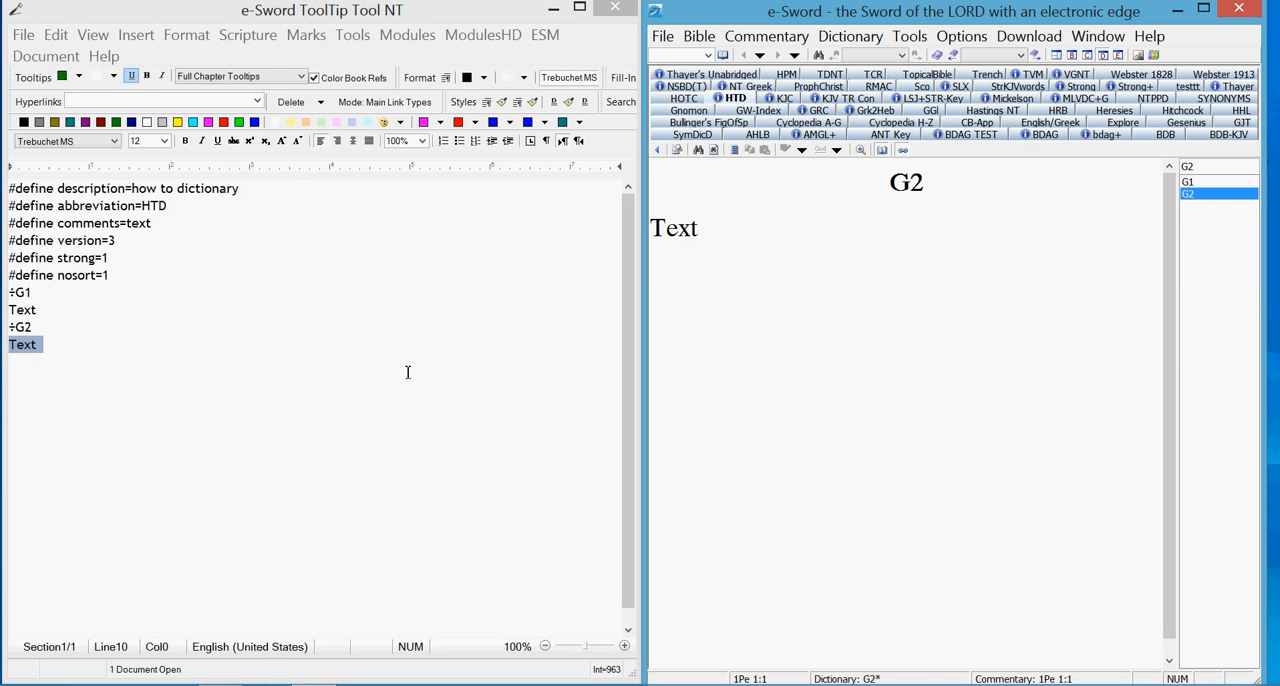
mouse_move(472, 254)
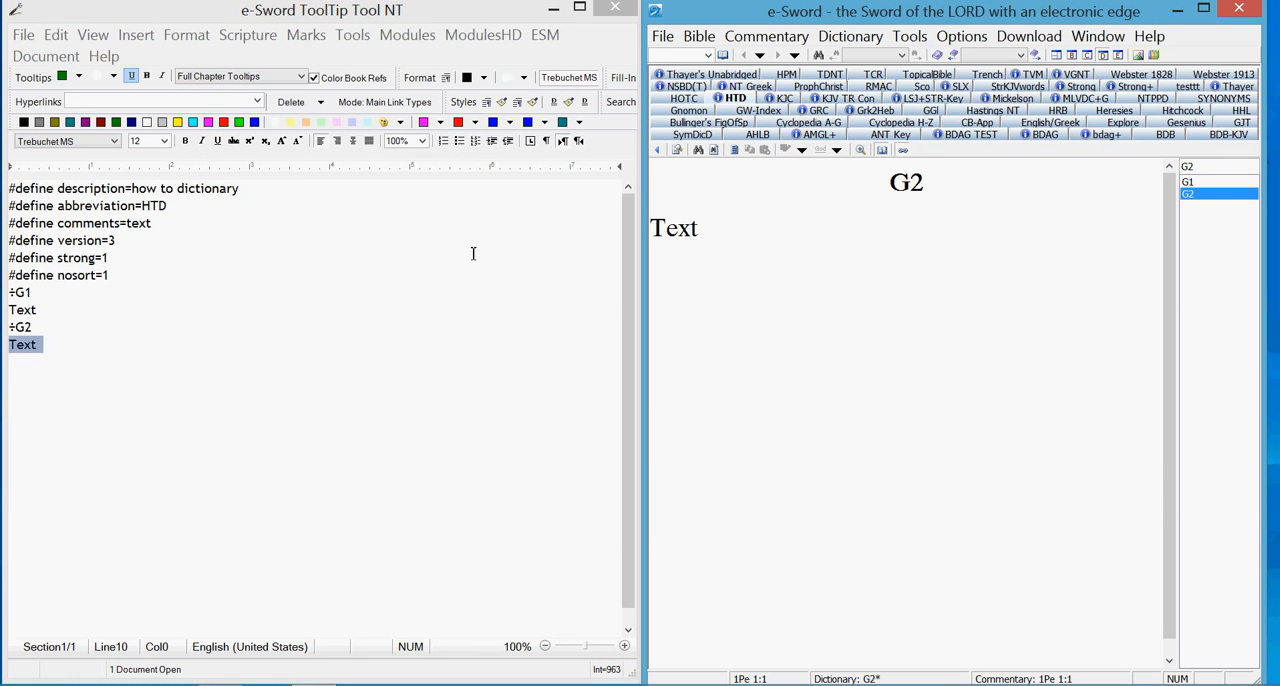
mouse_move(420, 318)
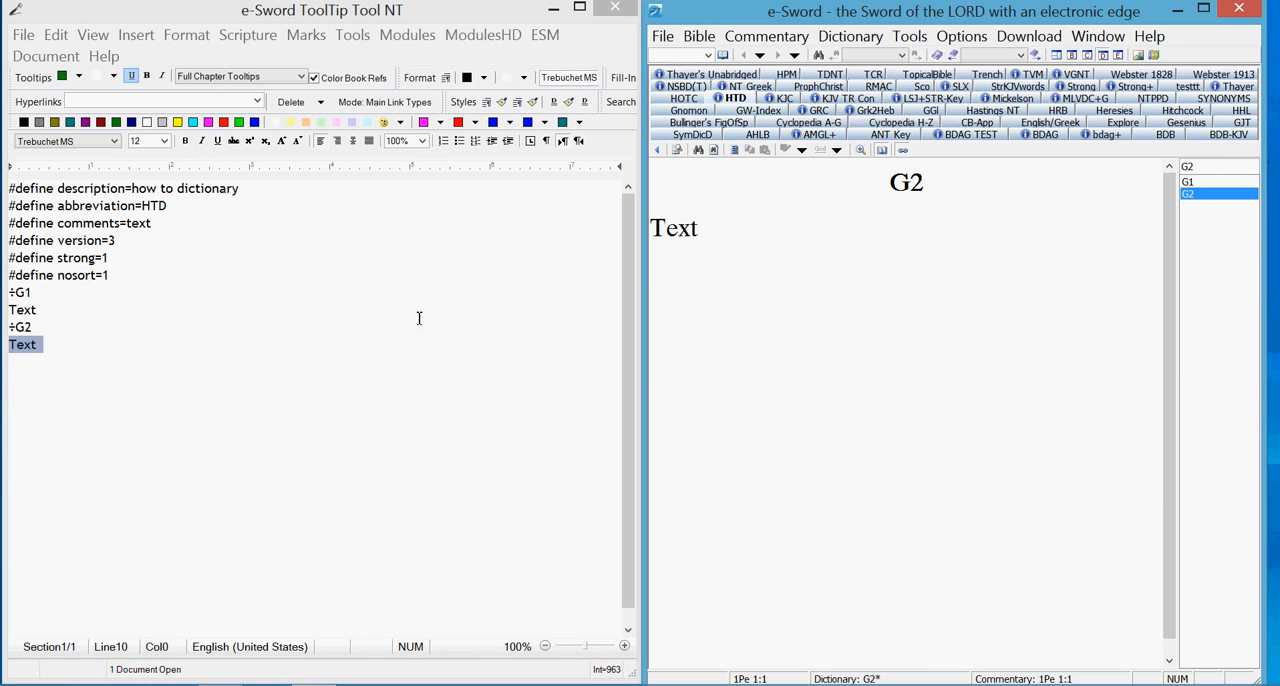